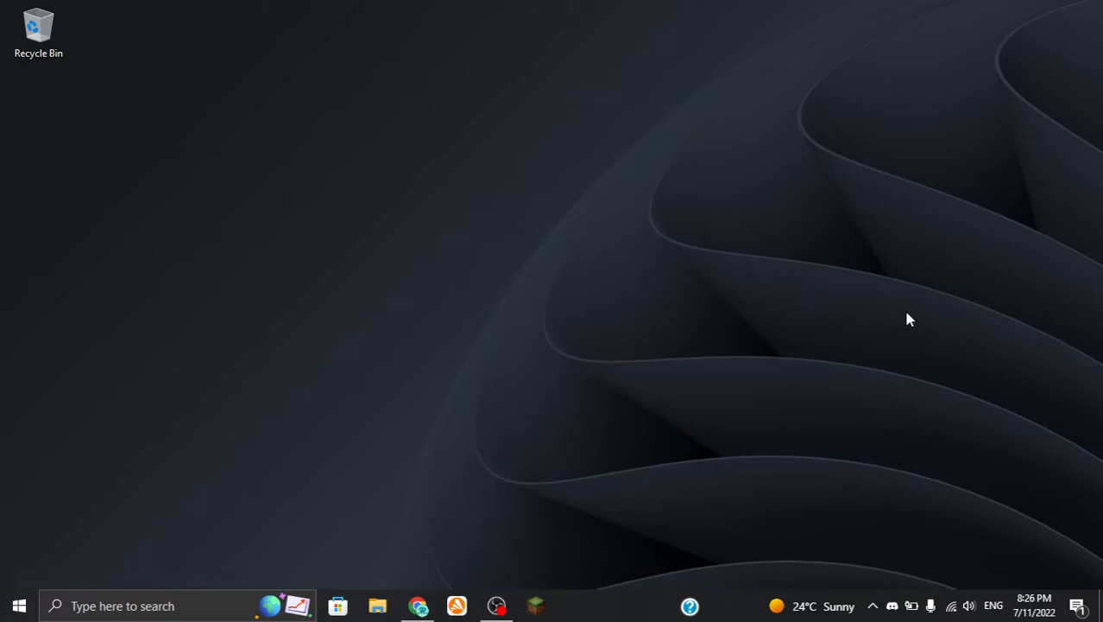
{"action": "mouse_move", "coordinate": [647, 404]}
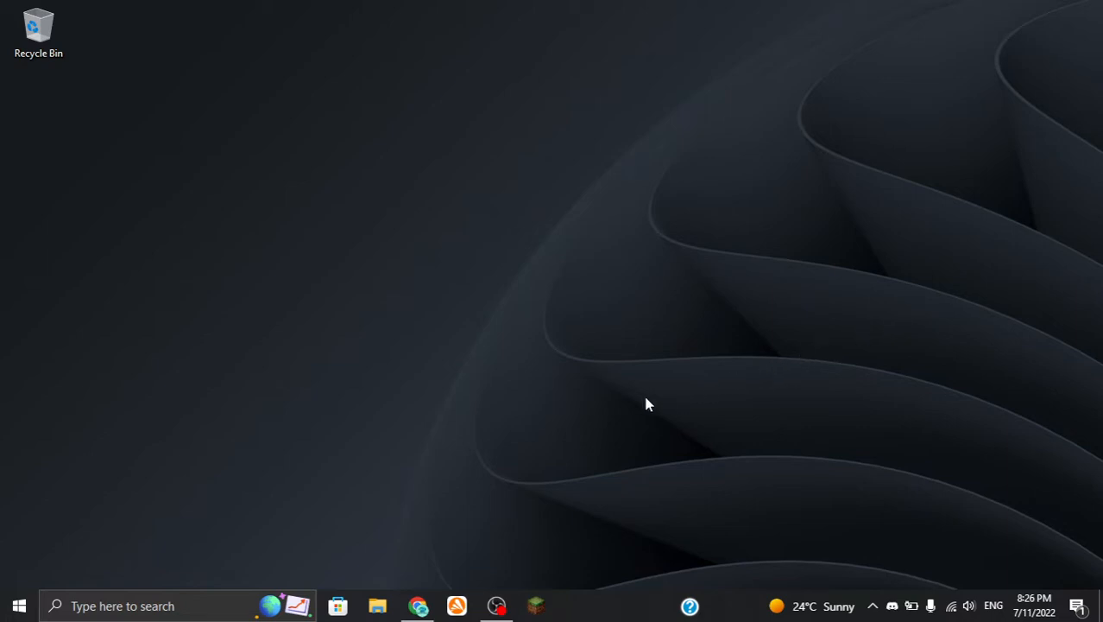
{"action": "mouse_move", "coordinate": [418, 605]}
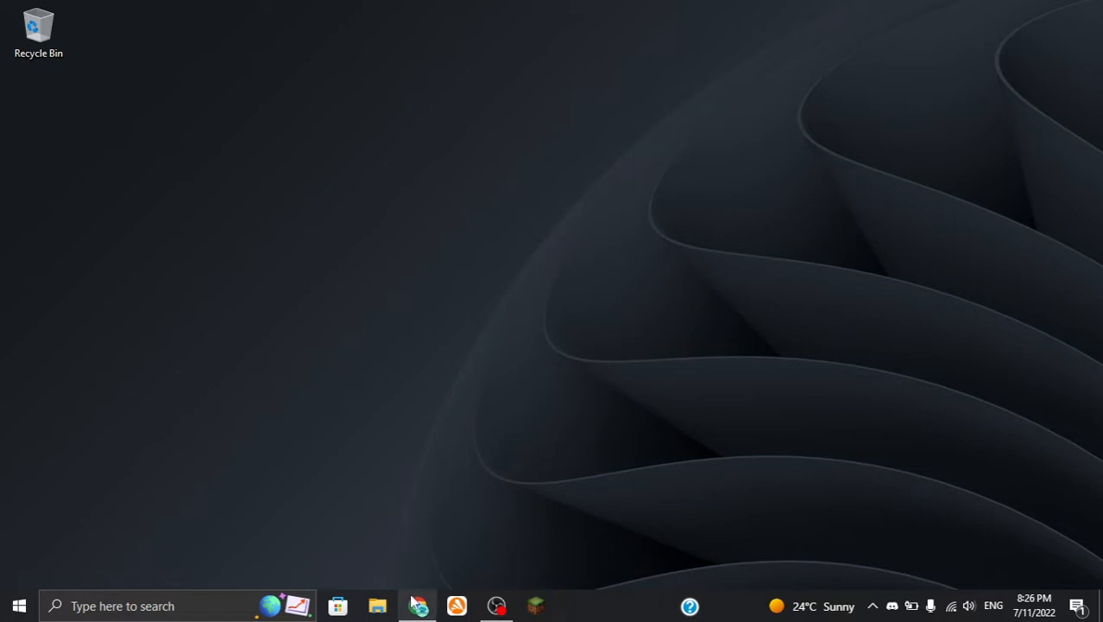
Launch the browser from the taskbar to reach arkadium.com
{"action": "left_click", "coordinate": [418, 604]}
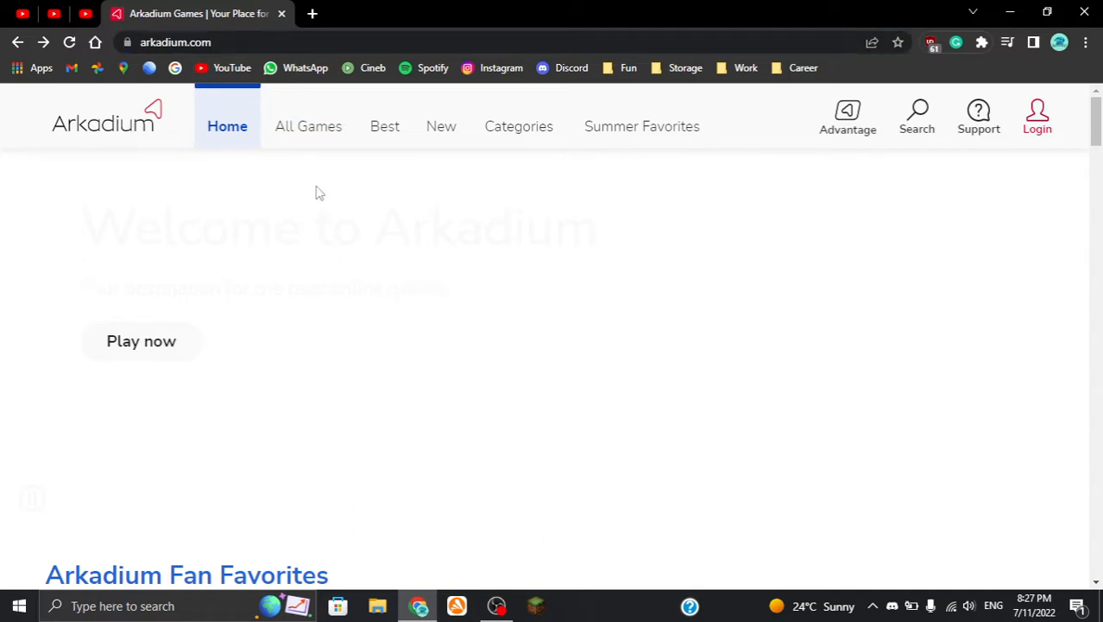
{"action": "mouse_move", "coordinate": [172, 163]}
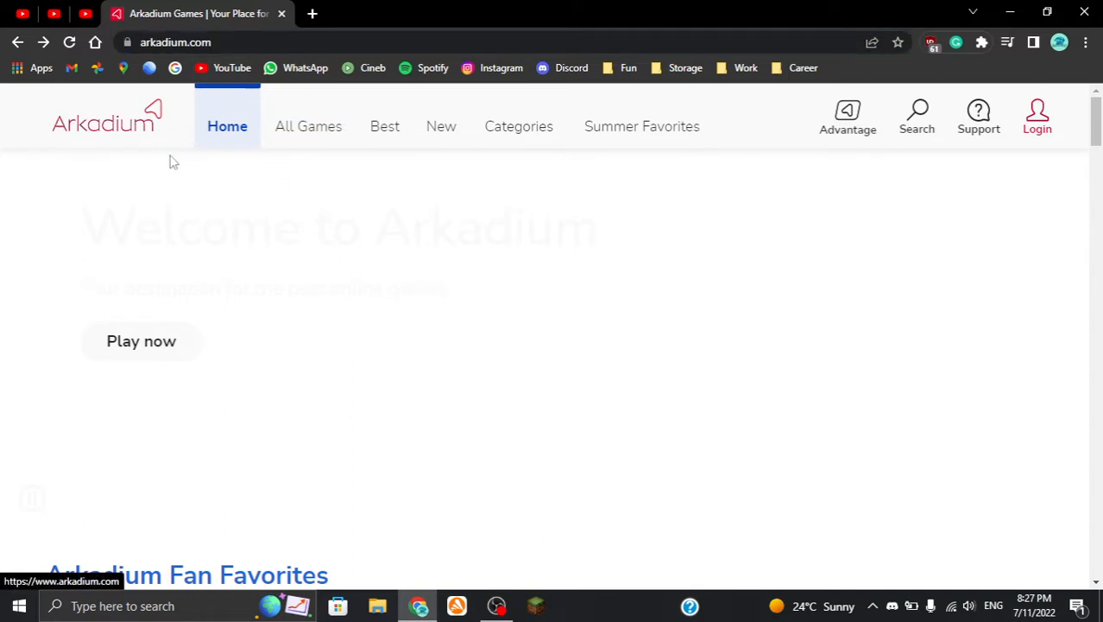
{"action": "mouse_move", "coordinate": [998, 541]}
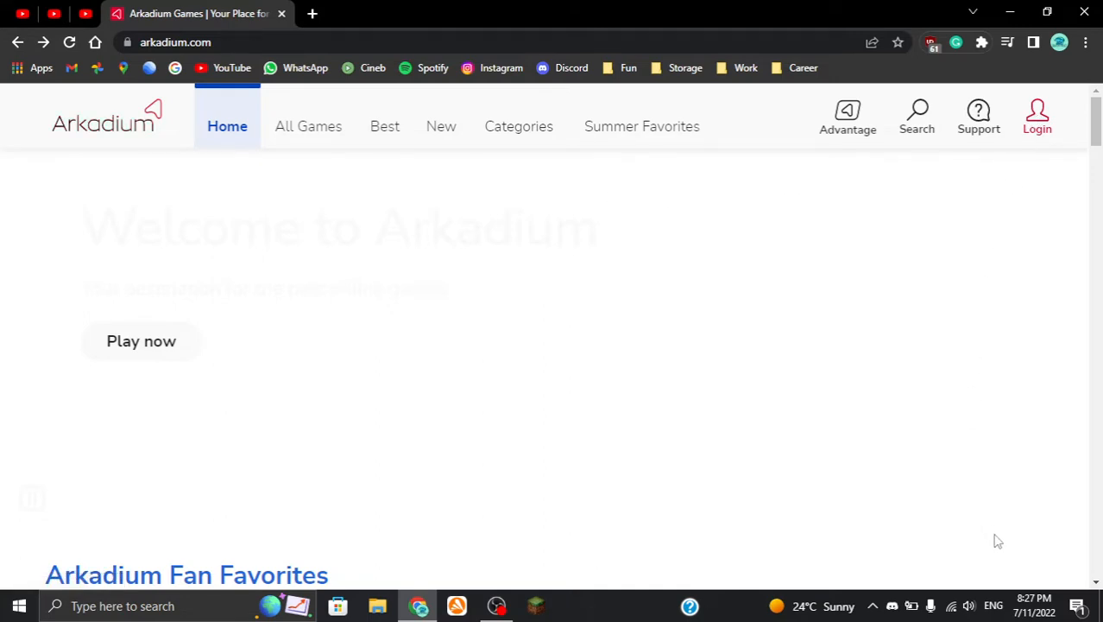
{"action": "mouse_move", "coordinate": [34, 114]}
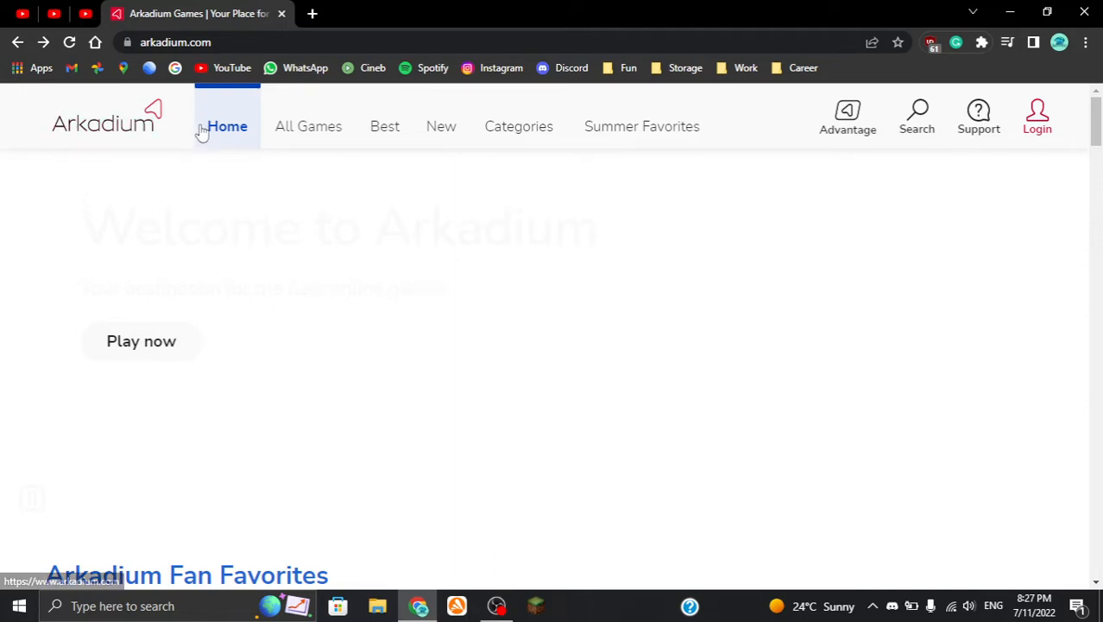
{"action": "mouse_move", "coordinate": [307, 126]}
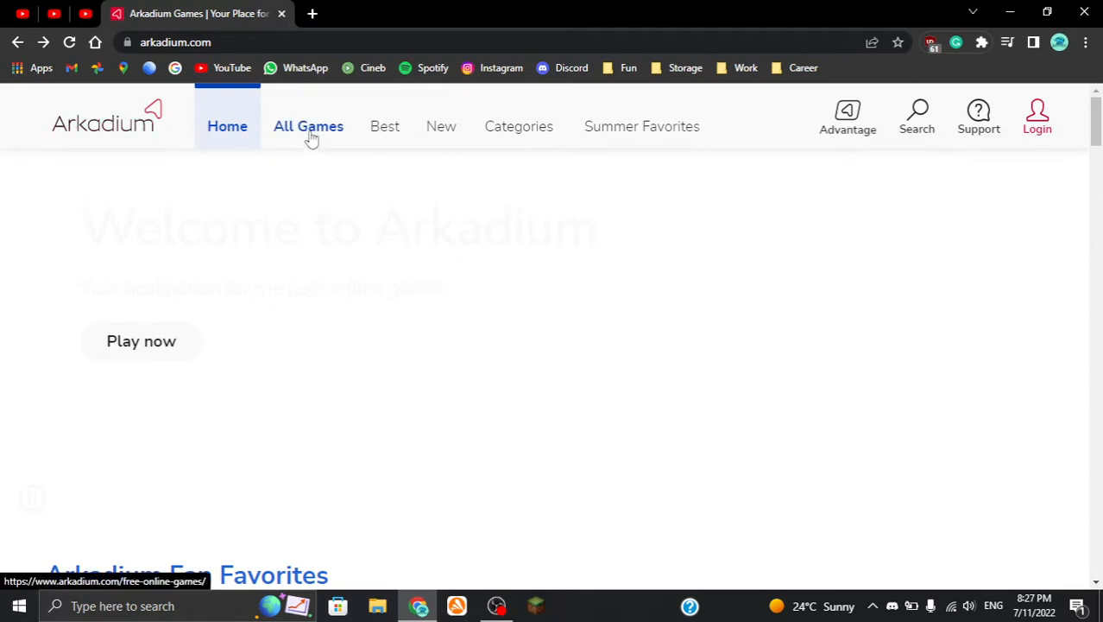
{"action": "mouse_move", "coordinate": [875, 142]}
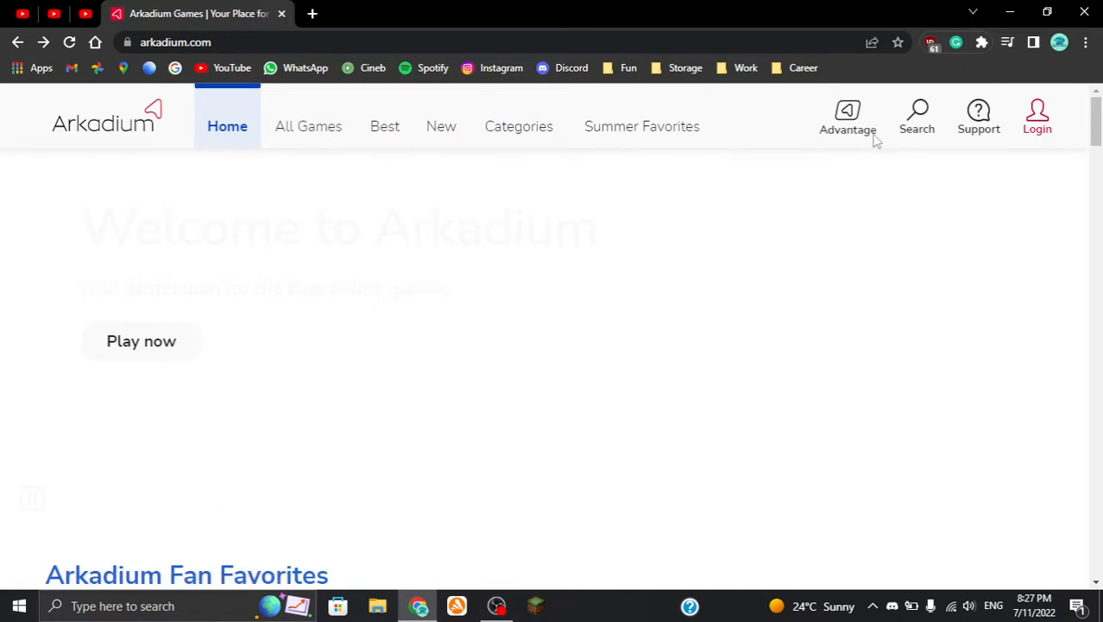
{"action": "mouse_move", "coordinate": [778, 130]}
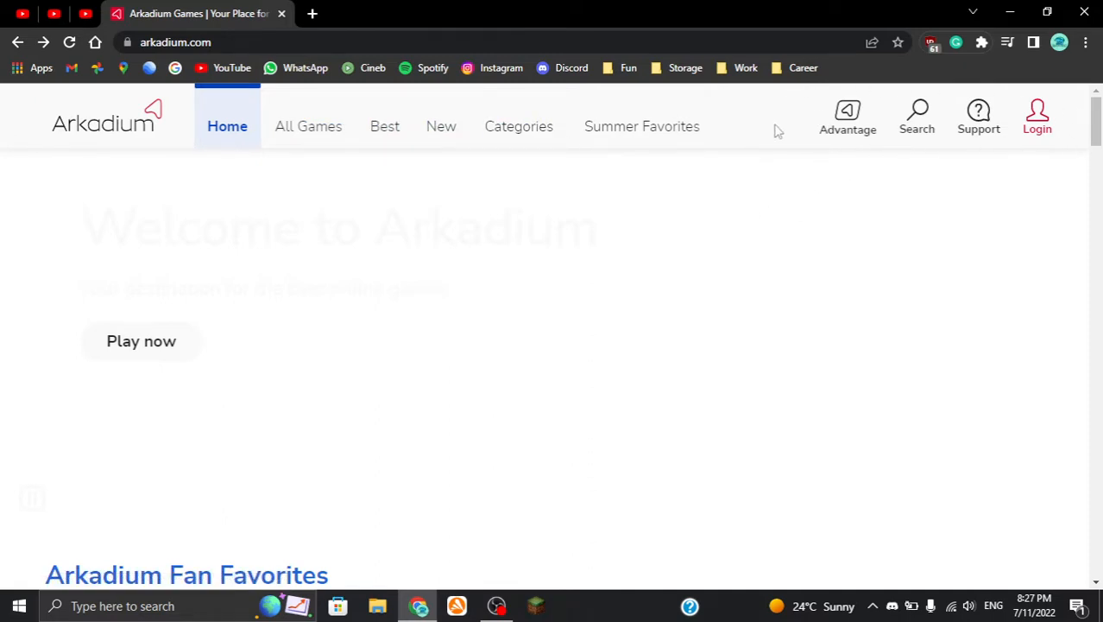
{"action": "mouse_move", "coordinate": [1065, 185]}
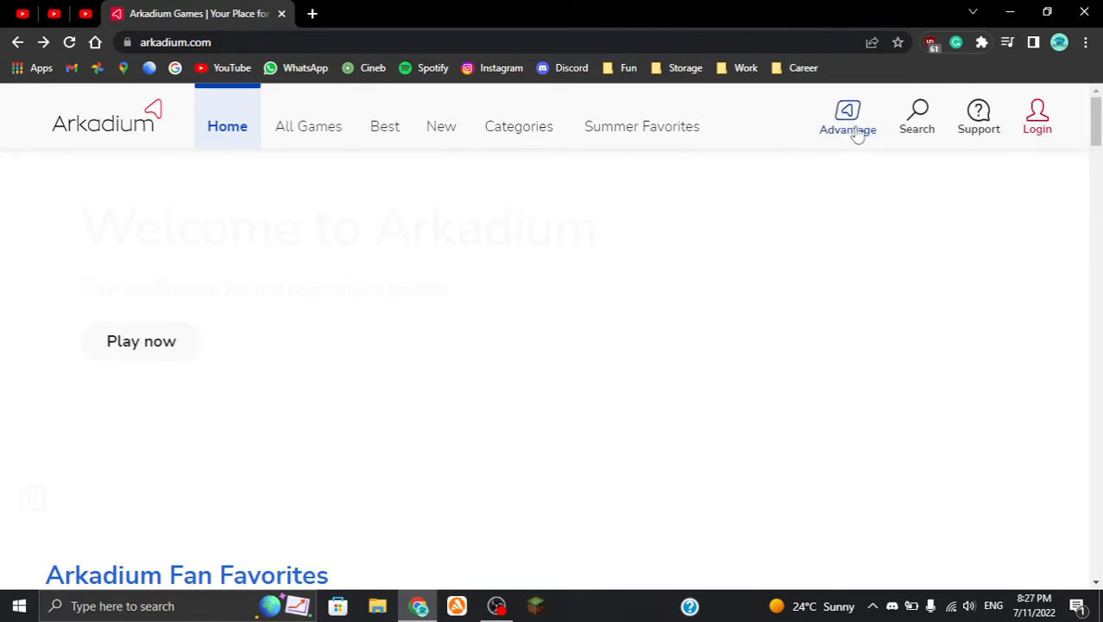
{"action": "mouse_move", "coordinate": [916, 135]}
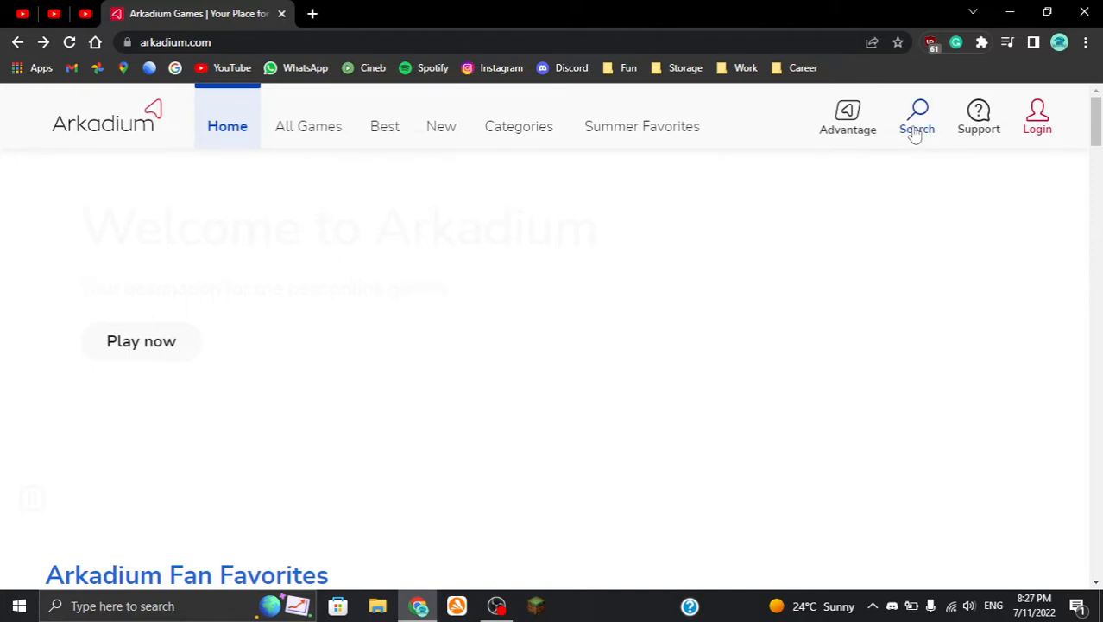
{"action": "mouse_move", "coordinate": [909, 141]}
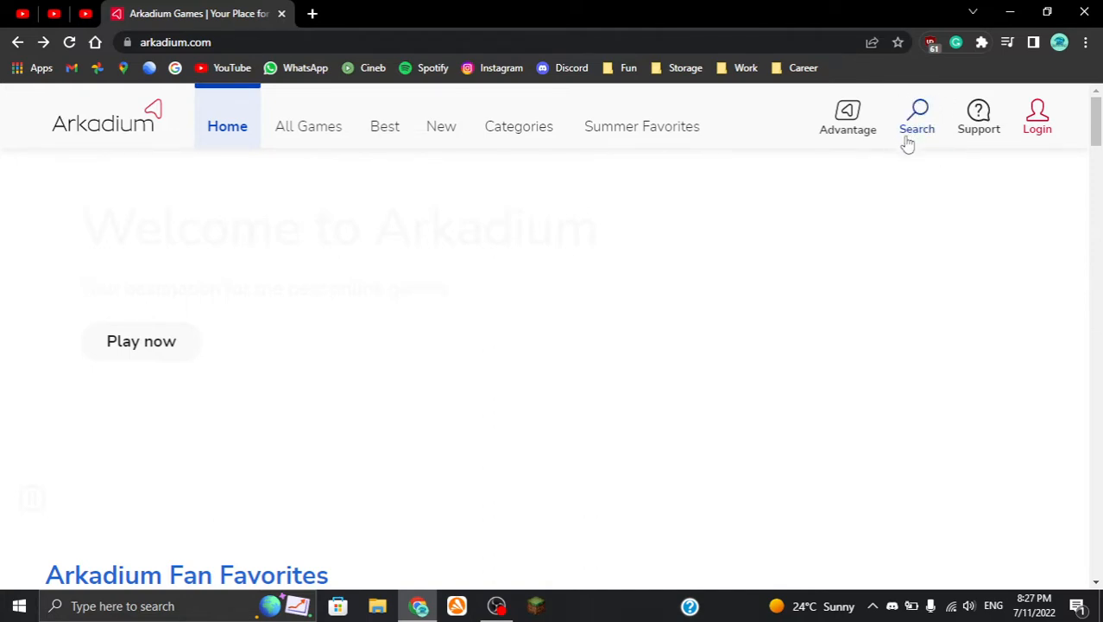
{"action": "left_click", "coordinate": [917, 118]}
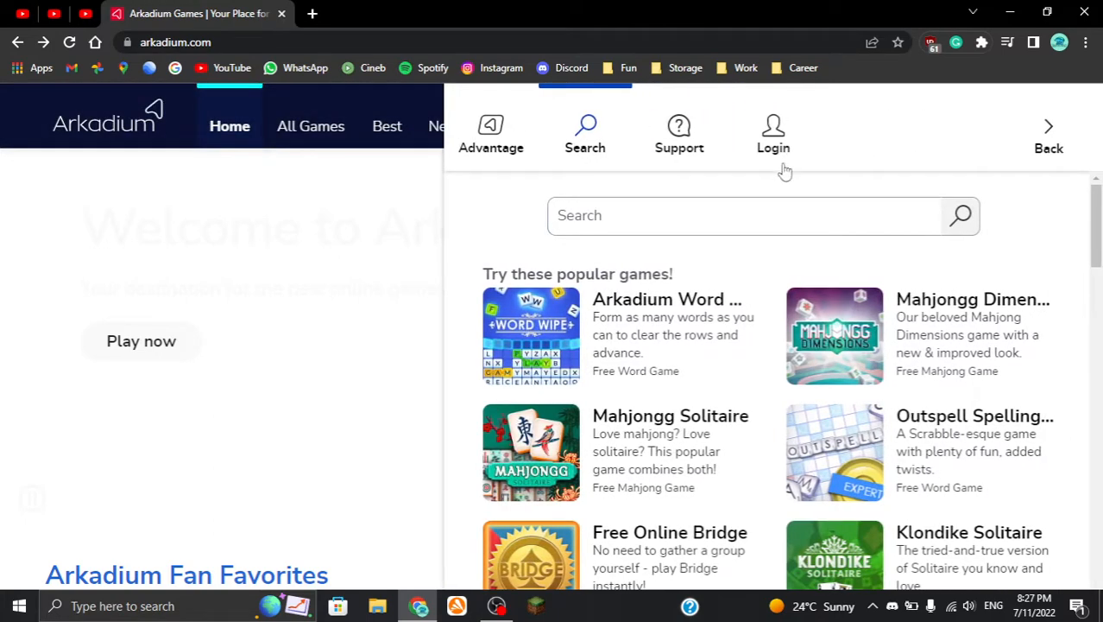
{"action": "left_click", "coordinate": [763, 214]}
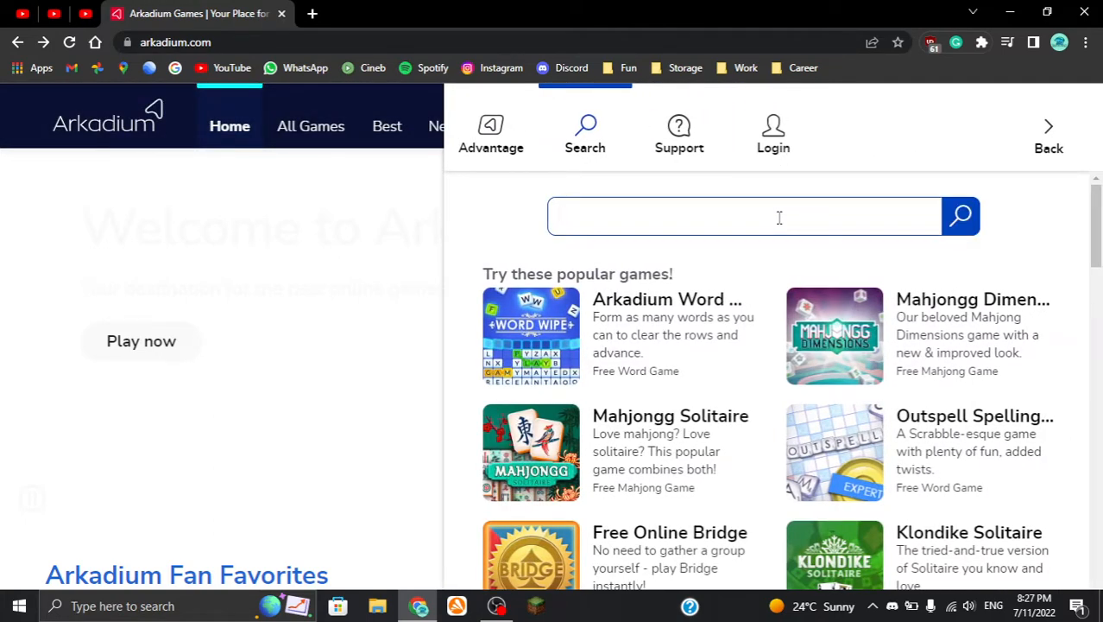
{"action": "type", "text": "bingo"}
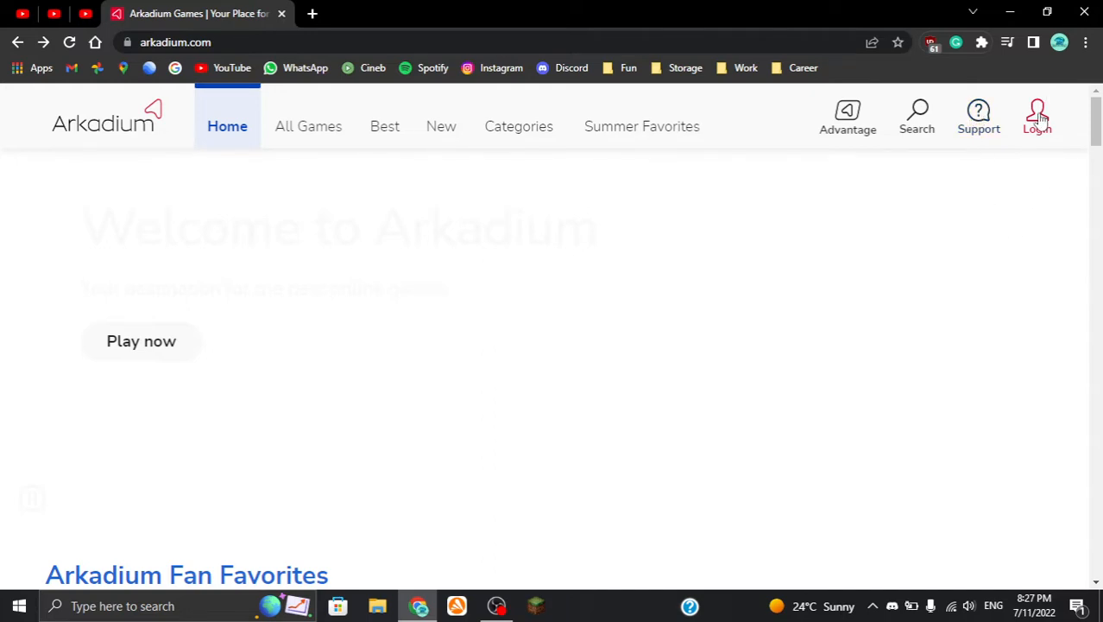
{"action": "mouse_move", "coordinate": [258, 228]}
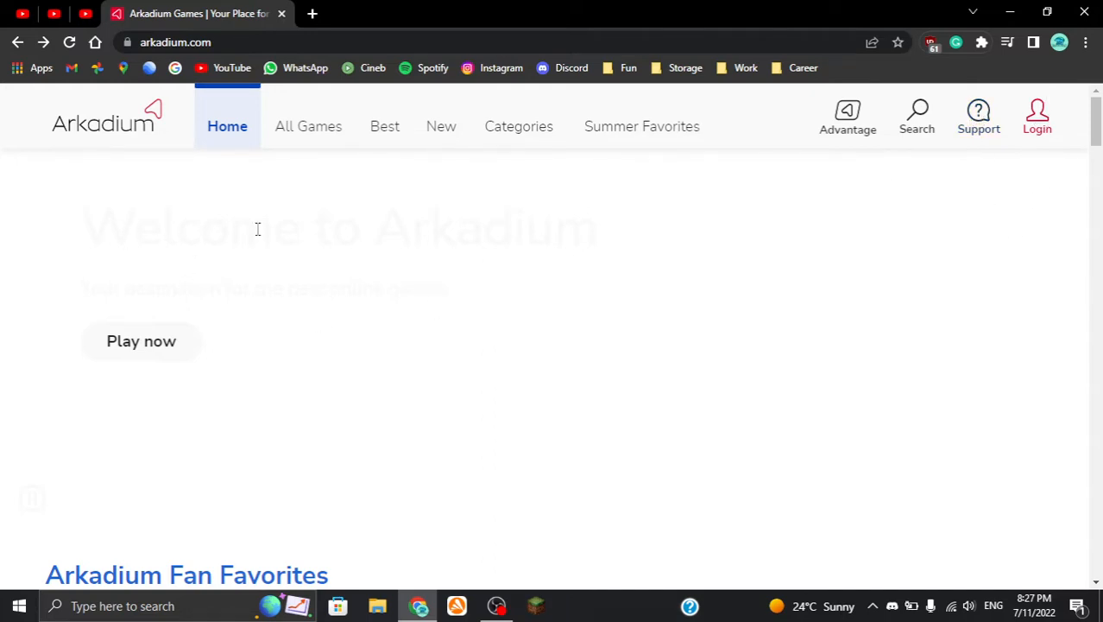
{"action": "mouse_move", "coordinate": [501, 314]}
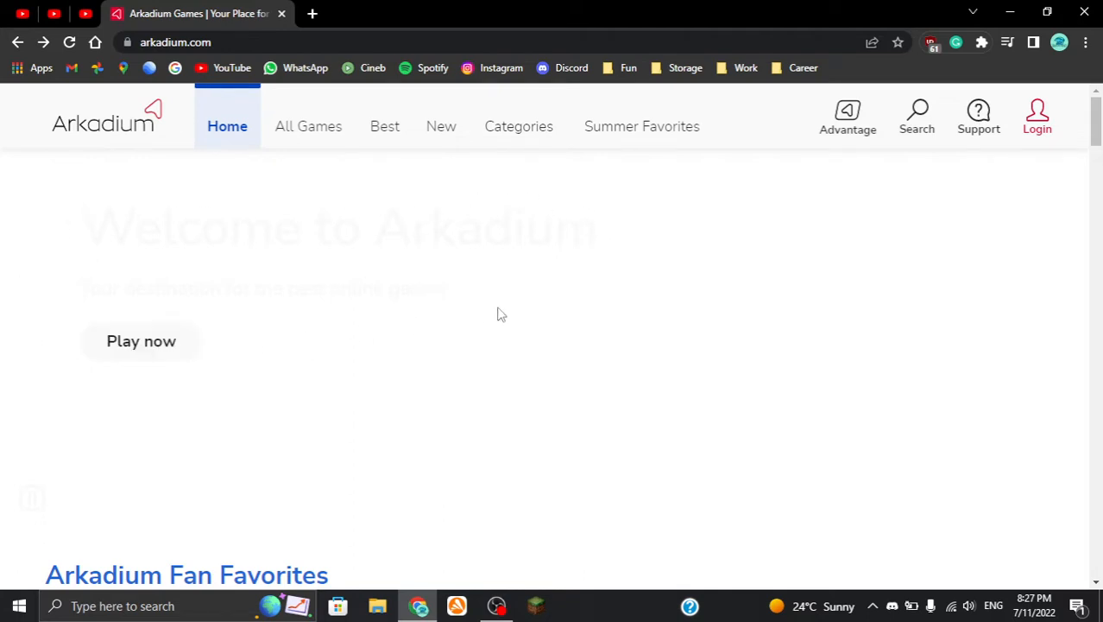
{"action": "mouse_move", "coordinate": [387, 315]}
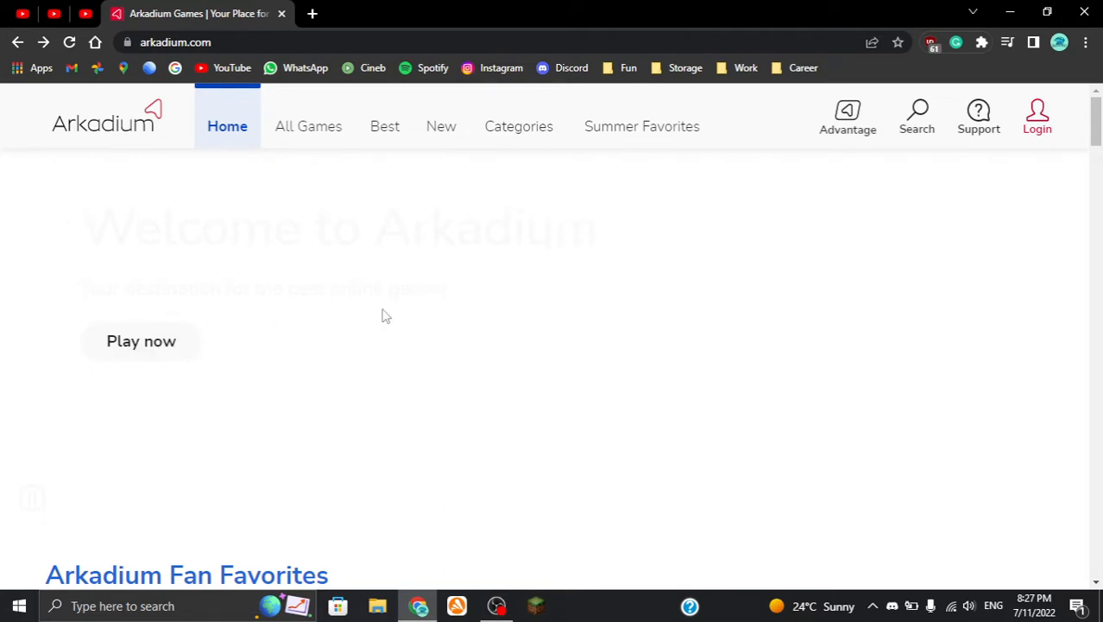
{"action": "mouse_move", "coordinate": [38, 188]}
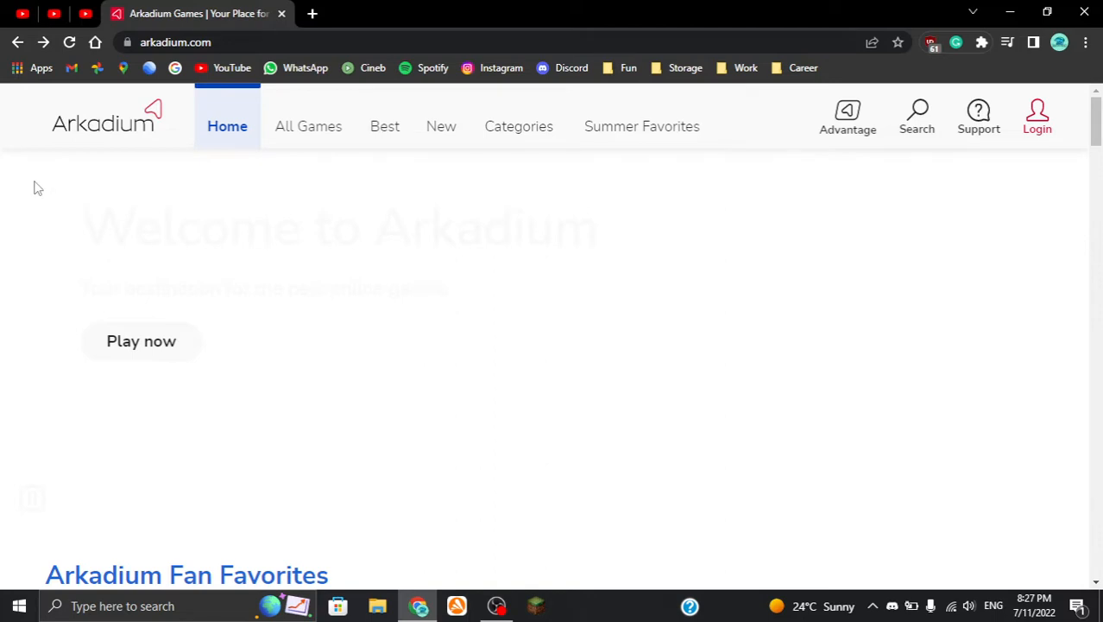
{"action": "mouse_move", "coordinate": [715, 173]}
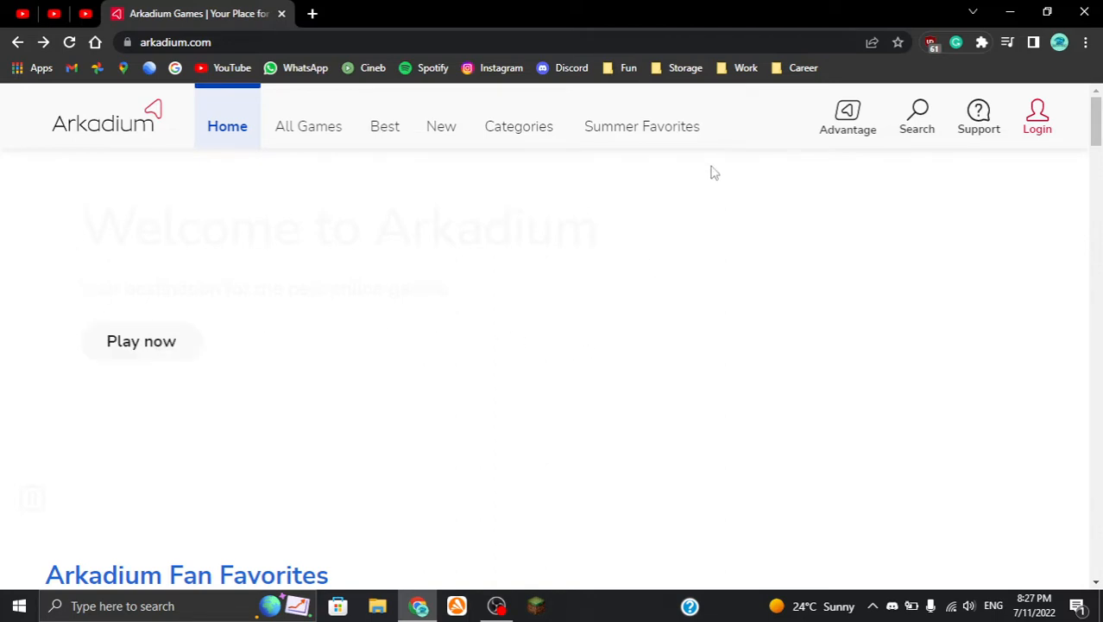
{"action": "mouse_move", "coordinate": [69, 363]}
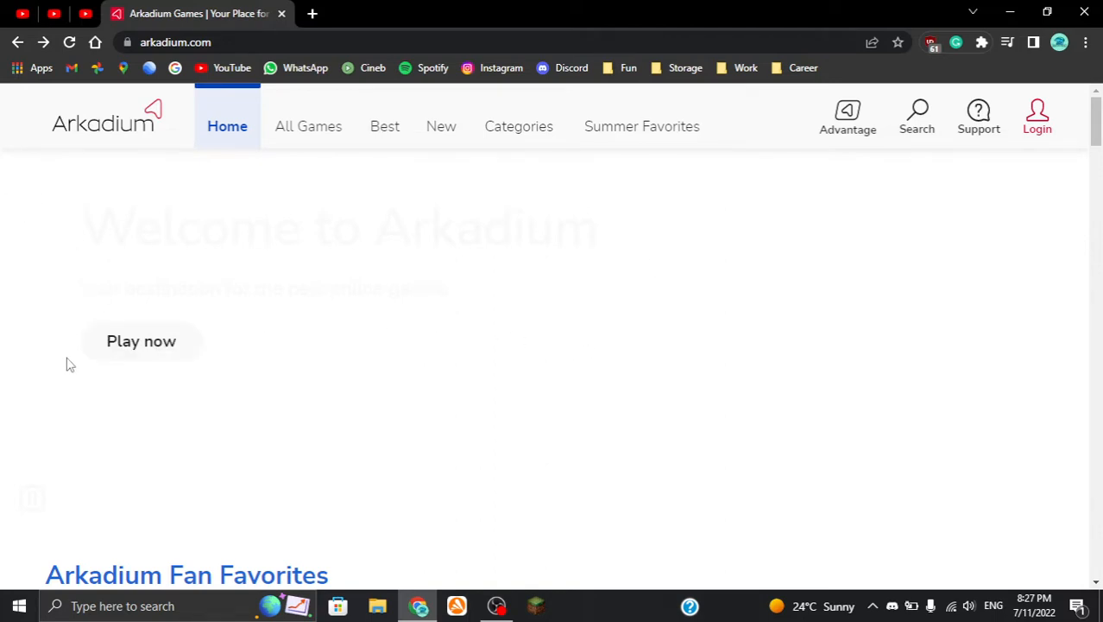
Scroll the home page down past Popular Now and Crosswords to the Word Games row
{"action": "scroll", "scroll_direction": "down", "scroll_amount": 3}
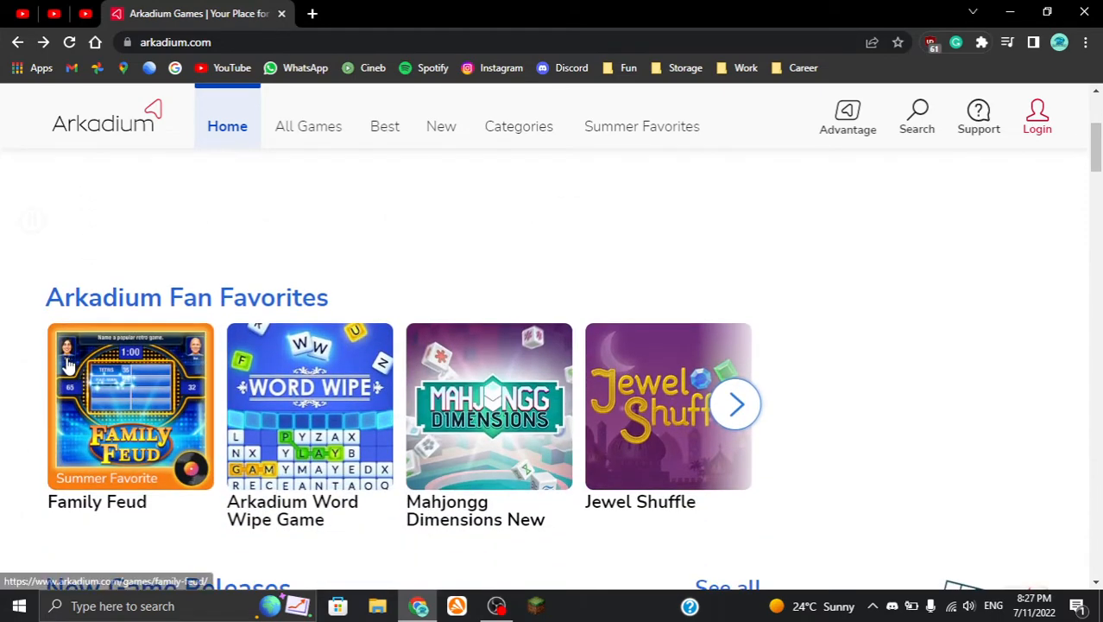
{"action": "scroll", "scroll_direction": "down", "scroll_amount": 3}
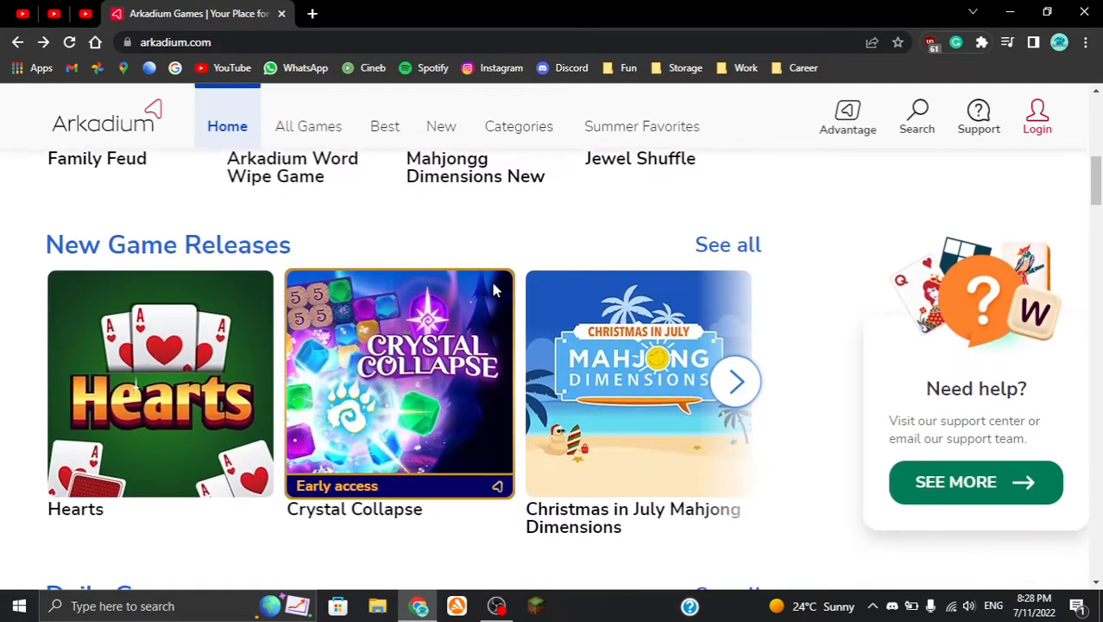
{"action": "scroll", "scroll_direction": "down", "scroll_amount": 3}
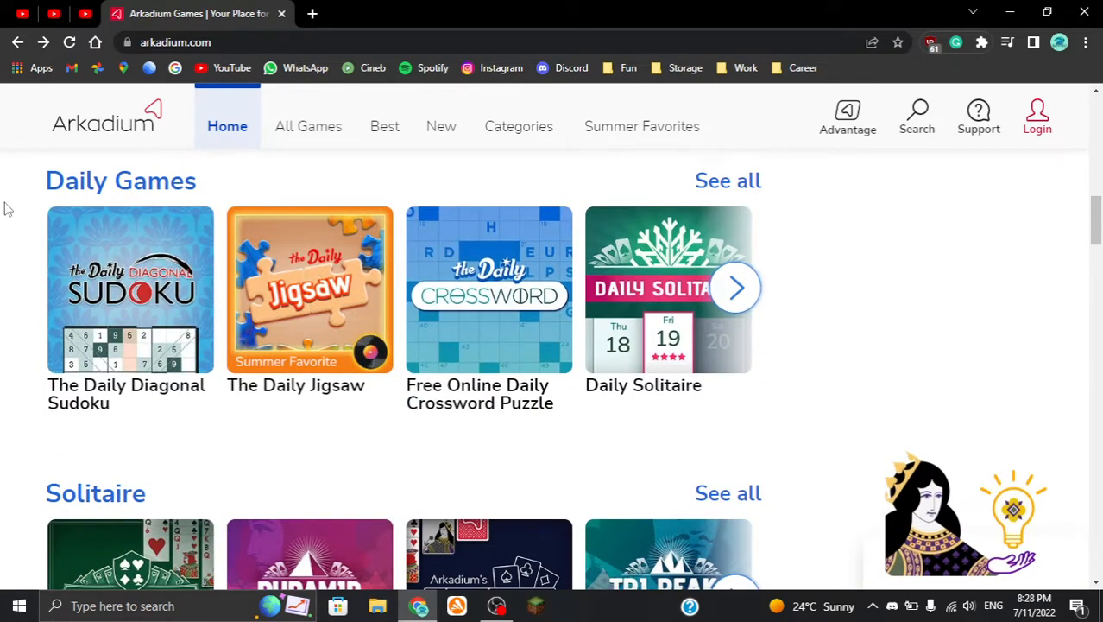
{"action": "scroll", "scroll_direction": "down", "scroll_amount": 3}
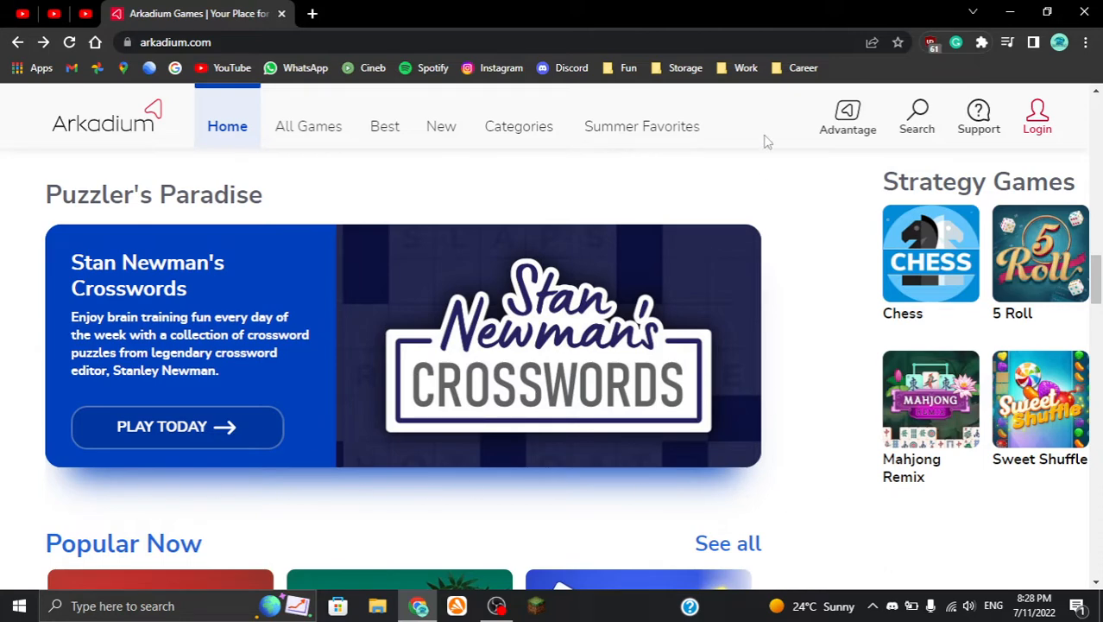
{"action": "mouse_move", "coordinate": [14, 348]}
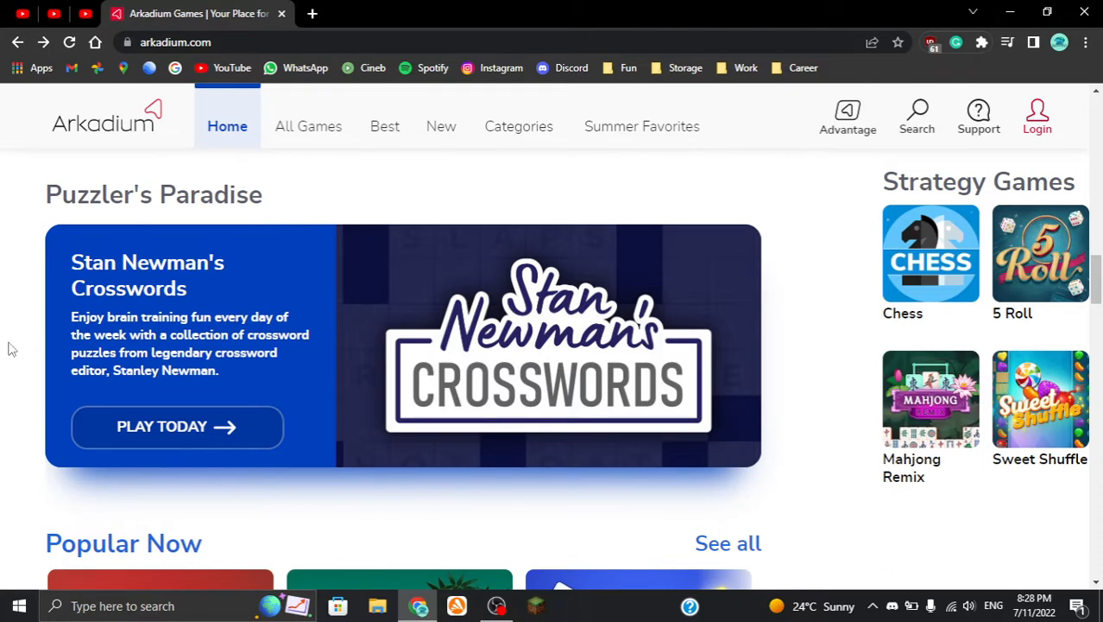
{"action": "mouse_move", "coordinate": [28, 263]}
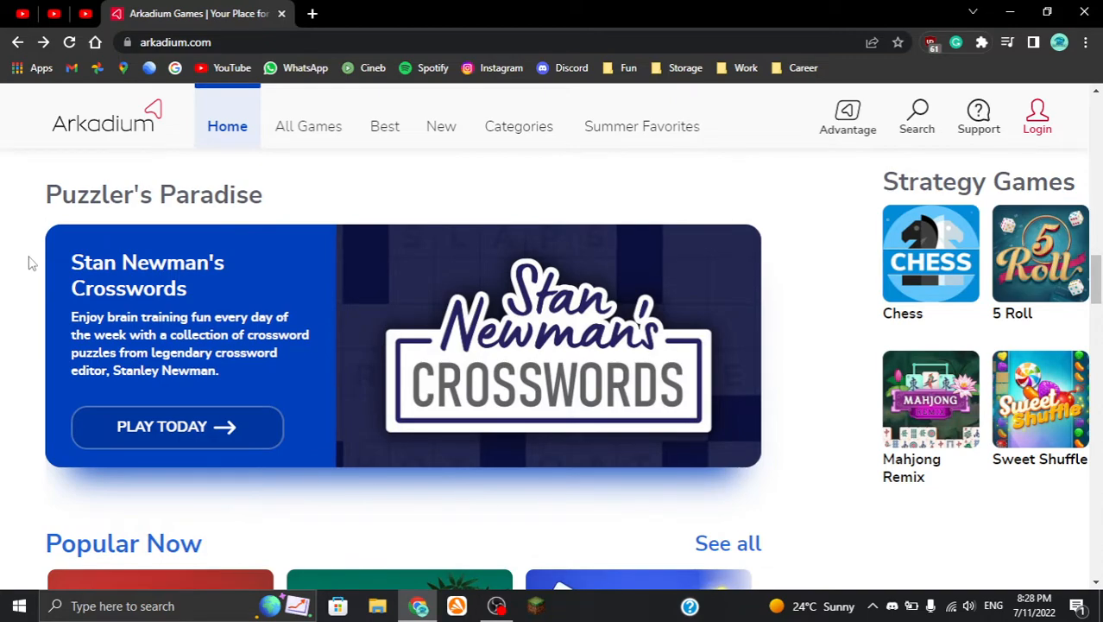
{"action": "mouse_move", "coordinate": [221, 300]}
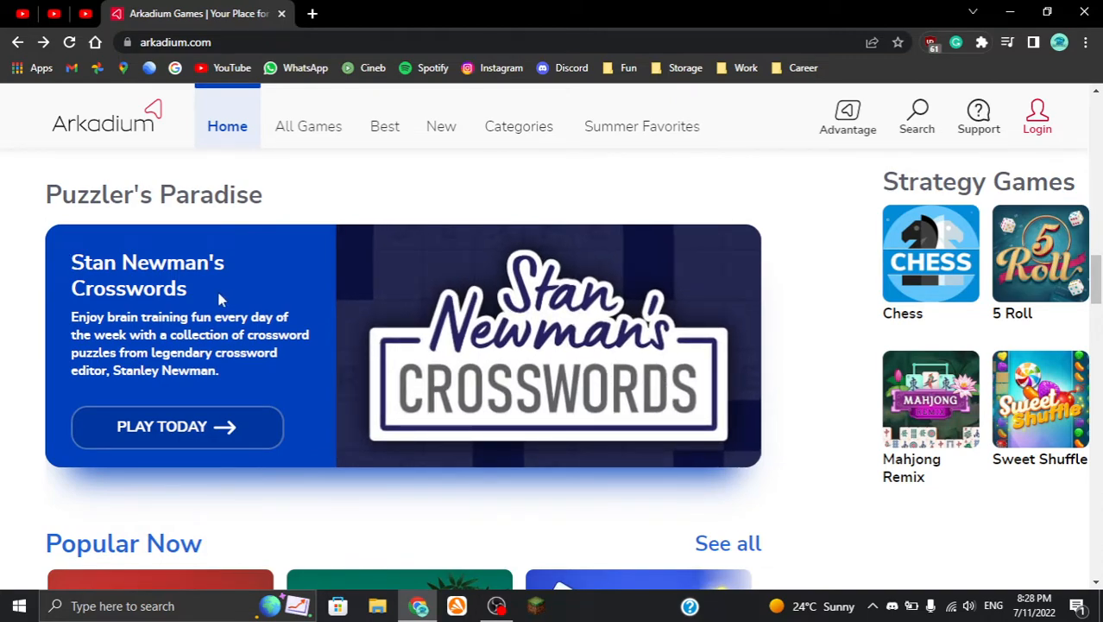
{"action": "scroll", "scroll_direction": "down", "scroll_amount": 3}
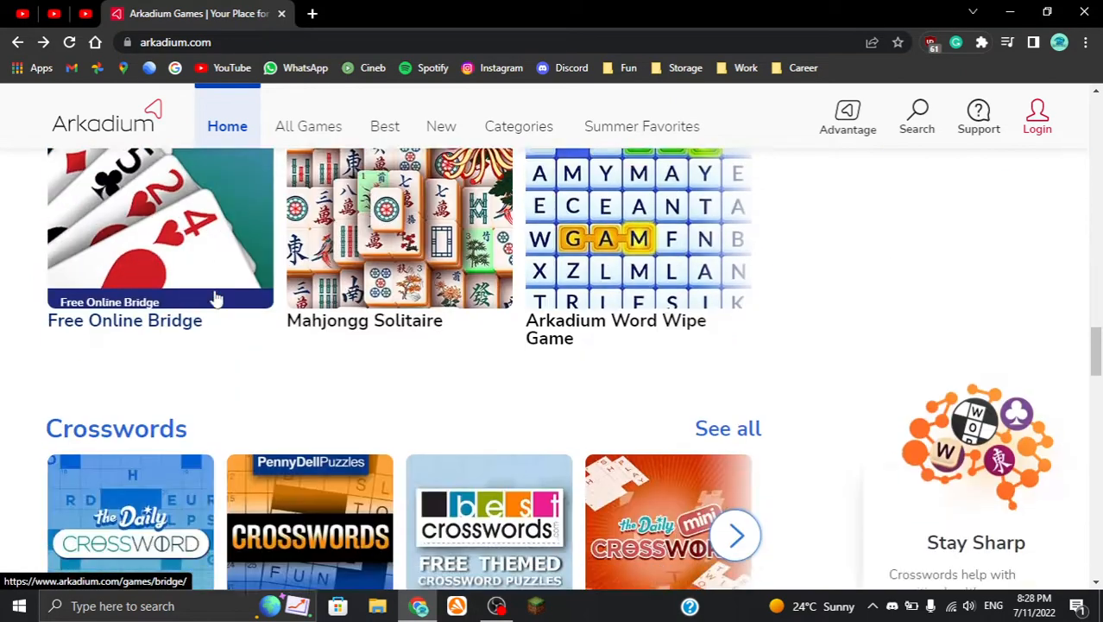
{"action": "scroll", "scroll_direction": "up", "scroll_amount": 3}
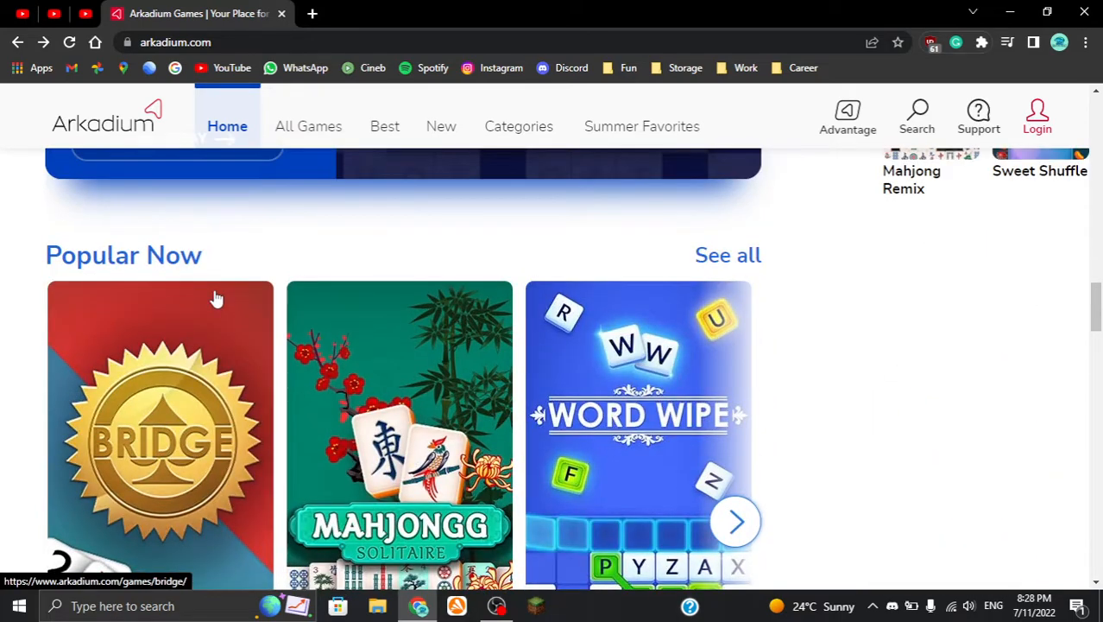
{"action": "scroll", "scroll_direction": "down", "scroll_amount": 3}
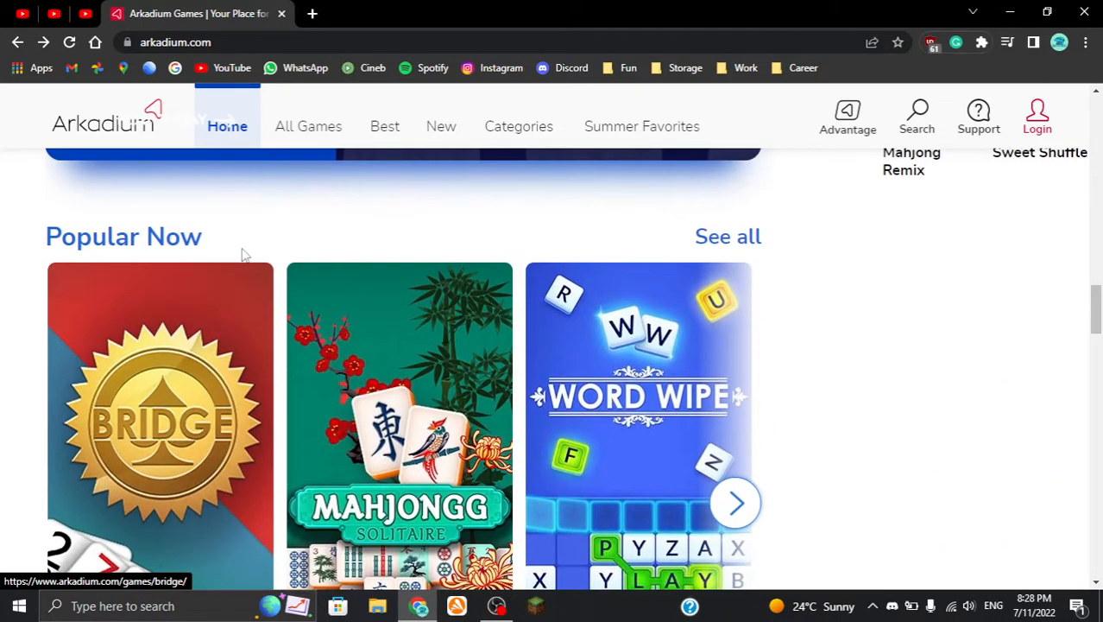
{"action": "scroll", "scroll_direction": "down", "scroll_amount": 3}
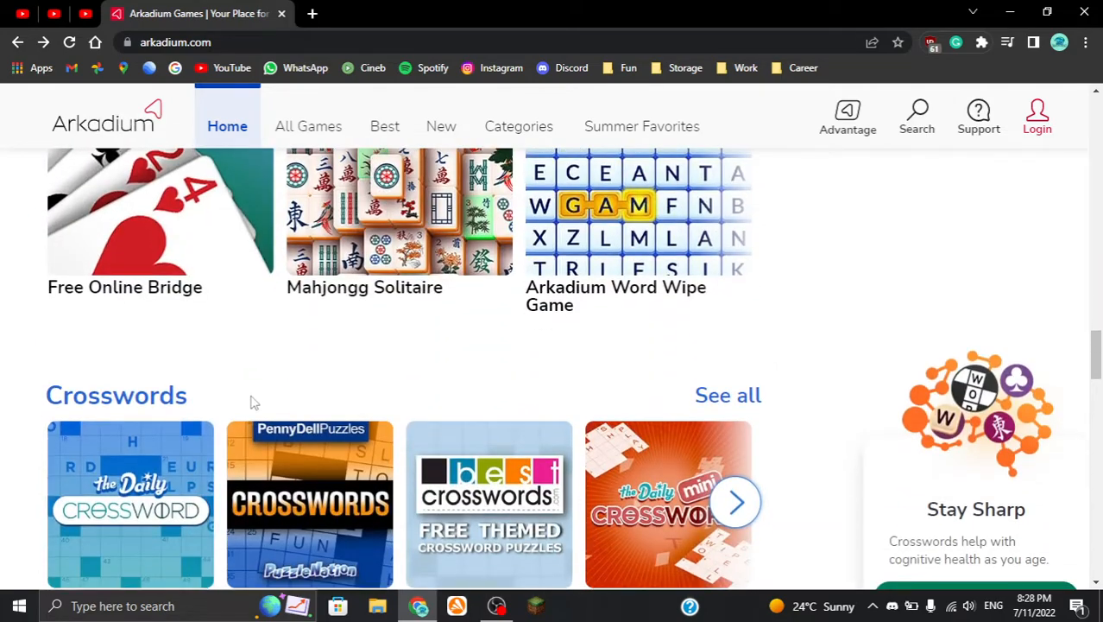
{"action": "scroll", "scroll_direction": "down", "scroll_amount": 3}
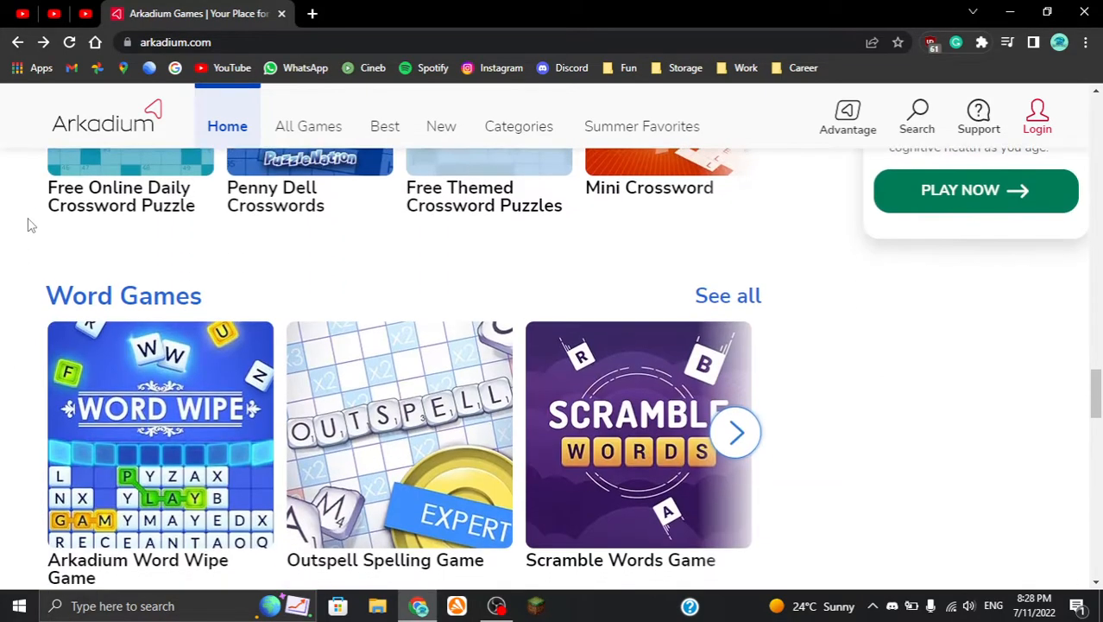
{"action": "scroll", "scroll_direction": "down", "scroll_amount": 3}
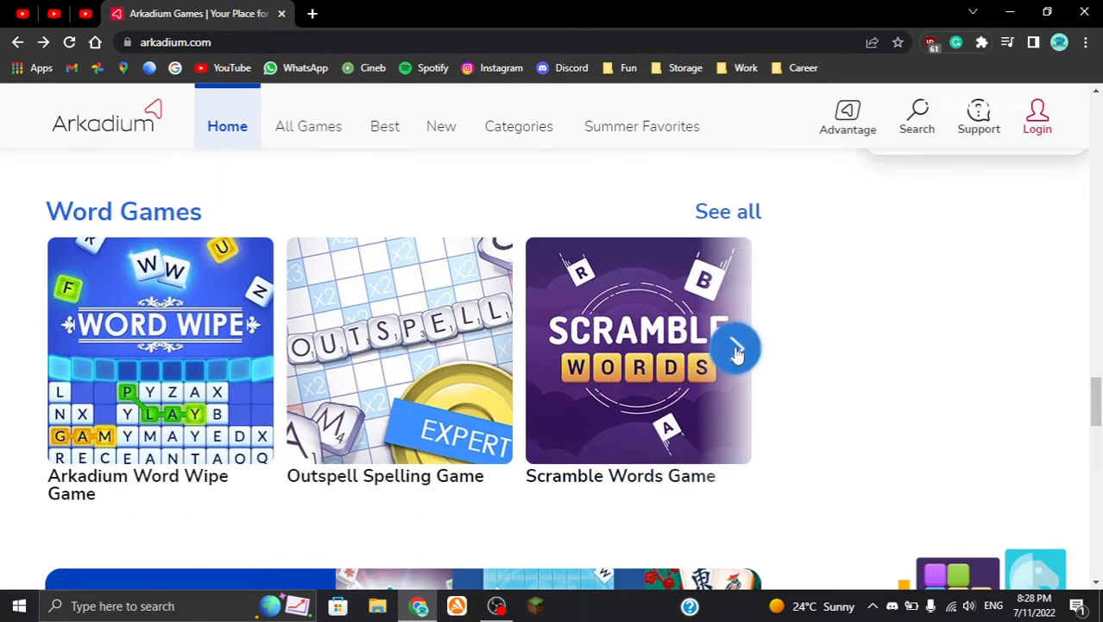
Page through the Word Games carousel and scroll back toward the top of the home page
{"action": "left_click", "coordinate": [735, 347]}
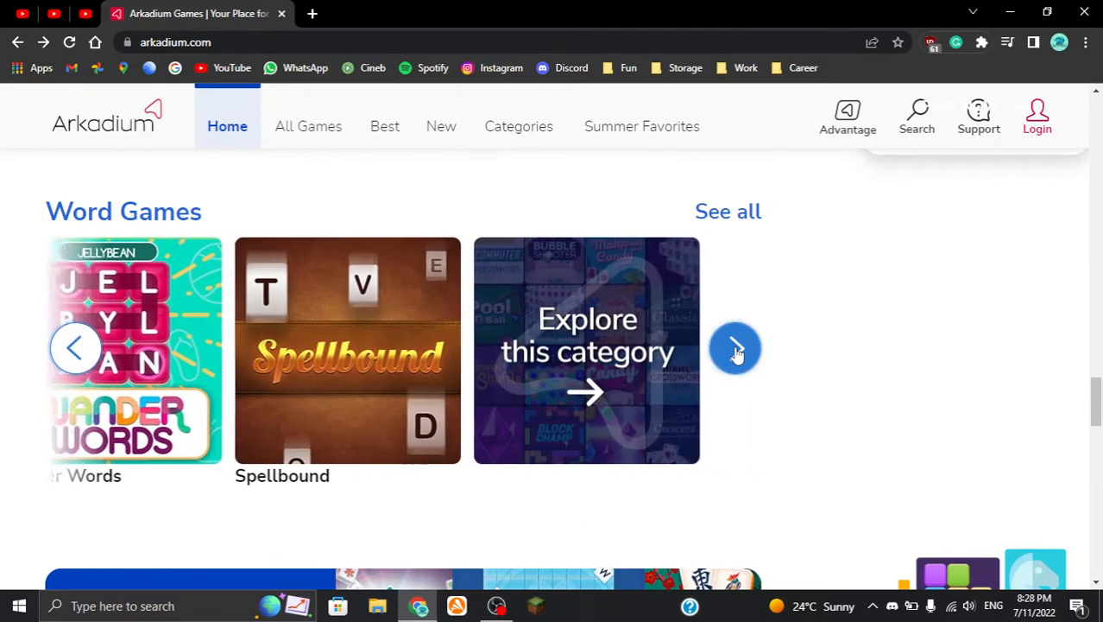
{"action": "left_click", "coordinate": [734, 347]}
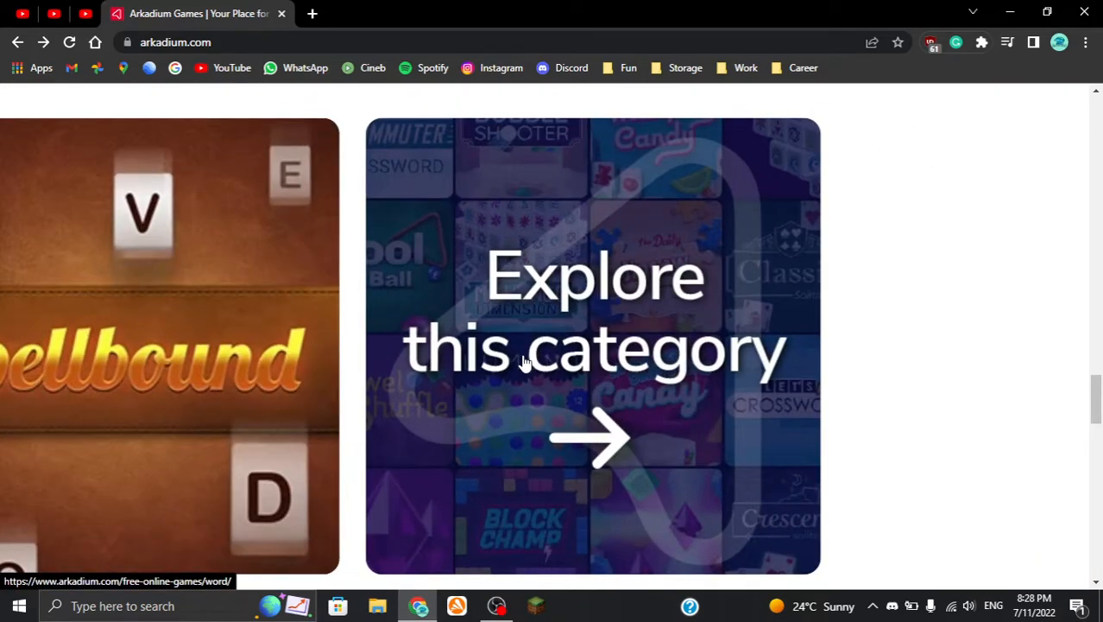
{"action": "scroll", "scroll_direction": "up", "scroll_amount": 3}
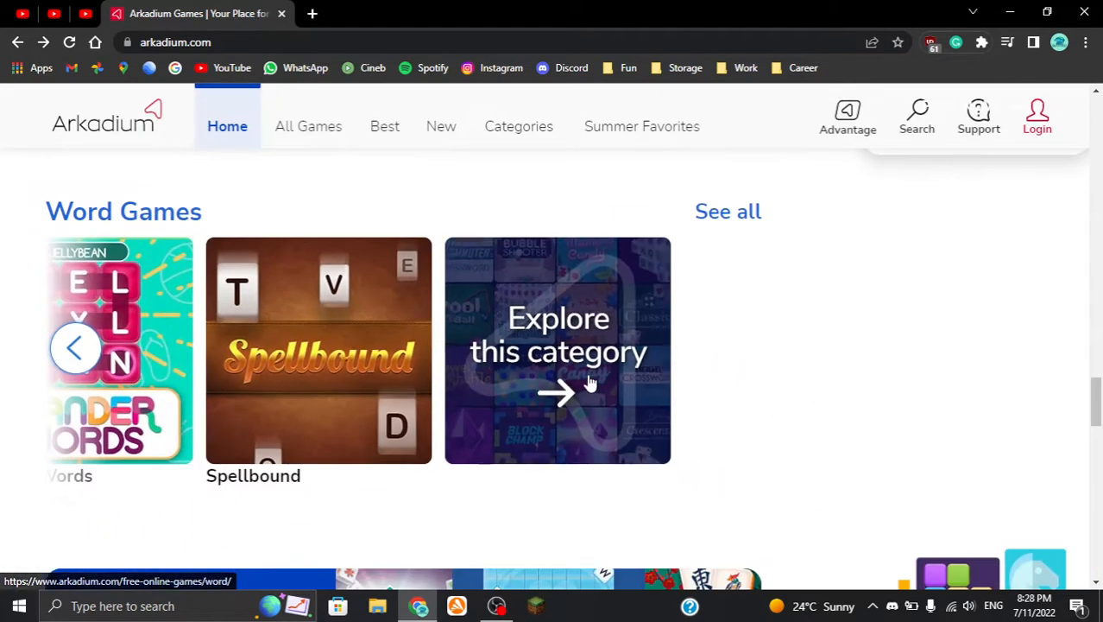
{"action": "scroll", "scroll_direction": "down", "scroll_amount": 3}
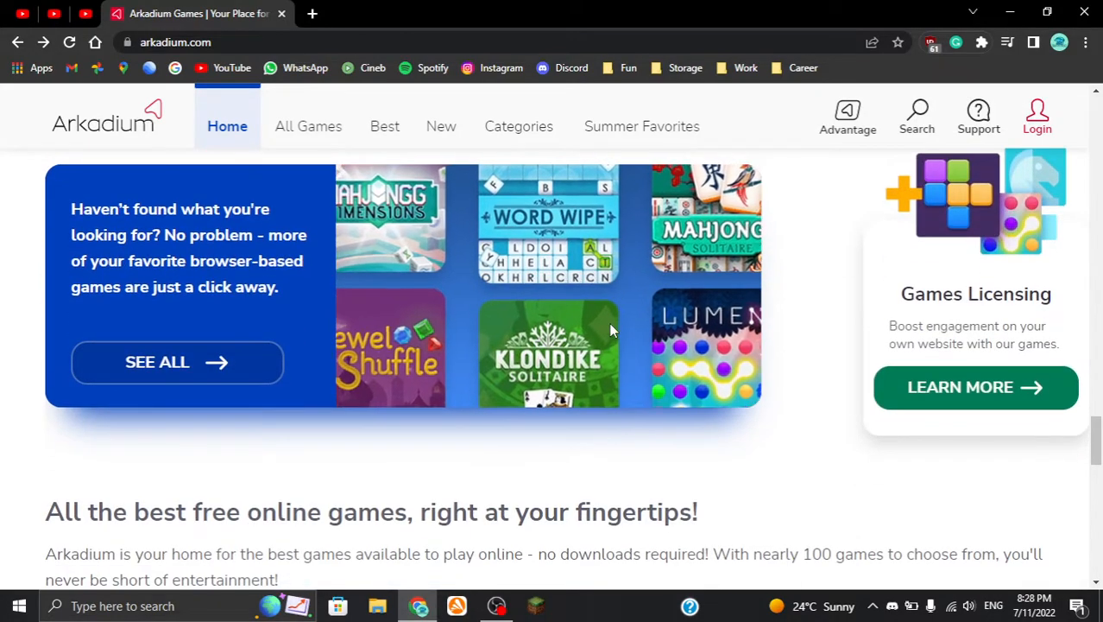
{"action": "scroll", "scroll_direction": "up", "scroll_amount": 3}
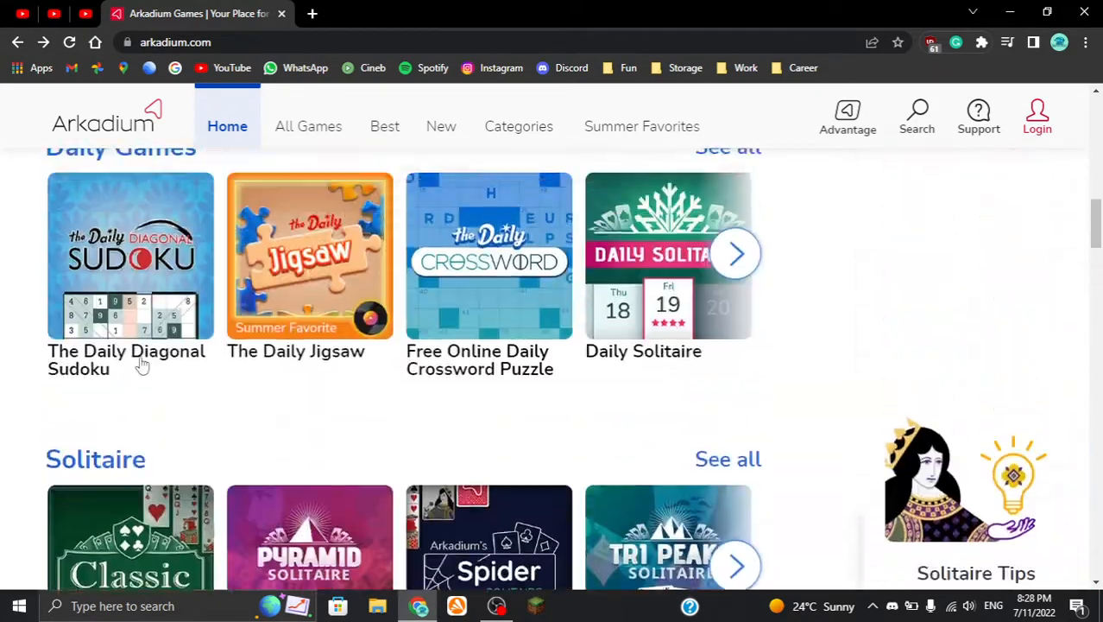
{"action": "scroll", "scroll_direction": "up", "scroll_amount": 3}
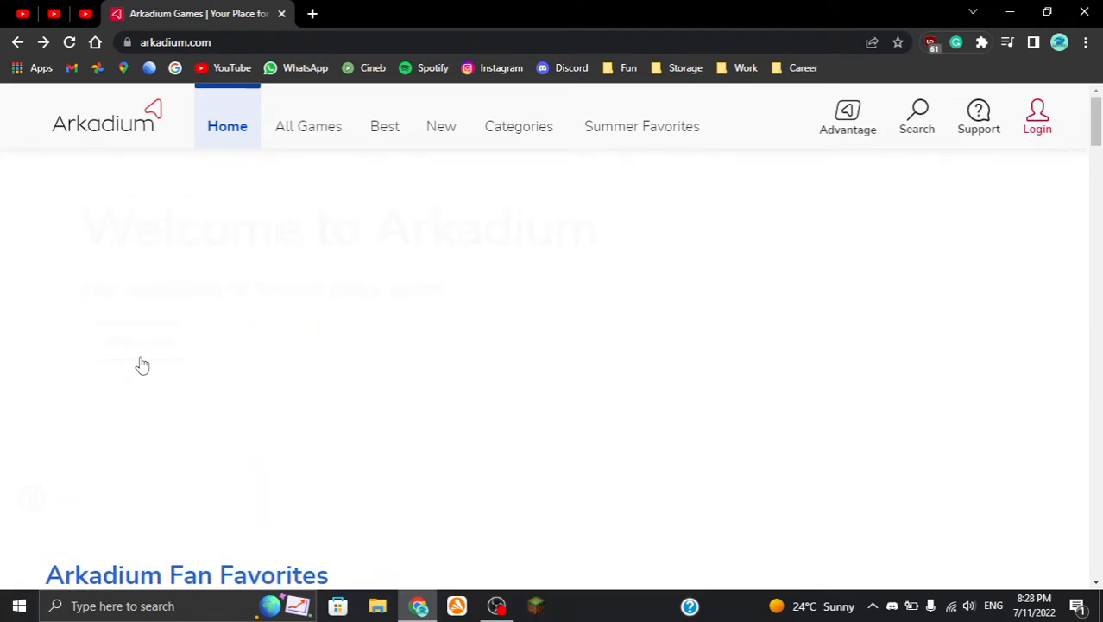
Search the site for 'bingo' to reach the Bingo game page
{"action": "left_click", "coordinate": [917, 117]}
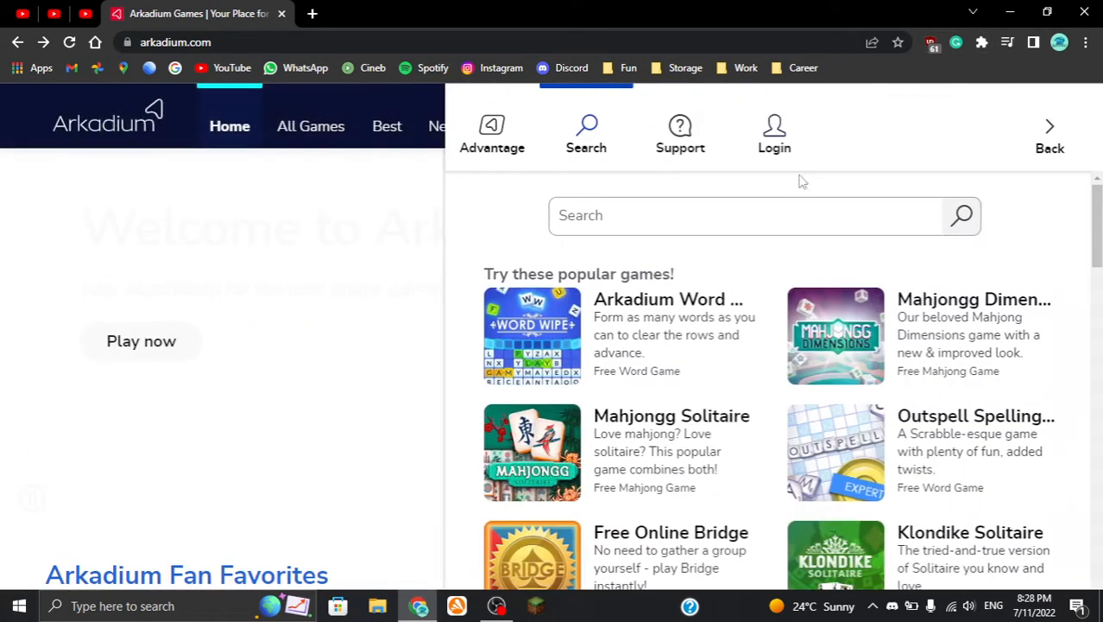
{"action": "type", "text": "ib"}
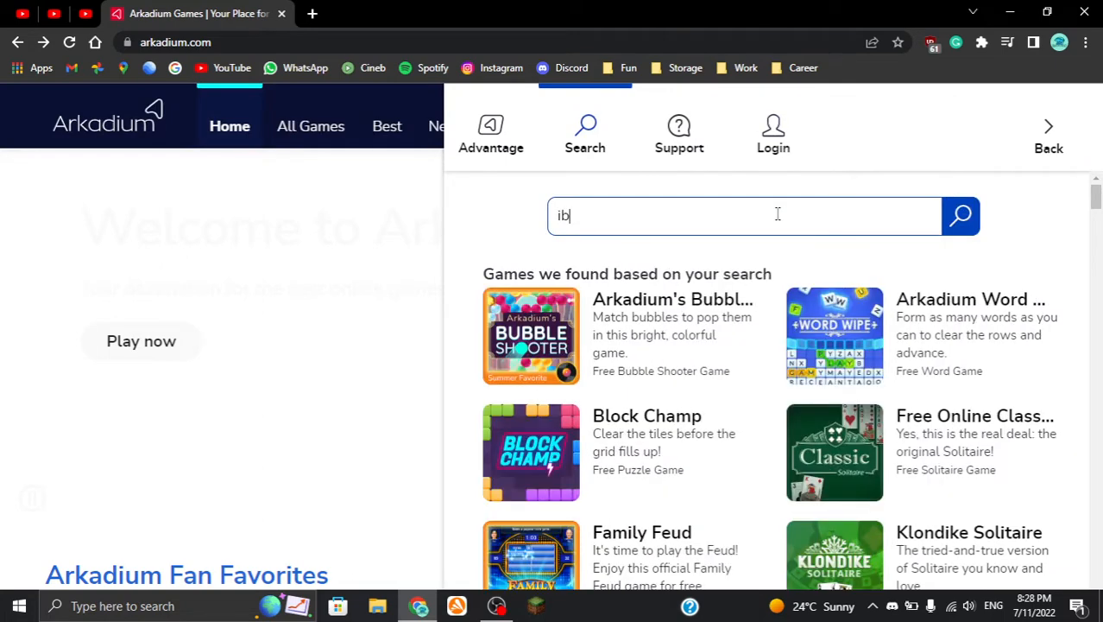
{"action": "type", "text": "bingo"}
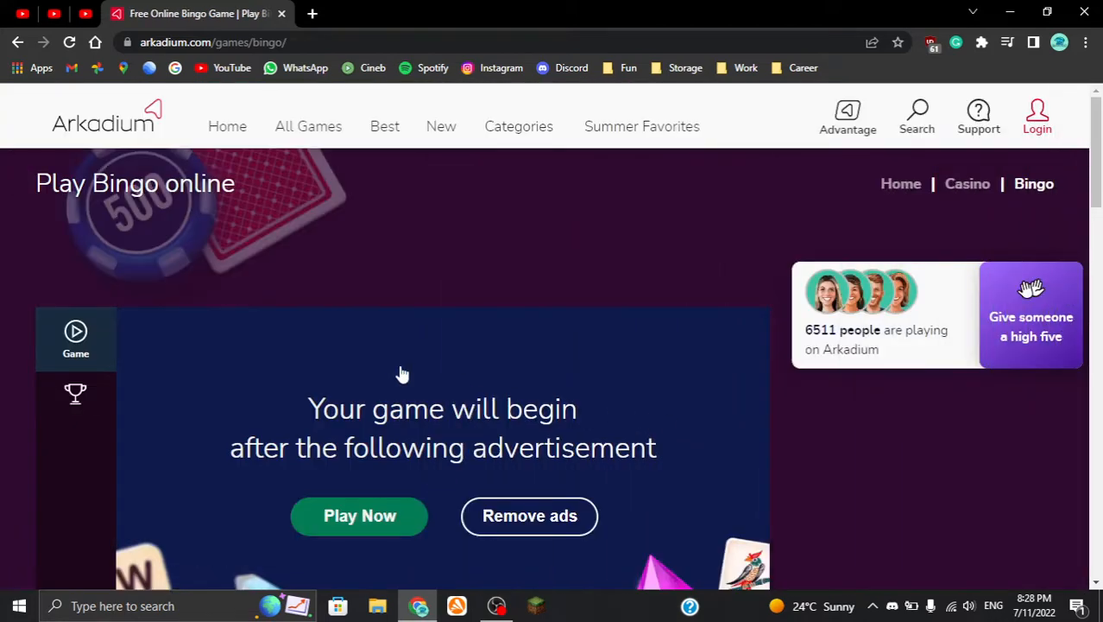
{"action": "mouse_move", "coordinate": [183, 338]}
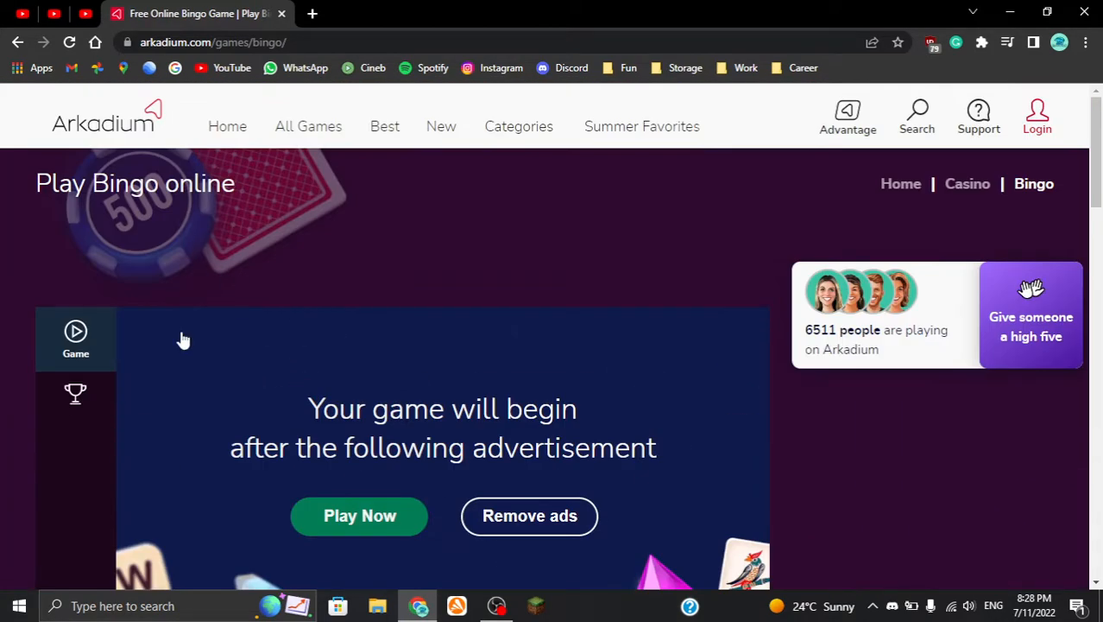
{"action": "mouse_move", "coordinate": [2, 327]}
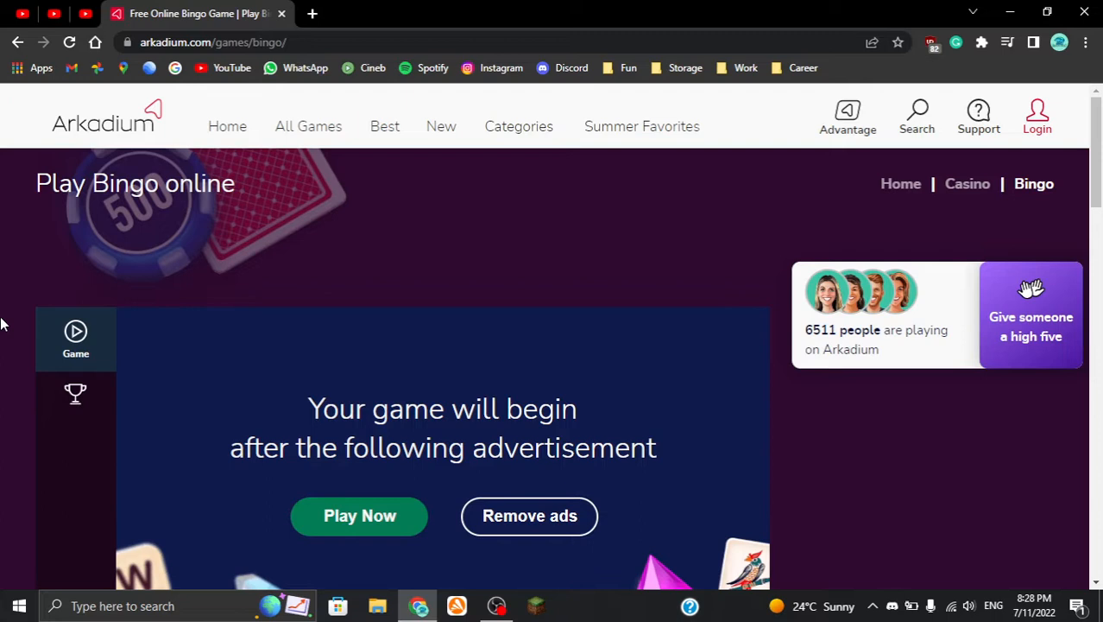
{"action": "mouse_move", "coordinate": [138, 211]}
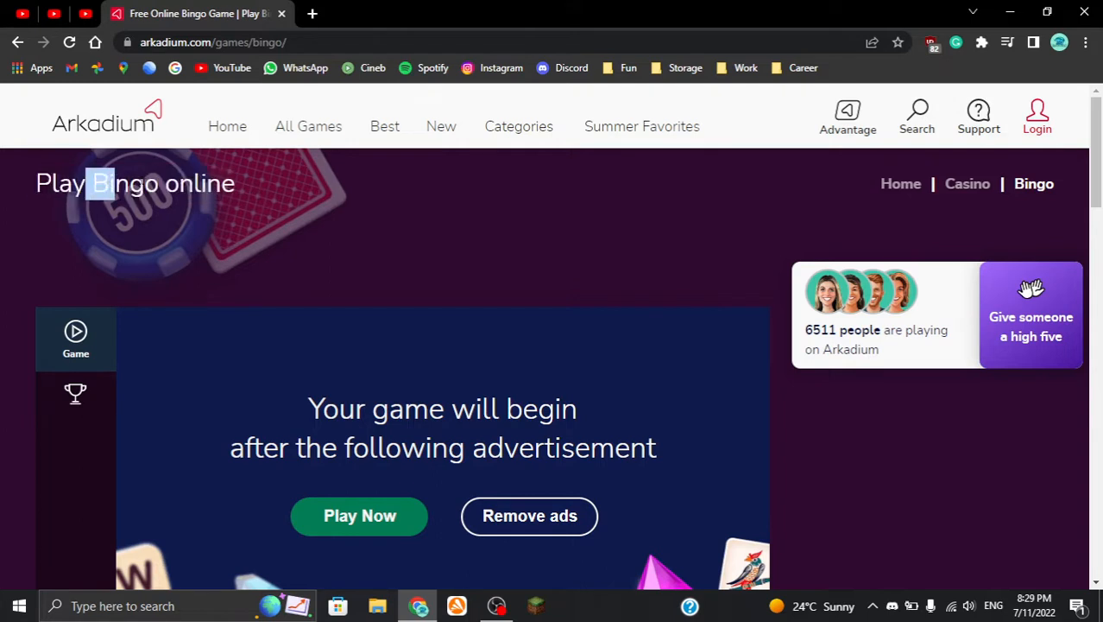
{"action": "scroll", "scroll_direction": "down", "scroll_amount": 3}
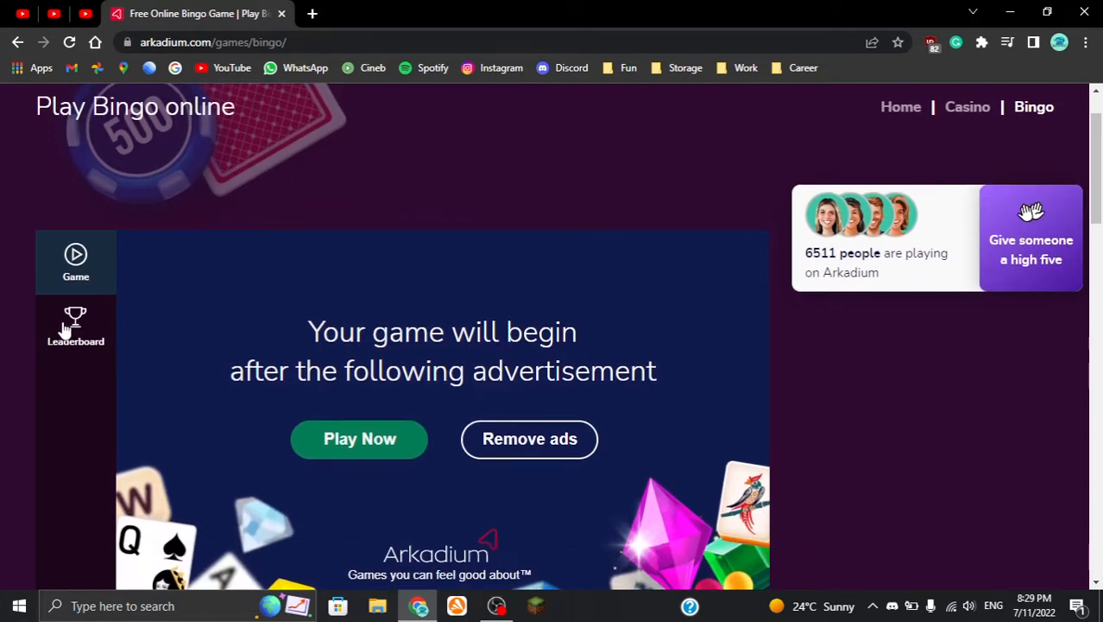
{"action": "mouse_move", "coordinate": [815, 199]}
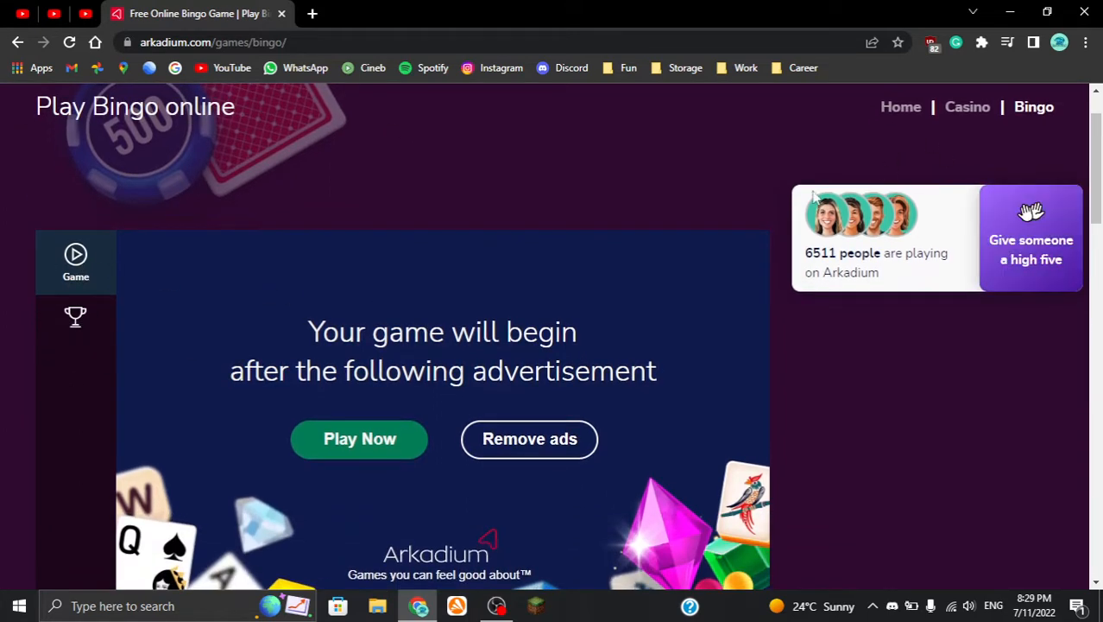
{"action": "mouse_move", "coordinate": [1040, 346]}
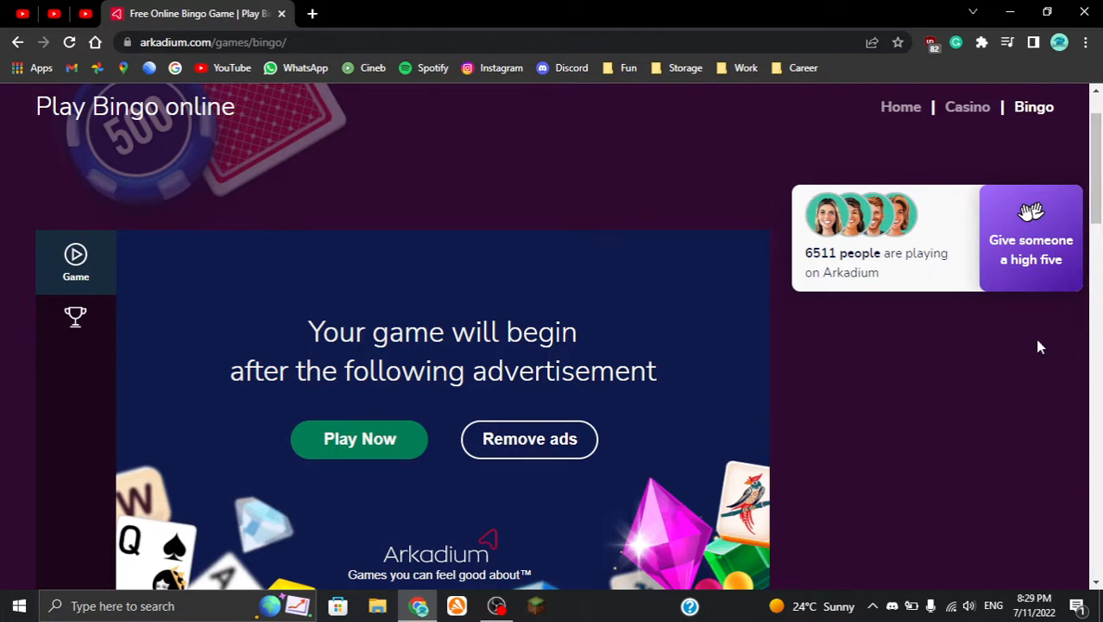
{"action": "mouse_move", "coordinate": [1088, 344]}
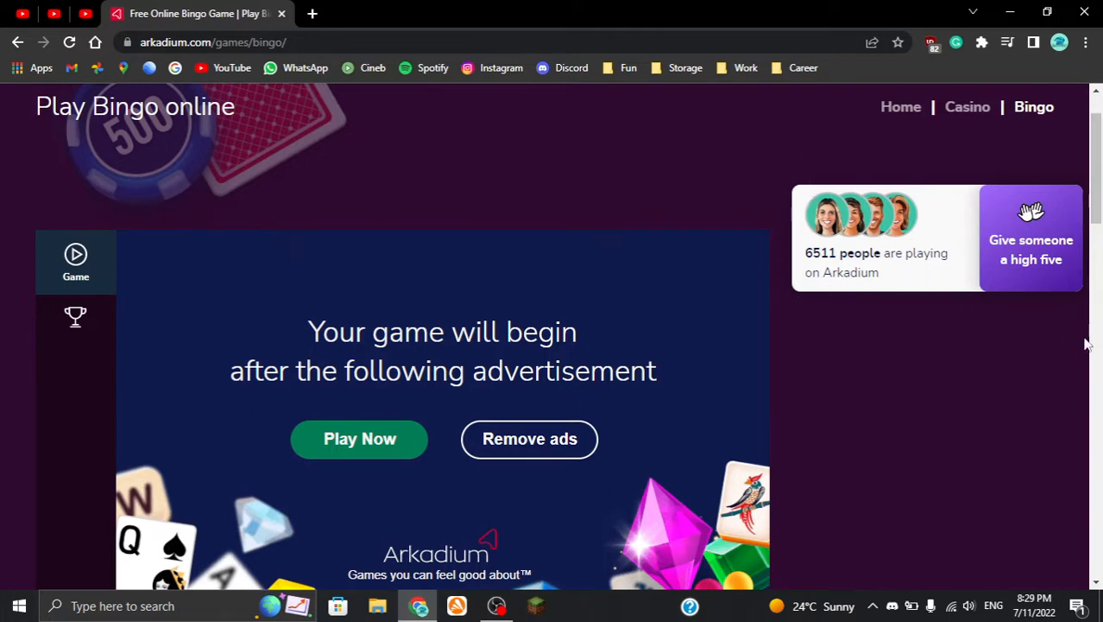
{"action": "mouse_move", "coordinate": [785, 332]}
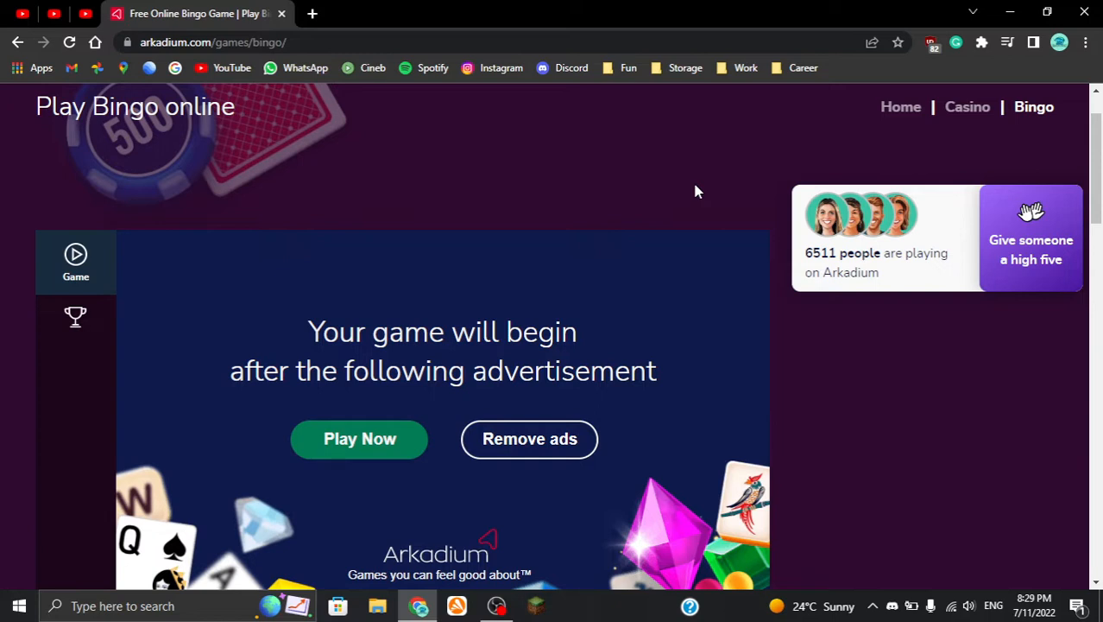
{"action": "scroll", "scroll_direction": "down", "scroll_amount": 3}
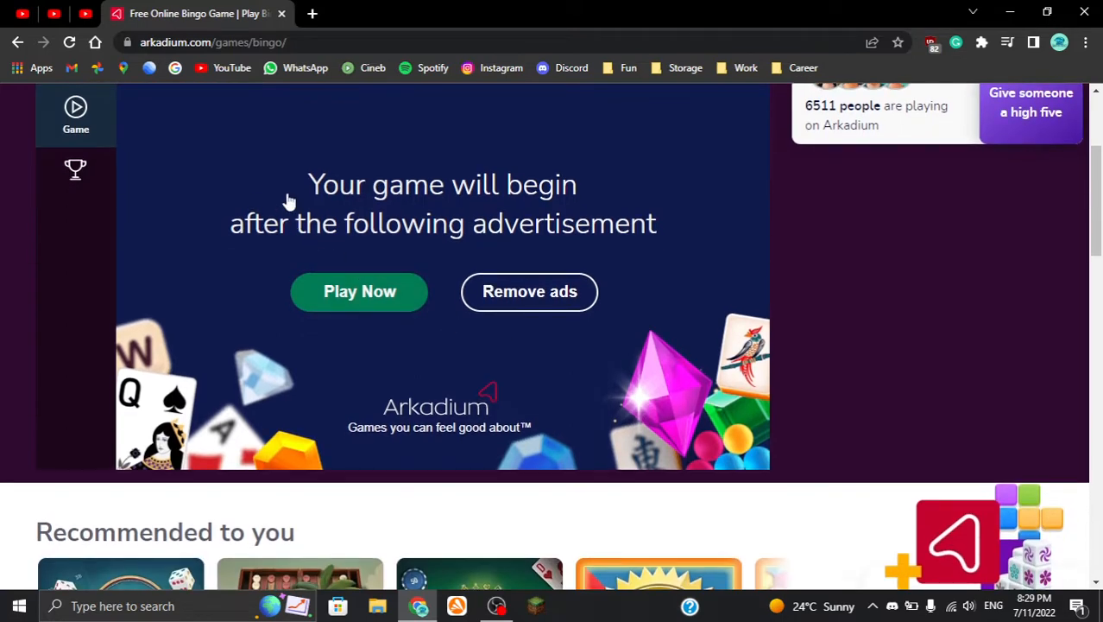
{"action": "mouse_move", "coordinate": [377, 266]}
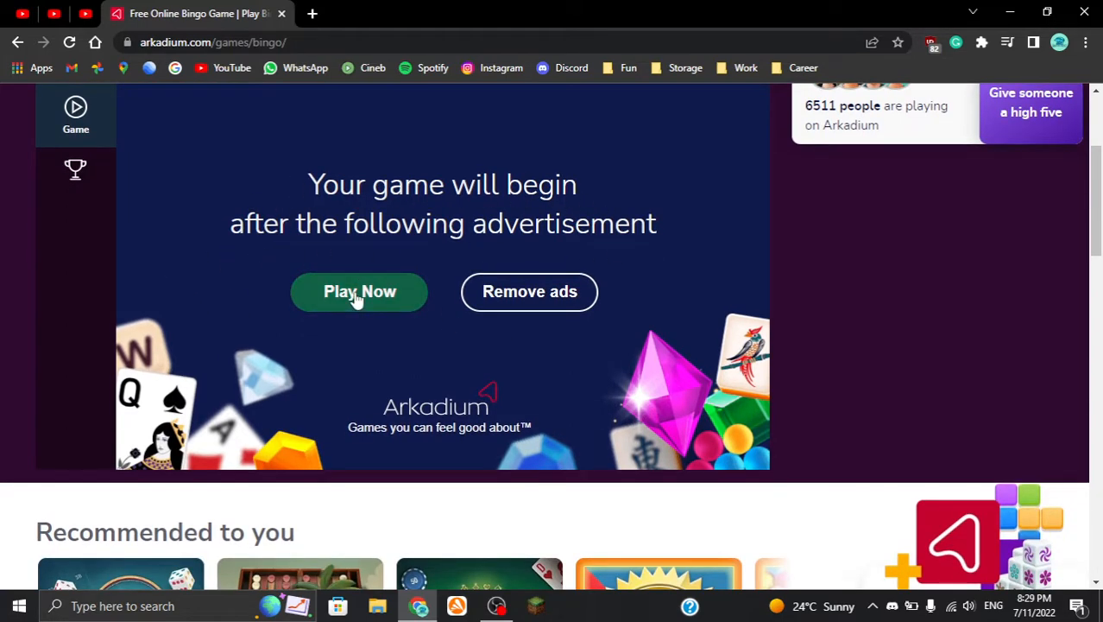
Start loading the Bingo game and scroll down to its start screen
{"action": "left_click", "coordinate": [359, 290]}
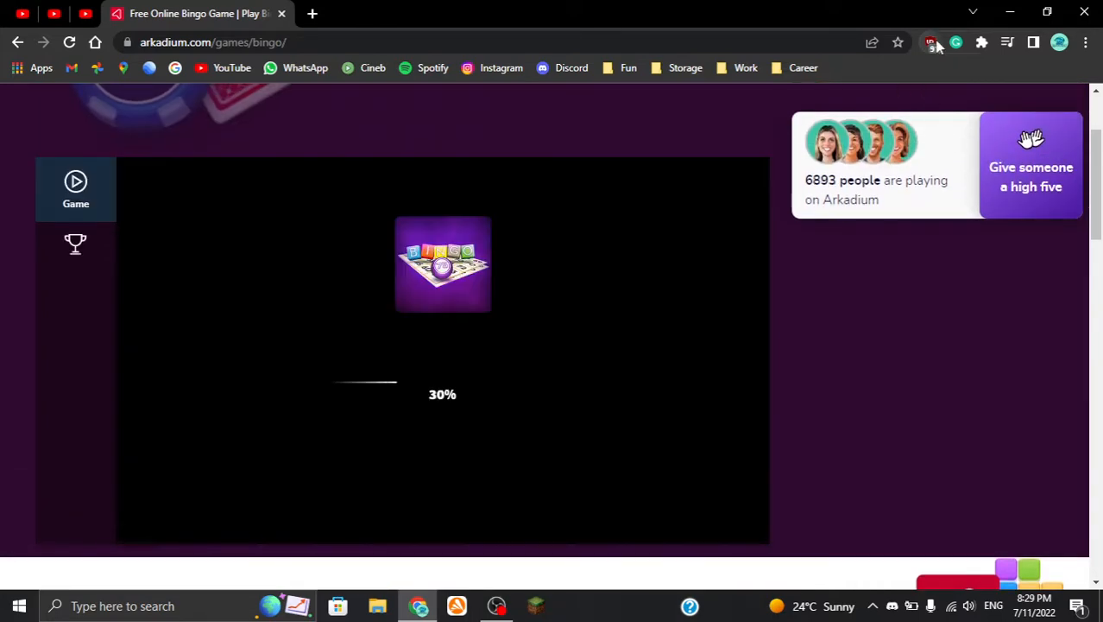
{"action": "mouse_move", "coordinate": [512, 150]}
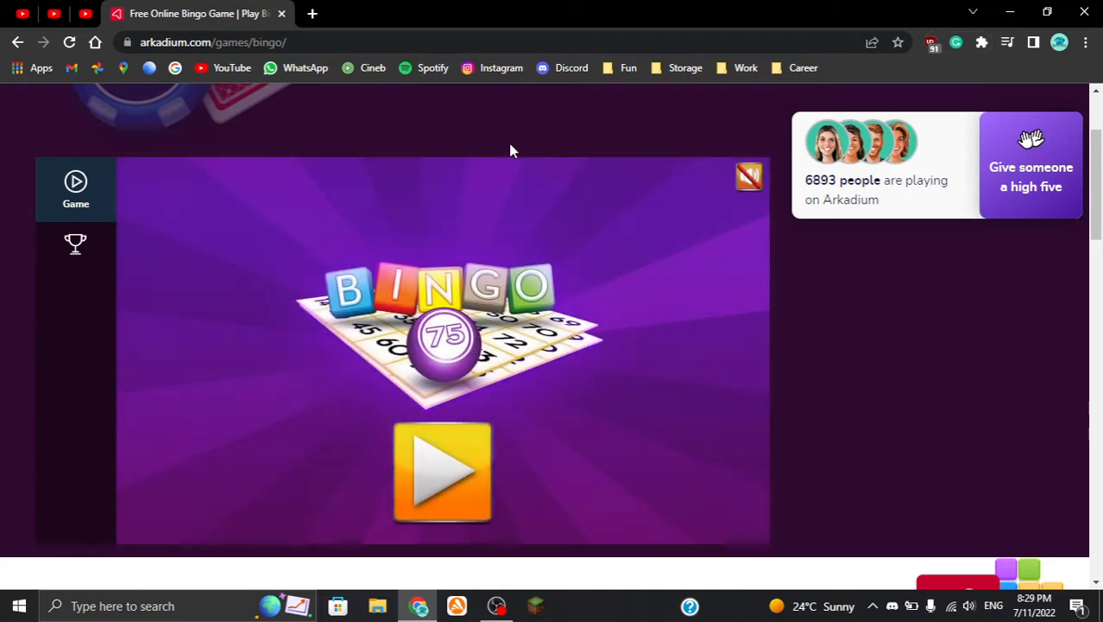
{"action": "scroll", "scroll_direction": "down", "scroll_amount": 3}
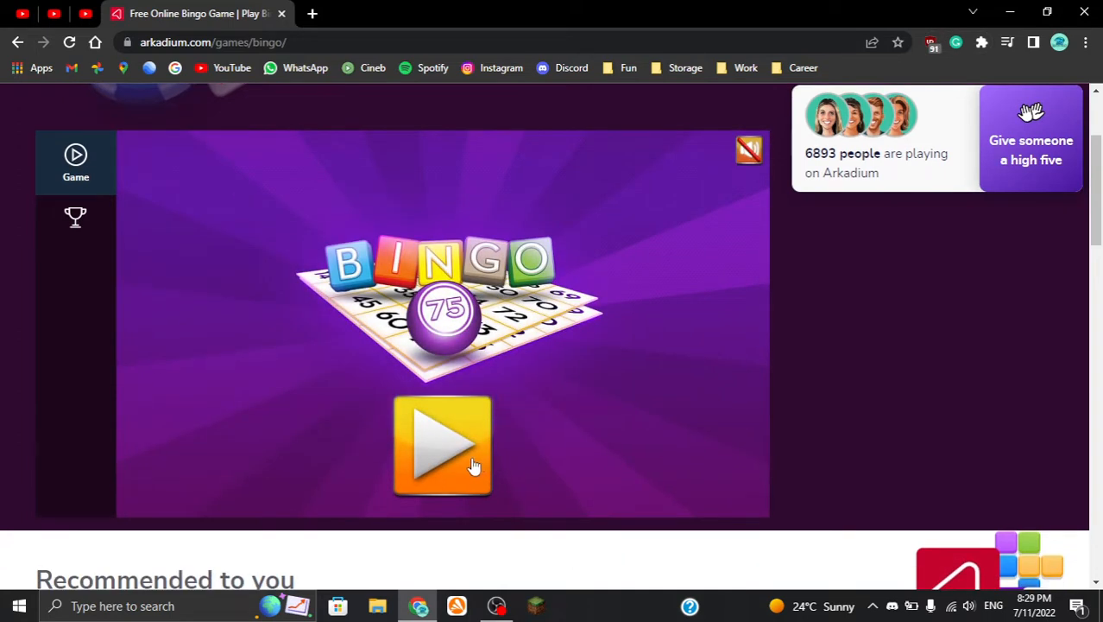
{"action": "mouse_move", "coordinate": [836, 349]}
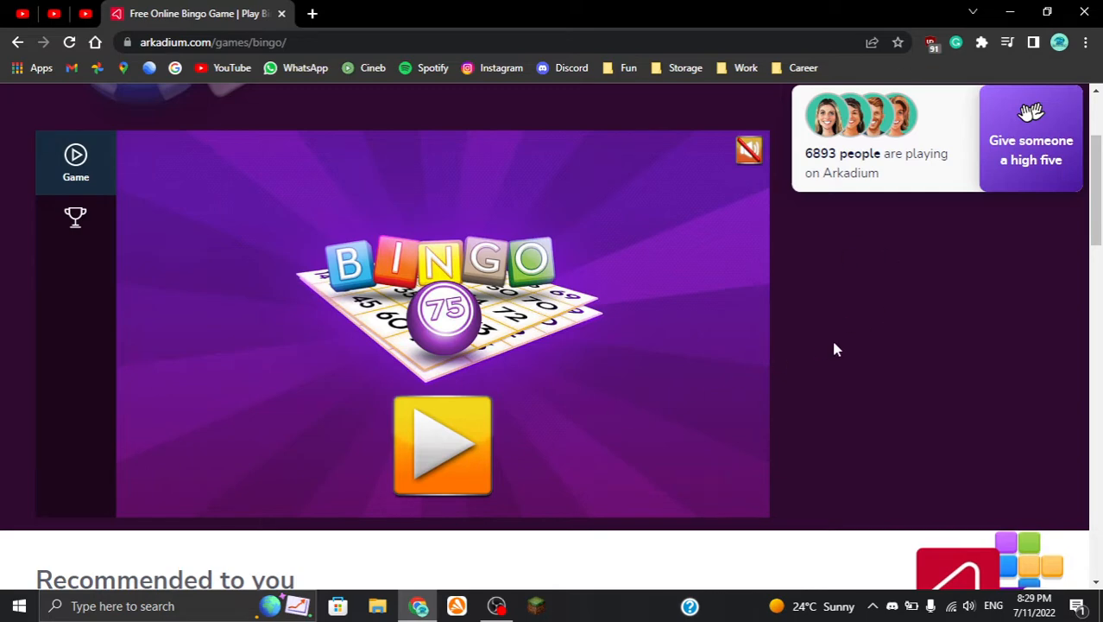
{"action": "mouse_move", "coordinate": [158, 228]}
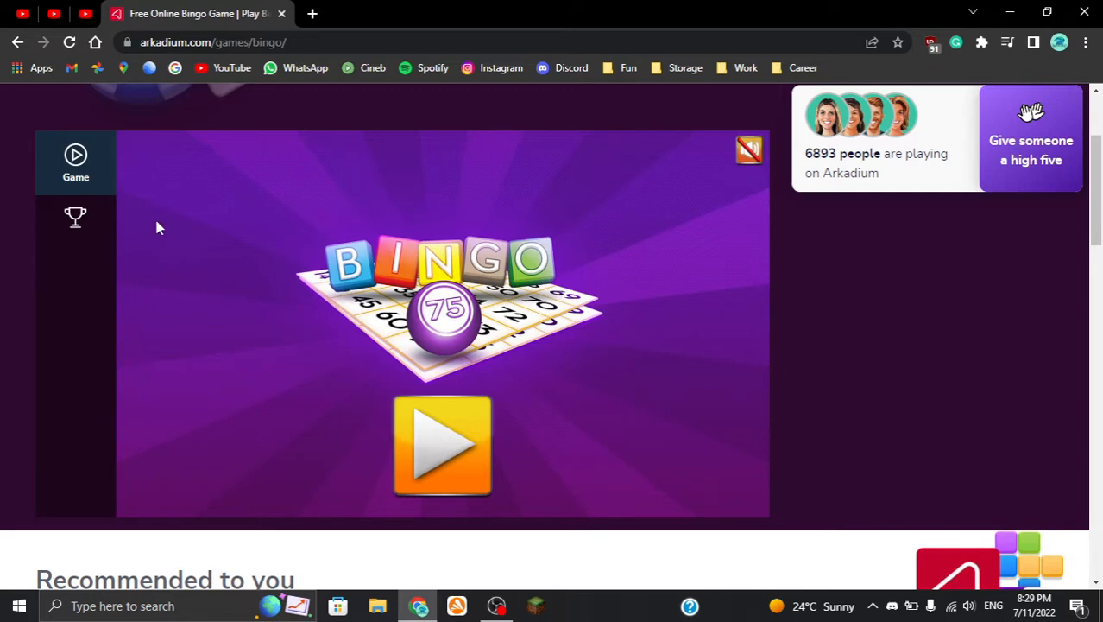
{"action": "mouse_move", "coordinate": [653, 176]}
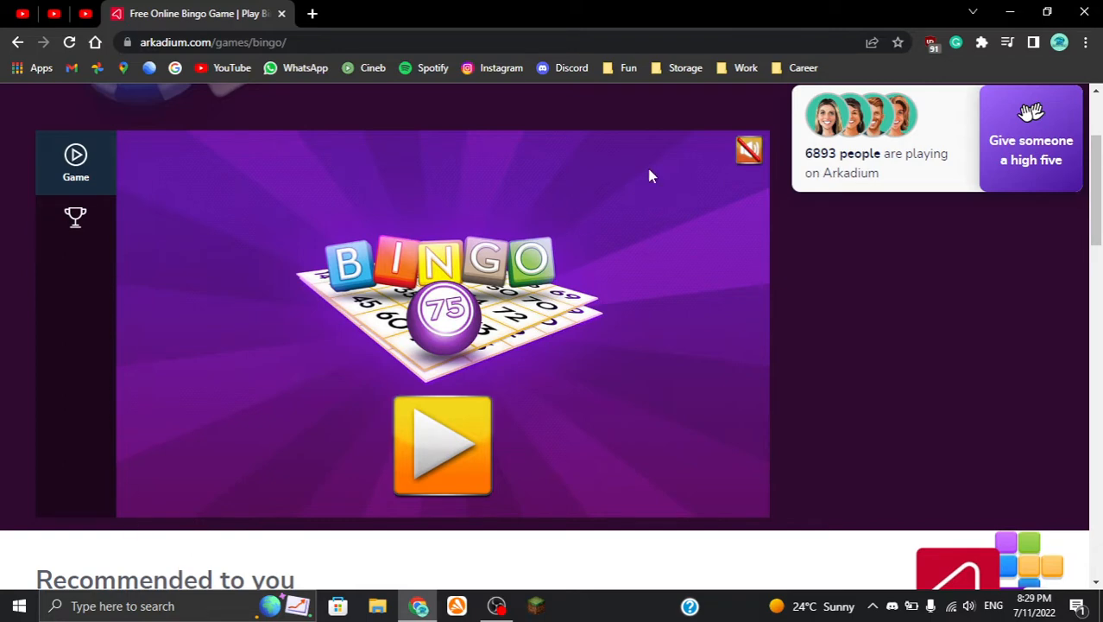
Play a one-card Bingo round, starting the draw and marking the called number 23
{"action": "left_click", "coordinate": [442, 445]}
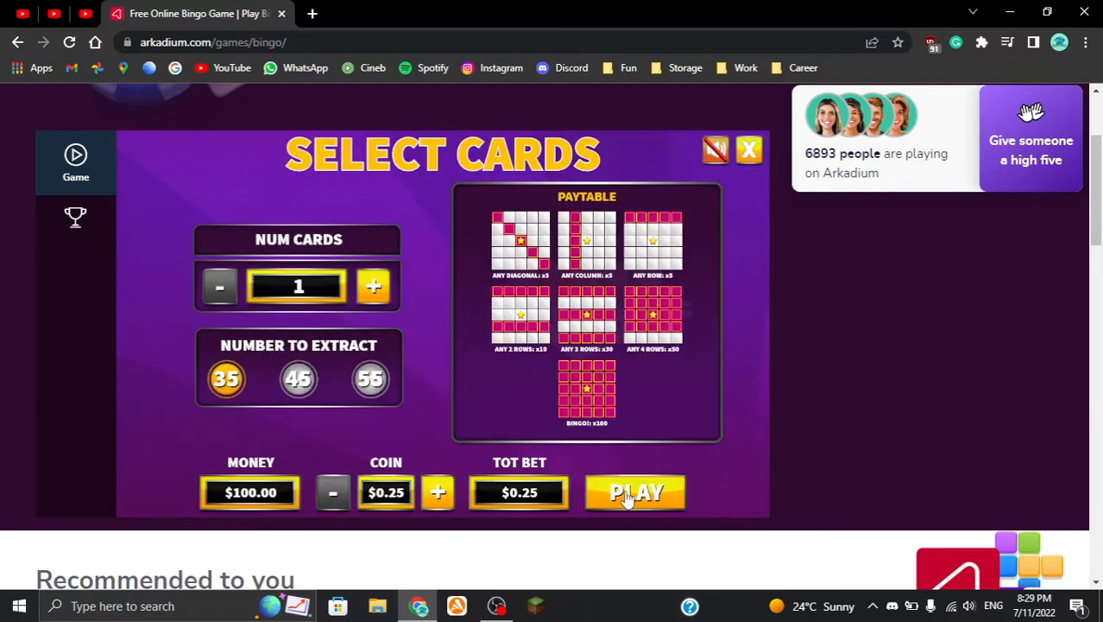
{"action": "left_click", "coordinate": [635, 492]}
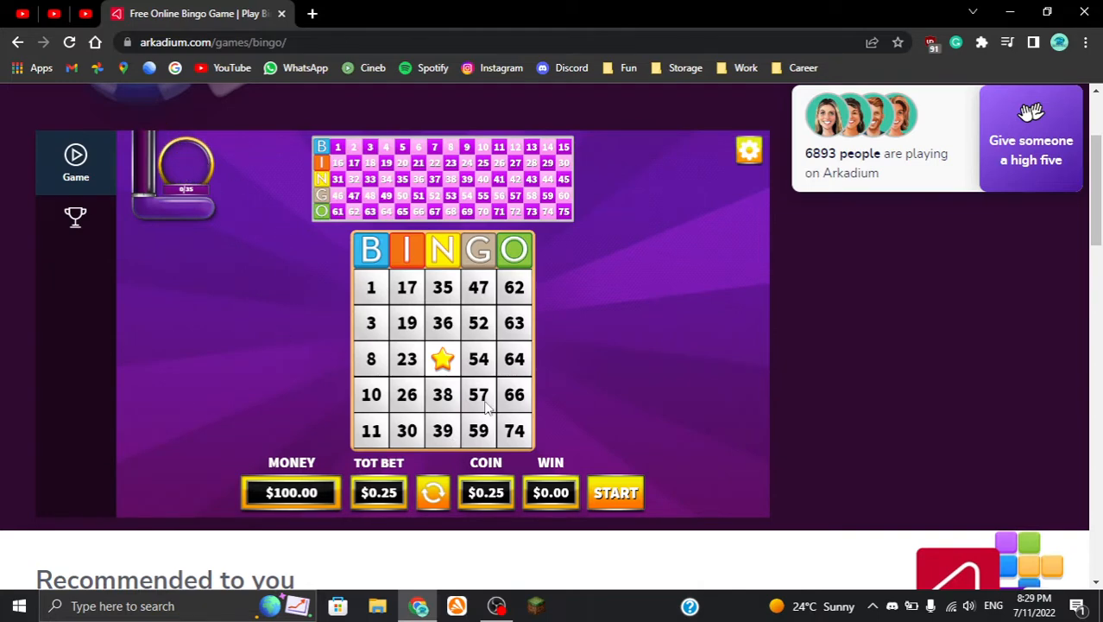
{"action": "left_click", "coordinate": [615, 492]}
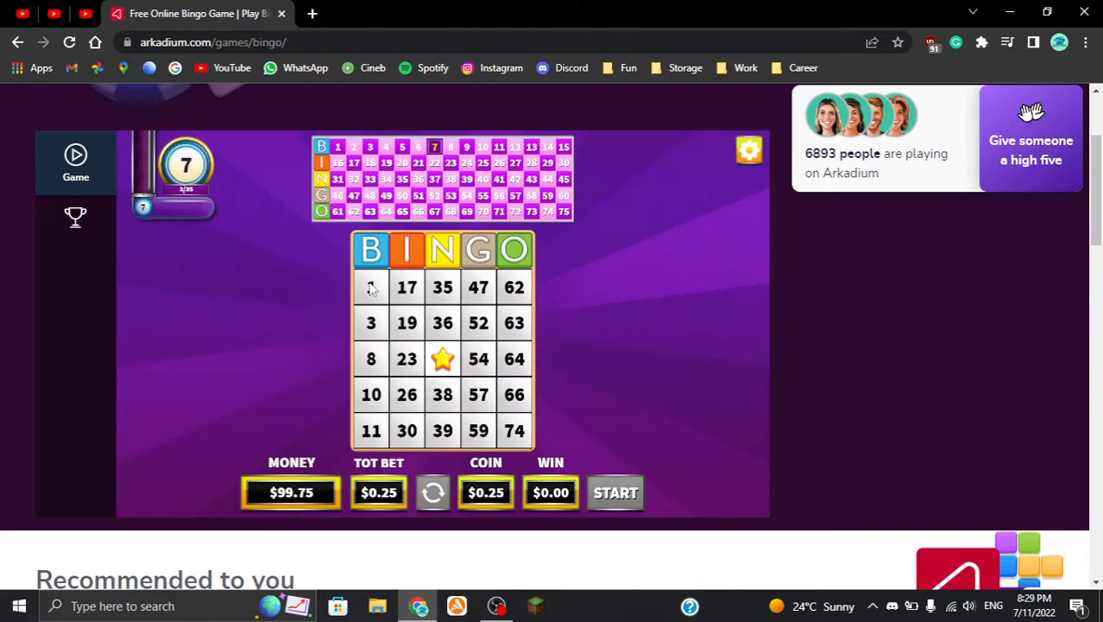
{"action": "mouse_move", "coordinate": [583, 503]}
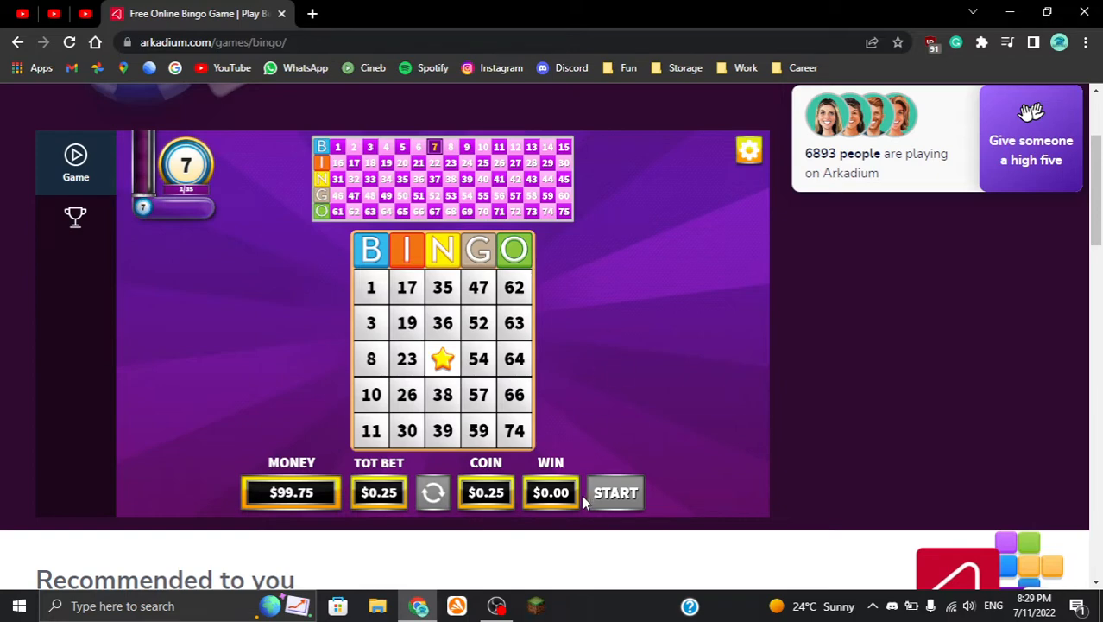
{"action": "left_click", "coordinate": [615, 492]}
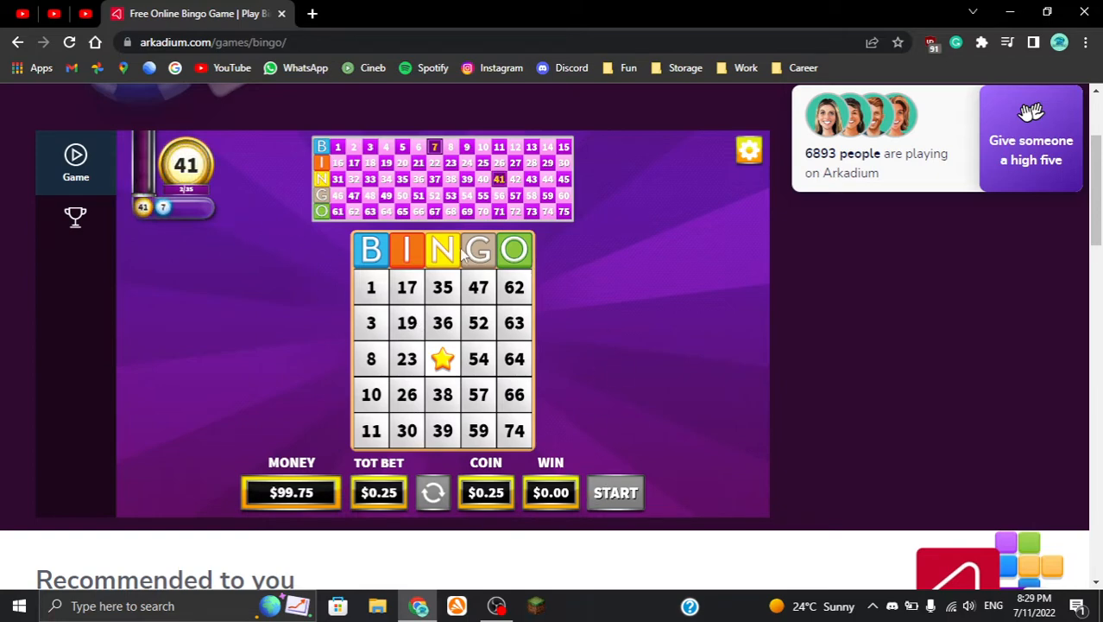
{"action": "mouse_move", "coordinate": [492, 307]}
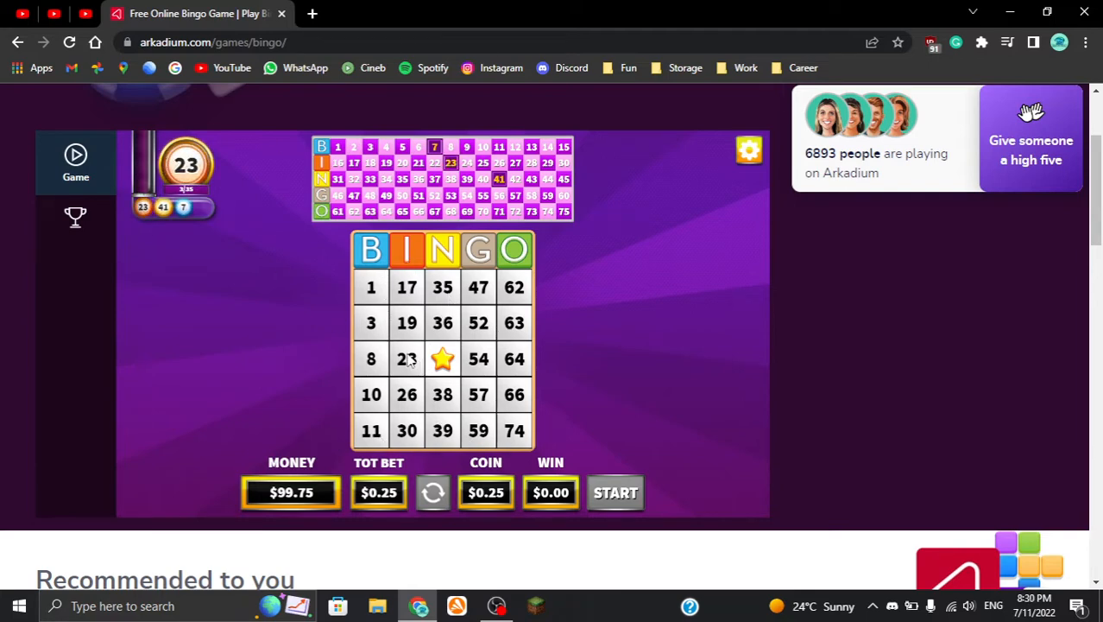
{"action": "left_click", "coordinate": [408, 394]}
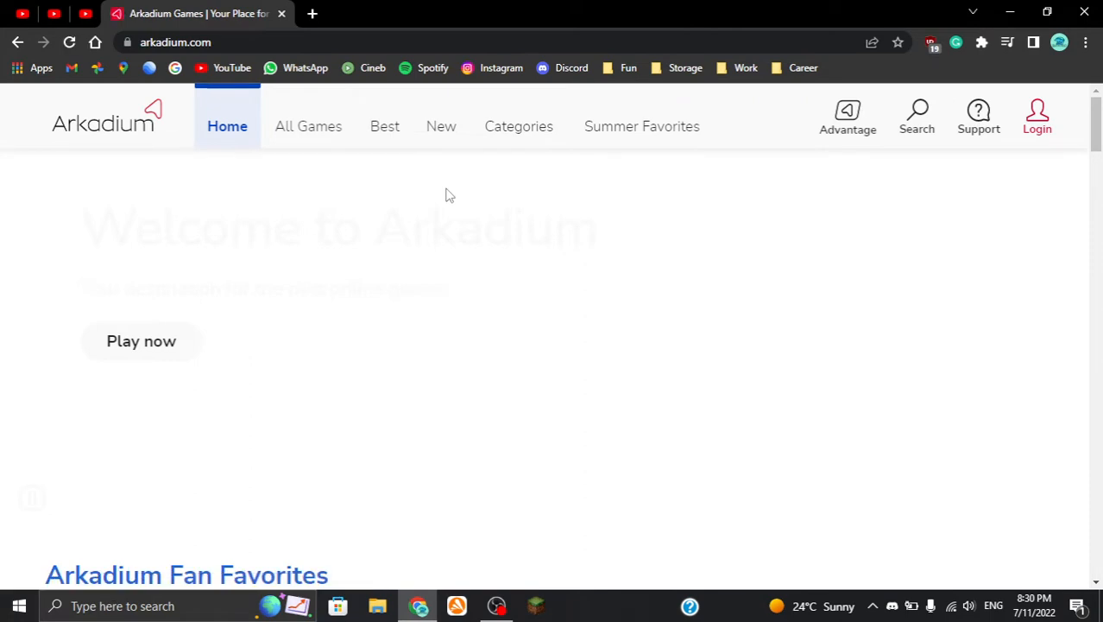
{"action": "mouse_move", "coordinate": [848, 118]}
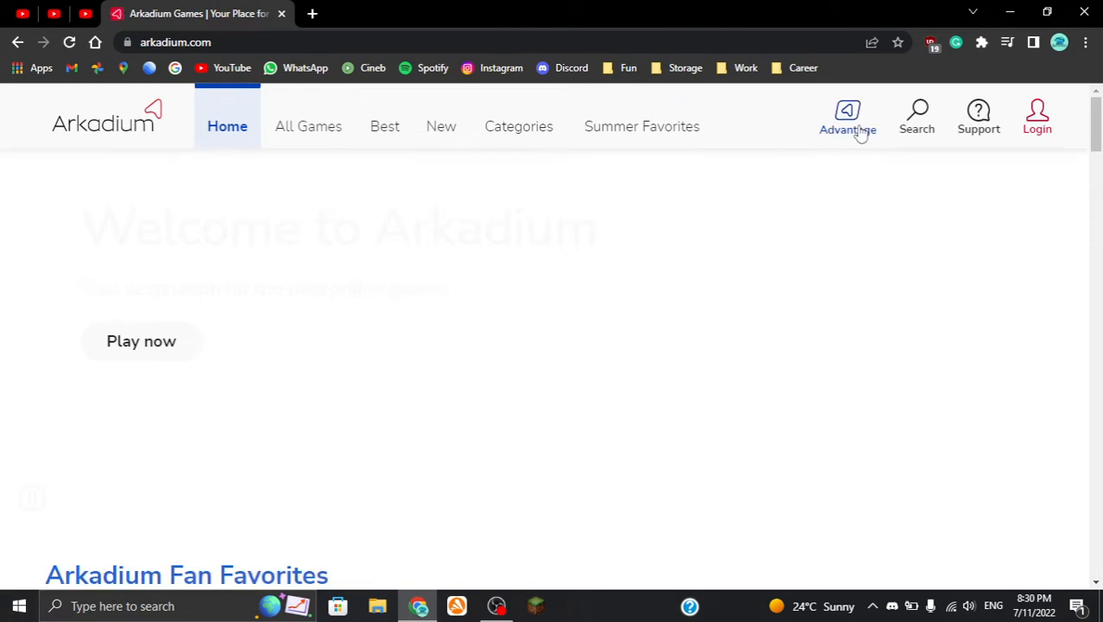
{"action": "left_click", "coordinate": [917, 117]}
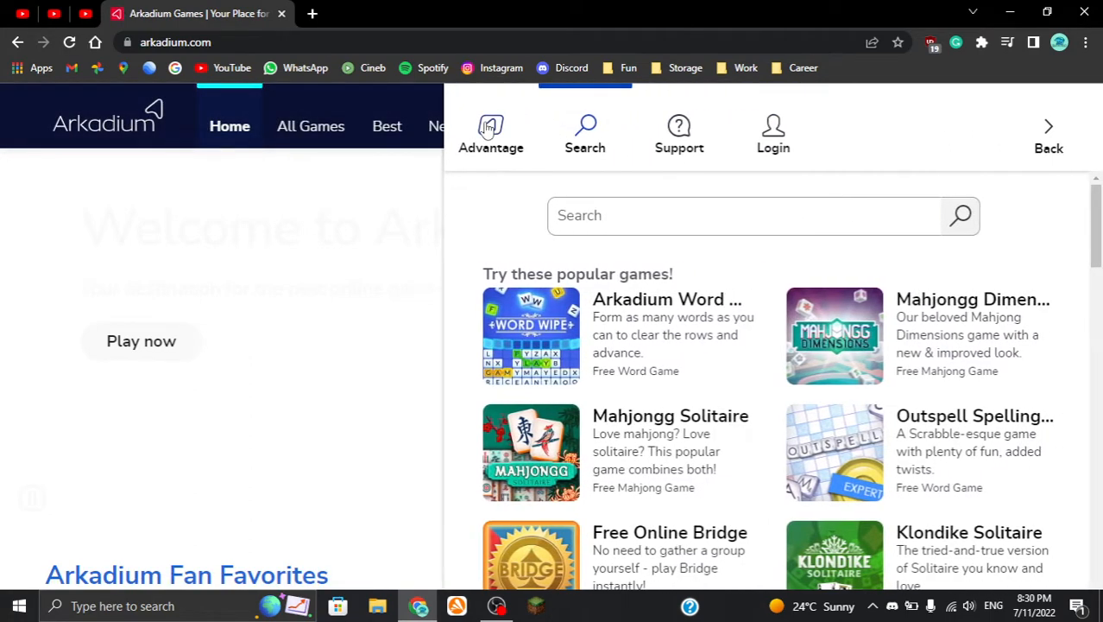
{"action": "left_click", "coordinate": [491, 135]}
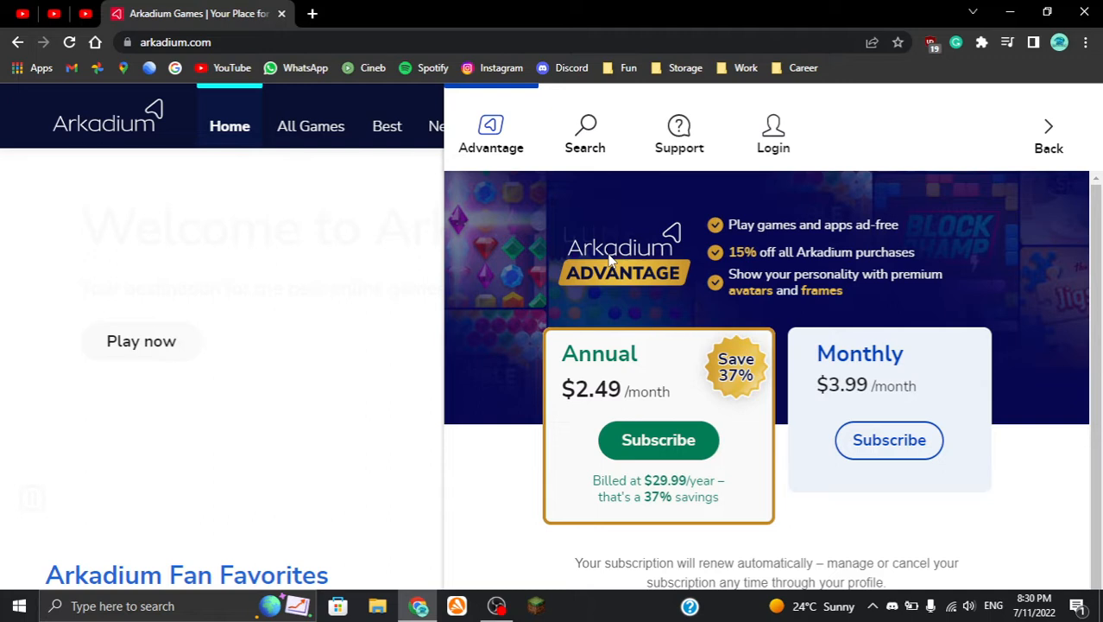
{"action": "mouse_move", "coordinate": [870, 238]}
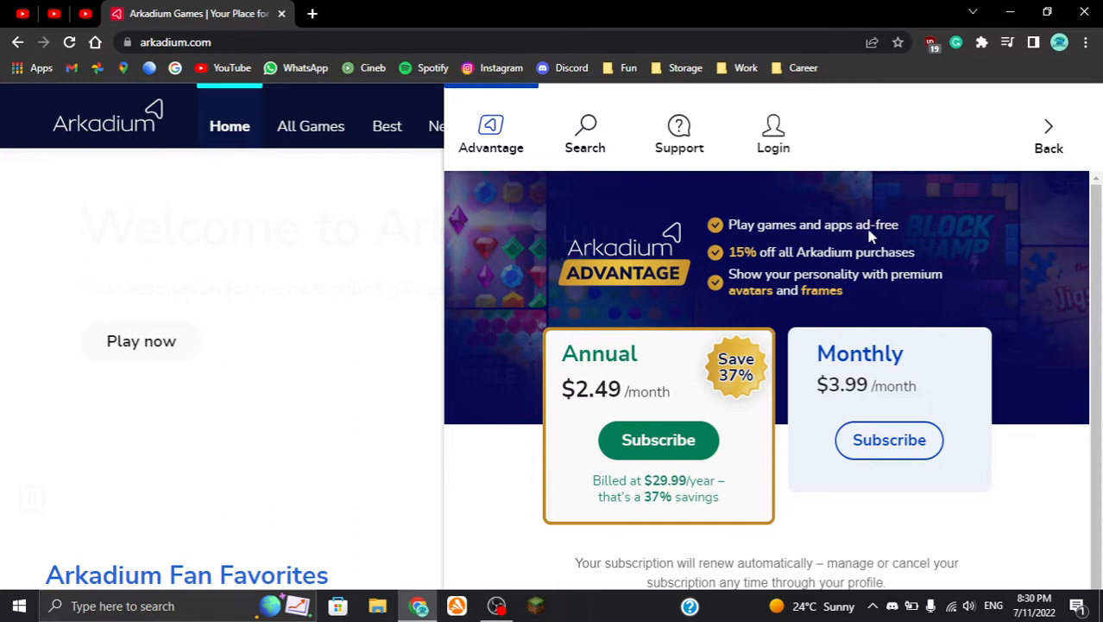
{"action": "mouse_move", "coordinate": [908, 297]}
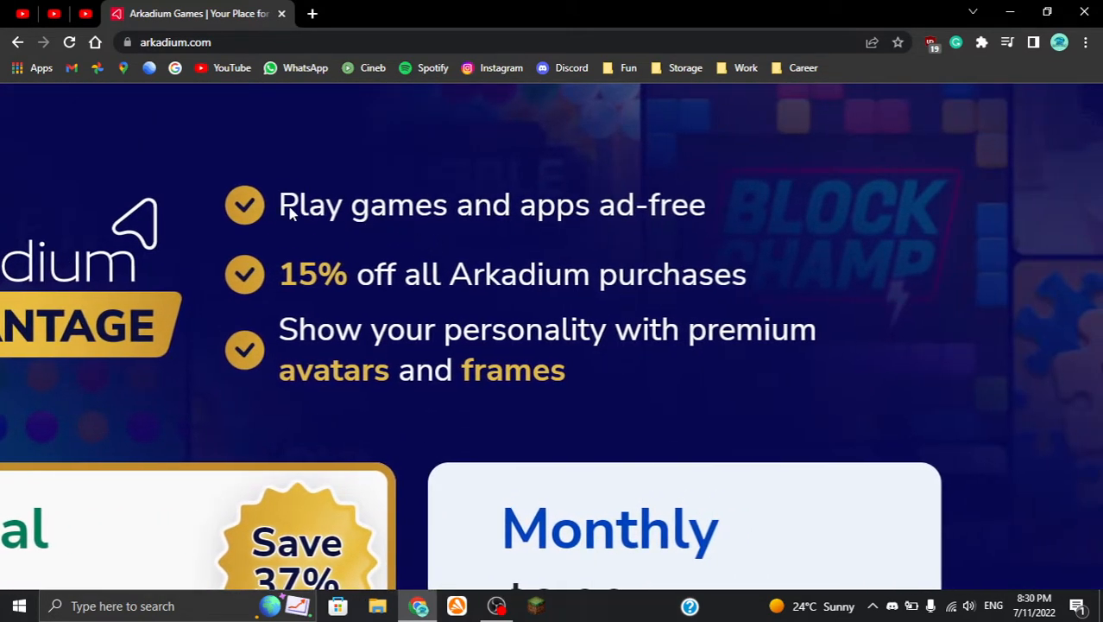
{"action": "mouse_move", "coordinate": [711, 203]}
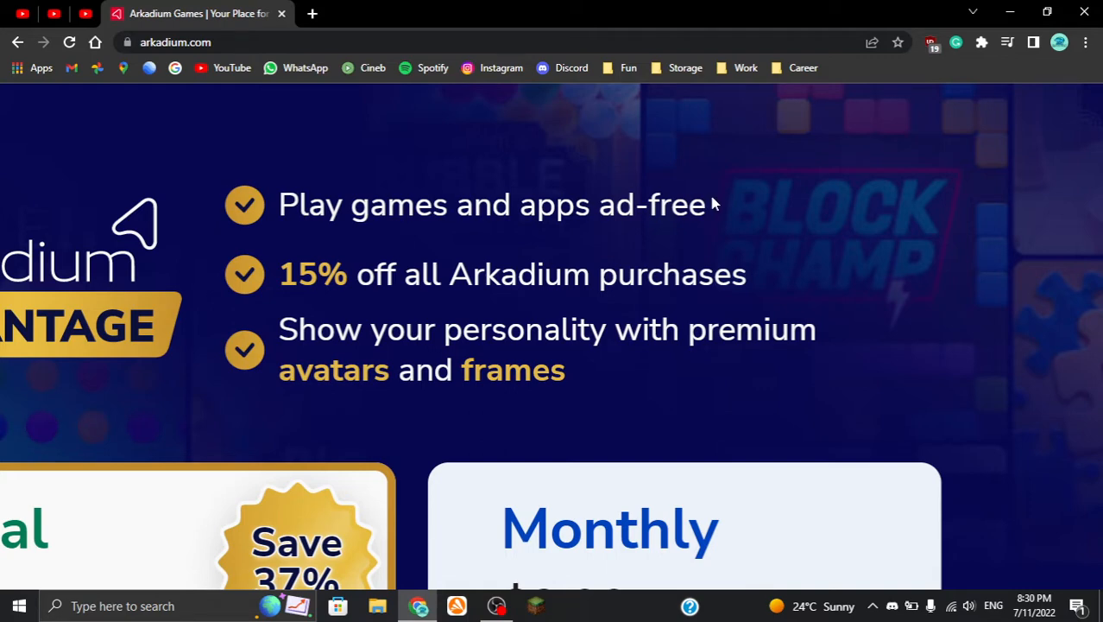
{"action": "mouse_move", "coordinate": [788, 263]}
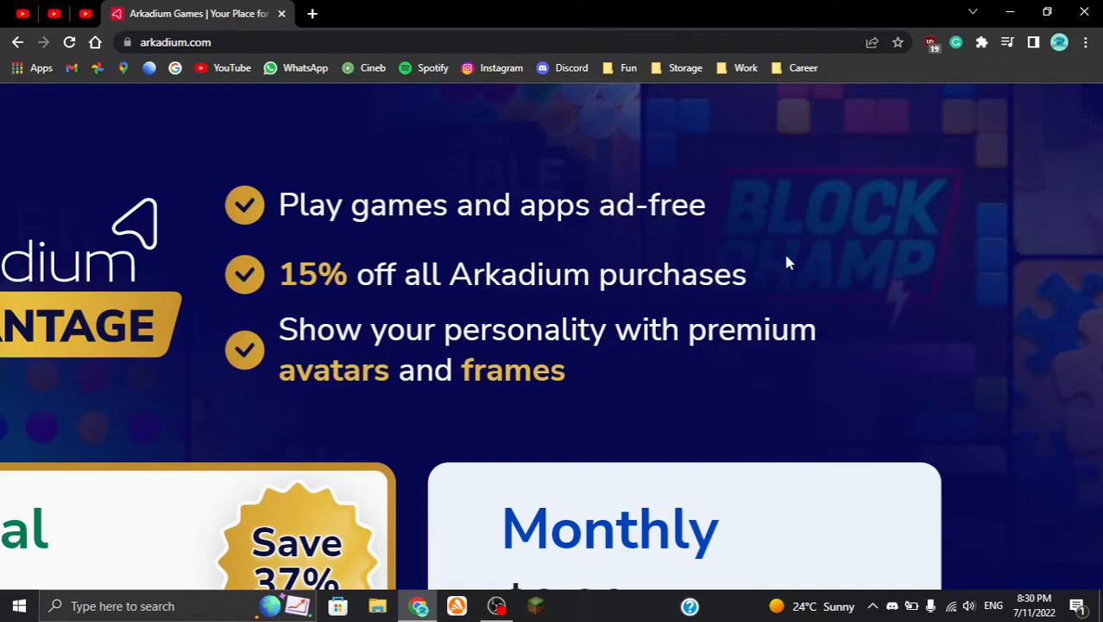
{"action": "mouse_move", "coordinate": [933, 42]}
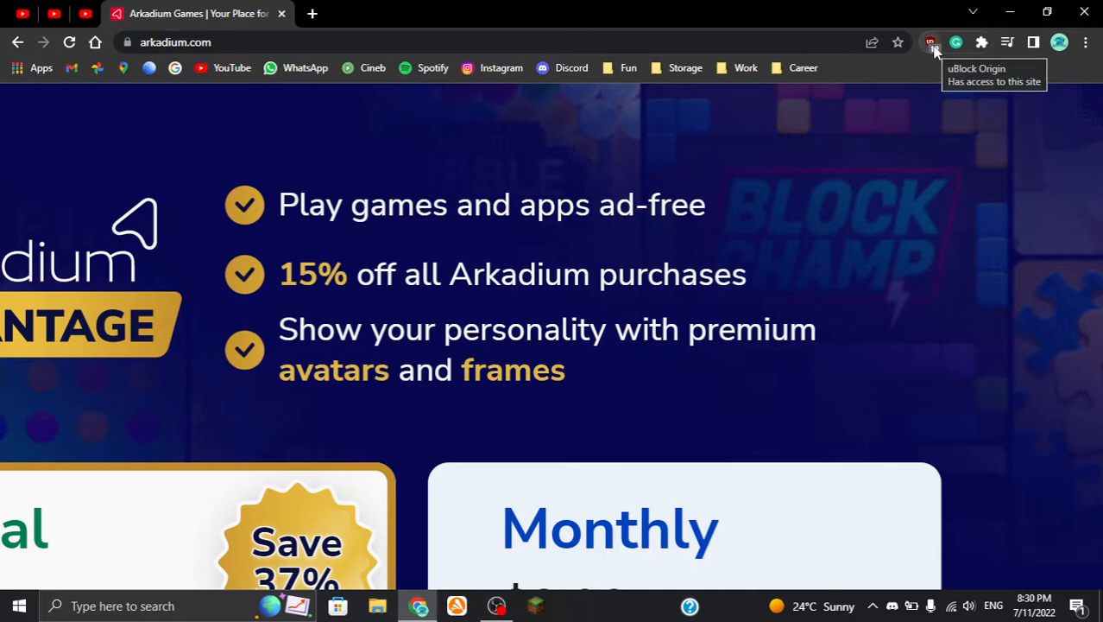
{"action": "mouse_move", "coordinate": [314, 292]}
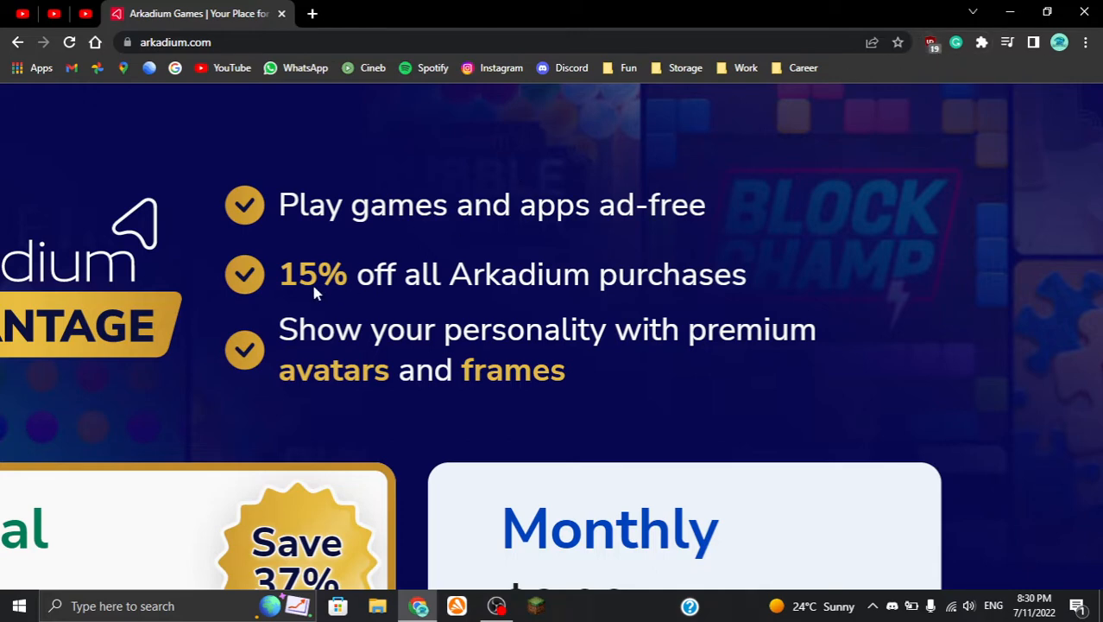
{"action": "mouse_move", "coordinate": [838, 432]}
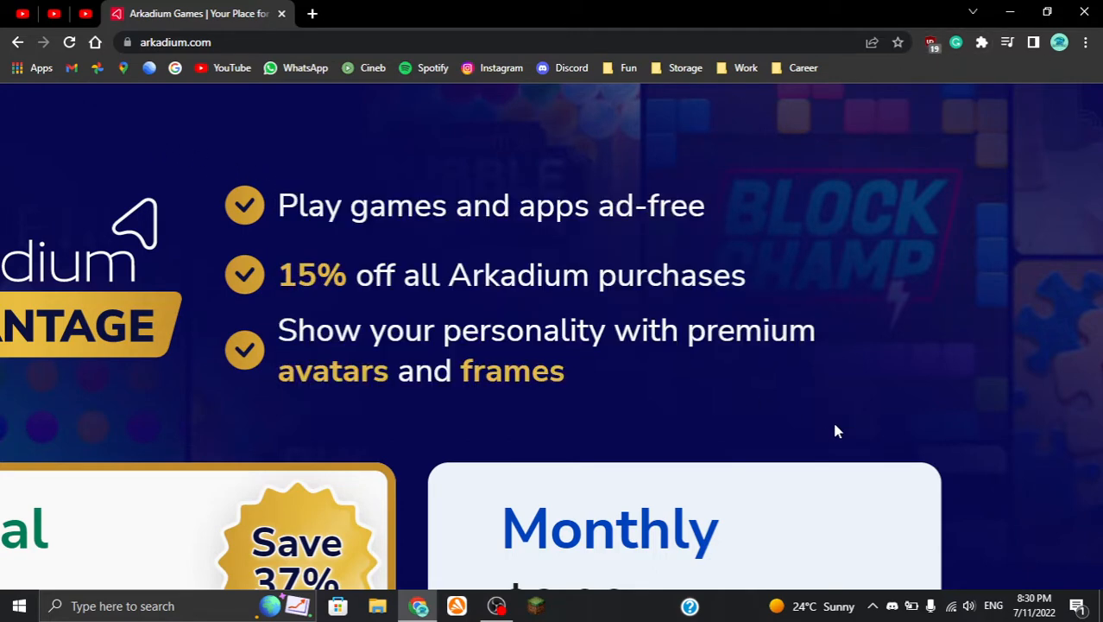
{"action": "mouse_move", "coordinate": [277, 284]}
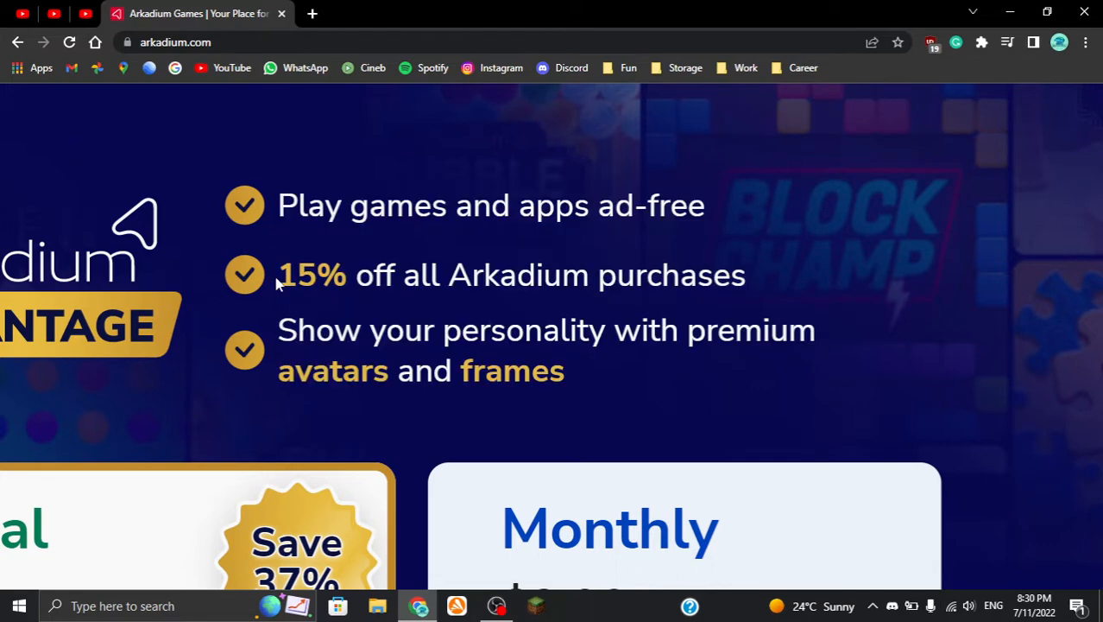
{"action": "mouse_move", "coordinate": [639, 321]}
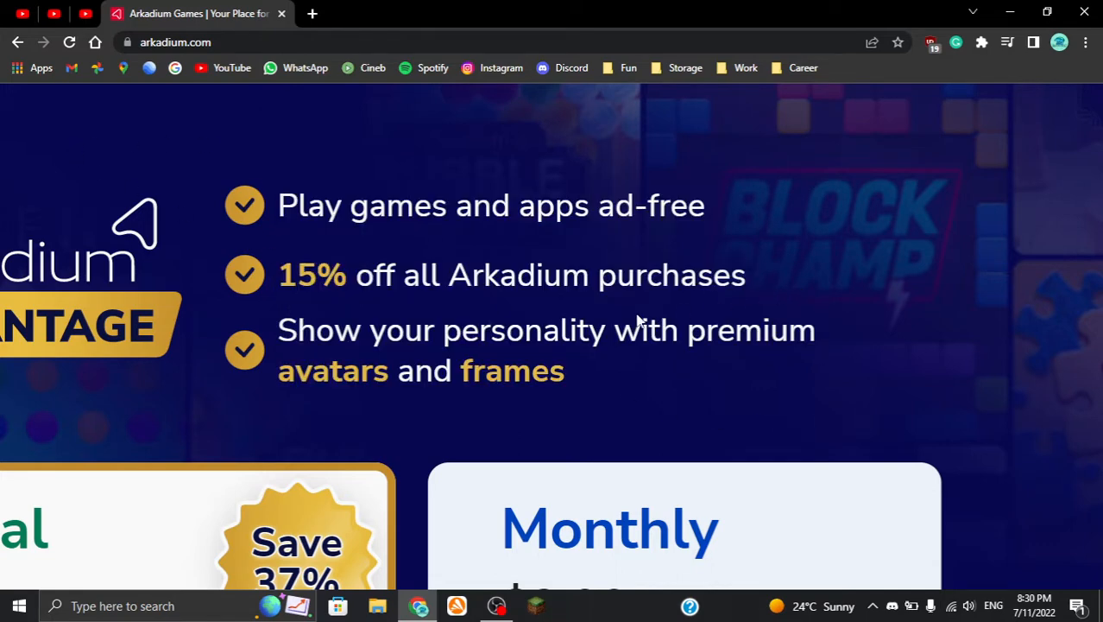
{"action": "mouse_move", "coordinate": [621, 311]}
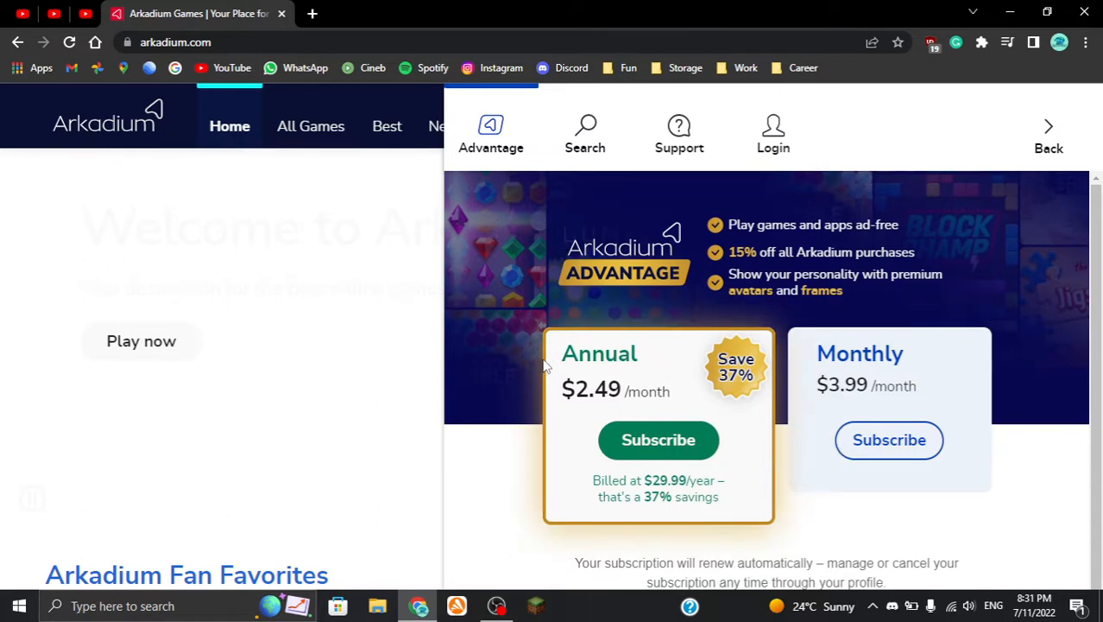
{"action": "mouse_move", "coordinate": [964, 233]}
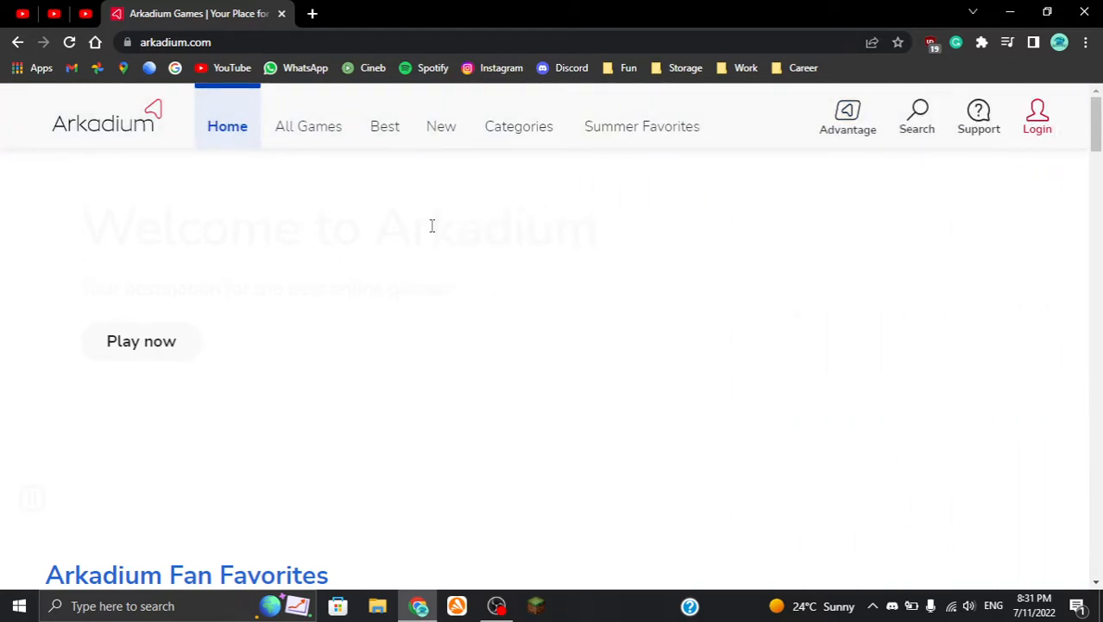
{"action": "mouse_move", "coordinate": [432, 233]}
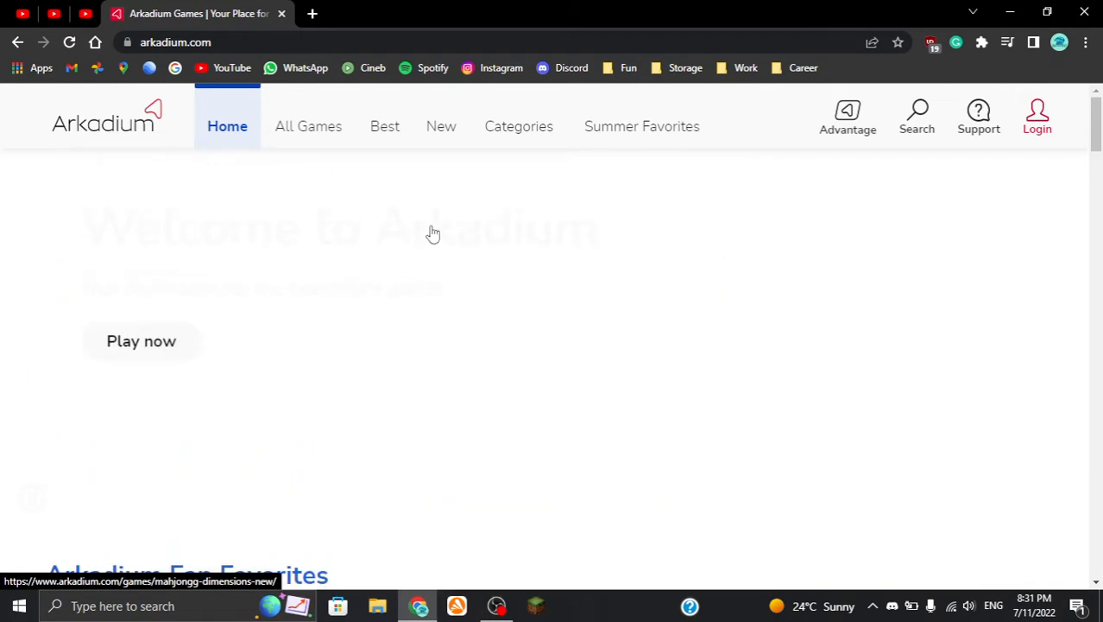
{"action": "mouse_move", "coordinate": [331, 145]}
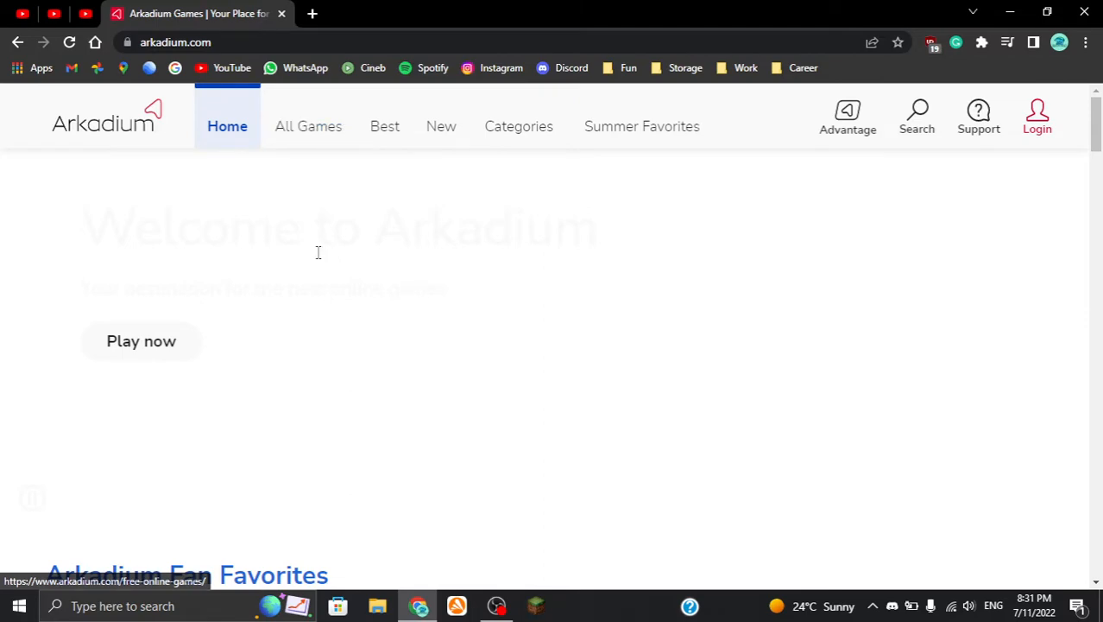
Go to the All Games page listing the free game categories
{"action": "scroll", "scroll_direction": "down", "scroll_amount": 3}
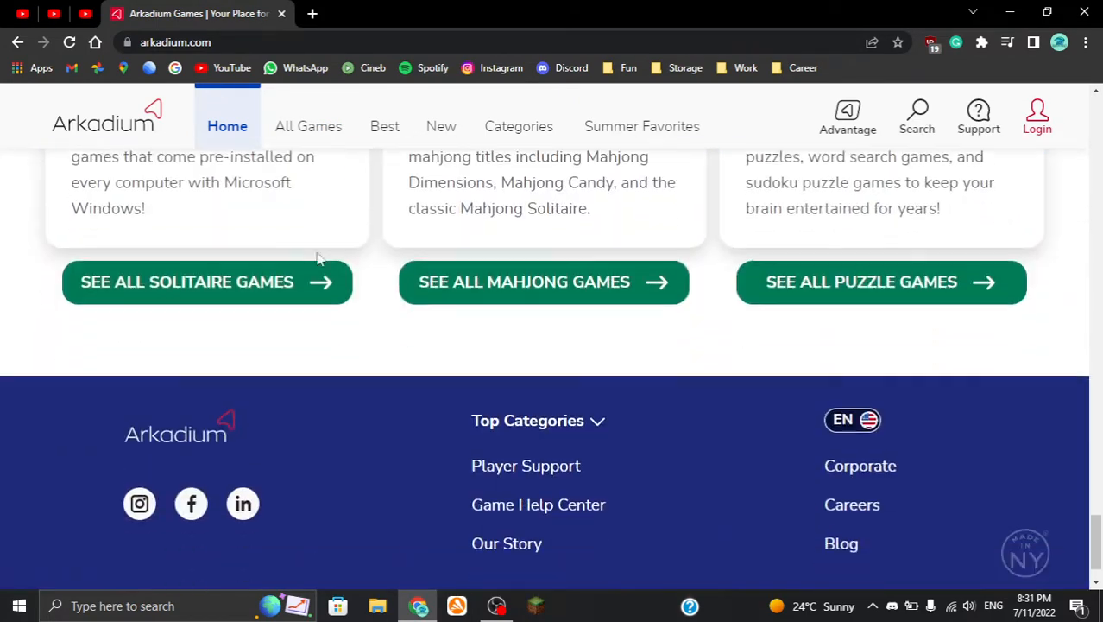
{"action": "scroll", "scroll_direction": "up", "scroll_amount": 3}
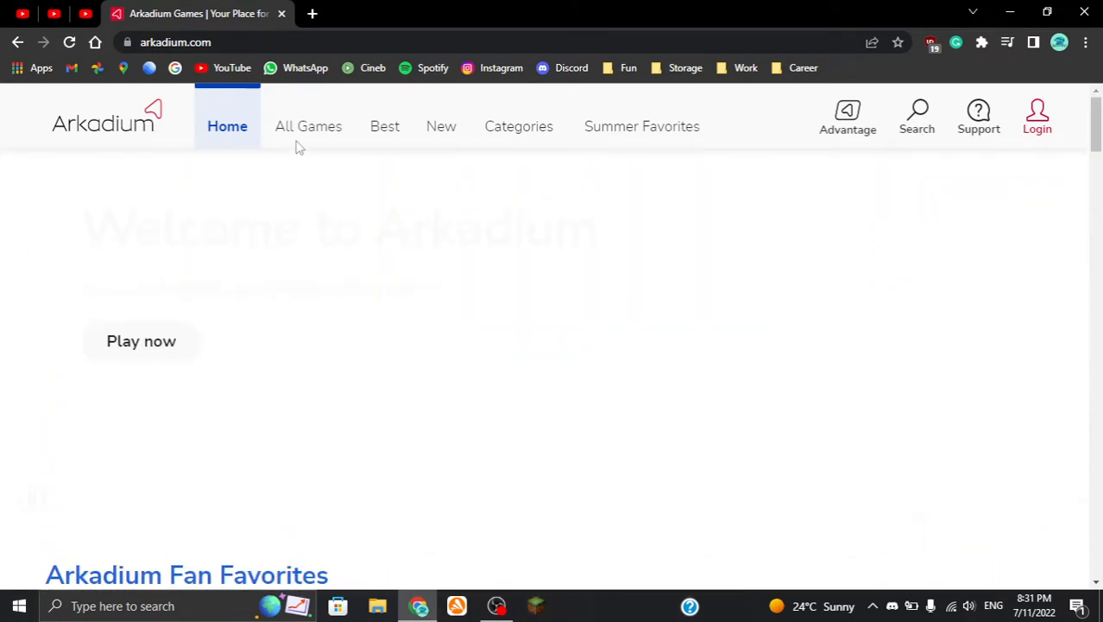
{"action": "left_click", "coordinate": [308, 126]}
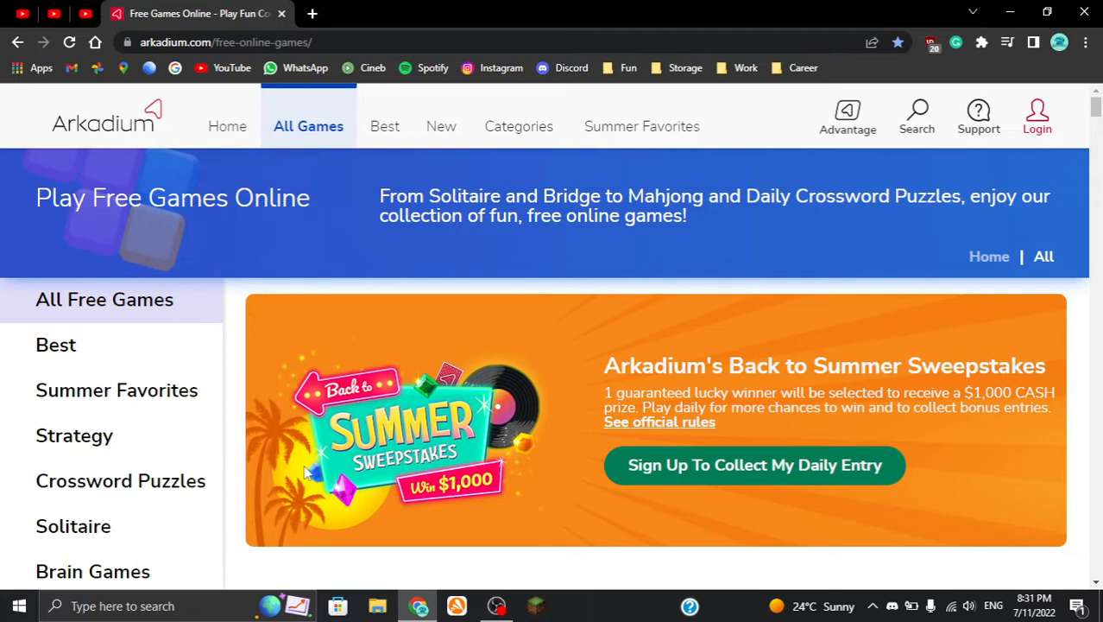
Dismiss the search panel and choose the Strategy category from the sidebar
{"action": "left_click", "coordinate": [917, 117]}
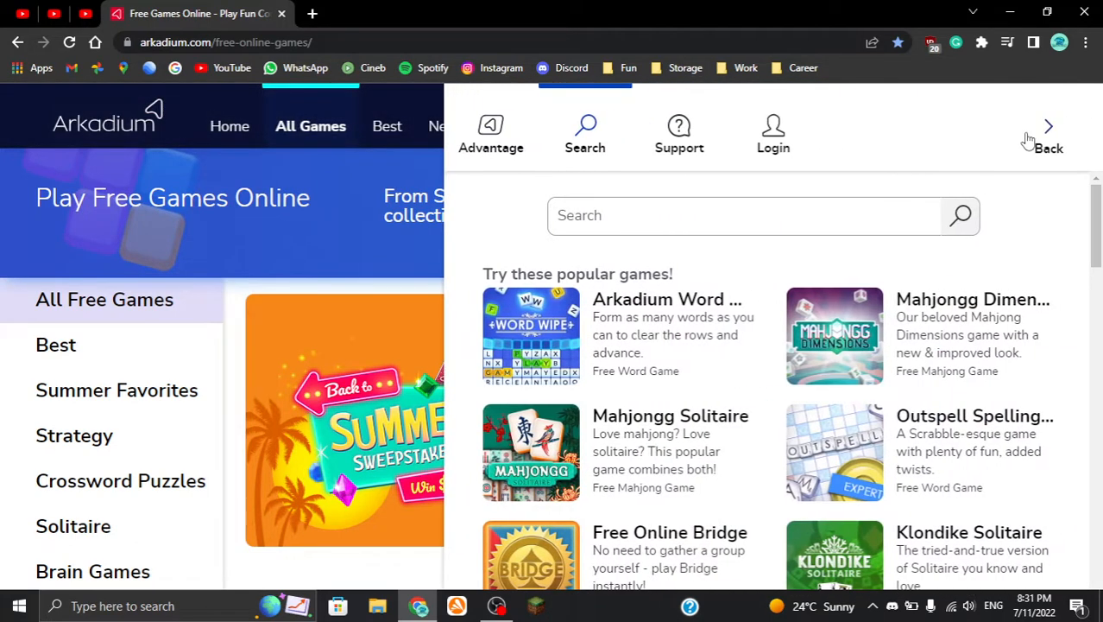
{"action": "left_click", "coordinate": [1048, 134]}
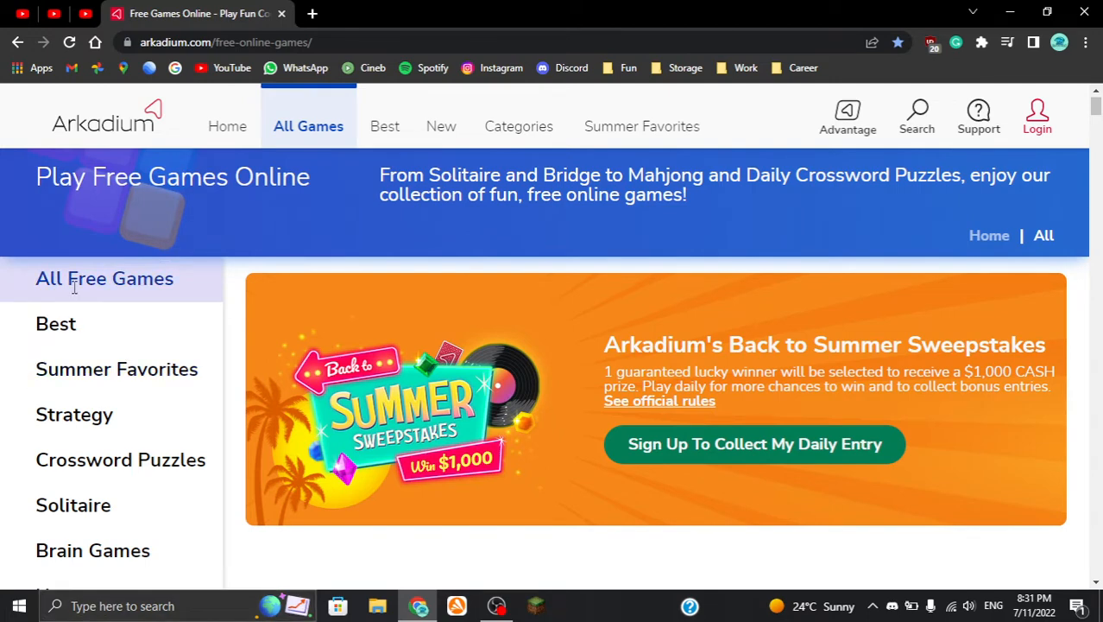
{"action": "scroll", "scroll_direction": "down", "scroll_amount": 3}
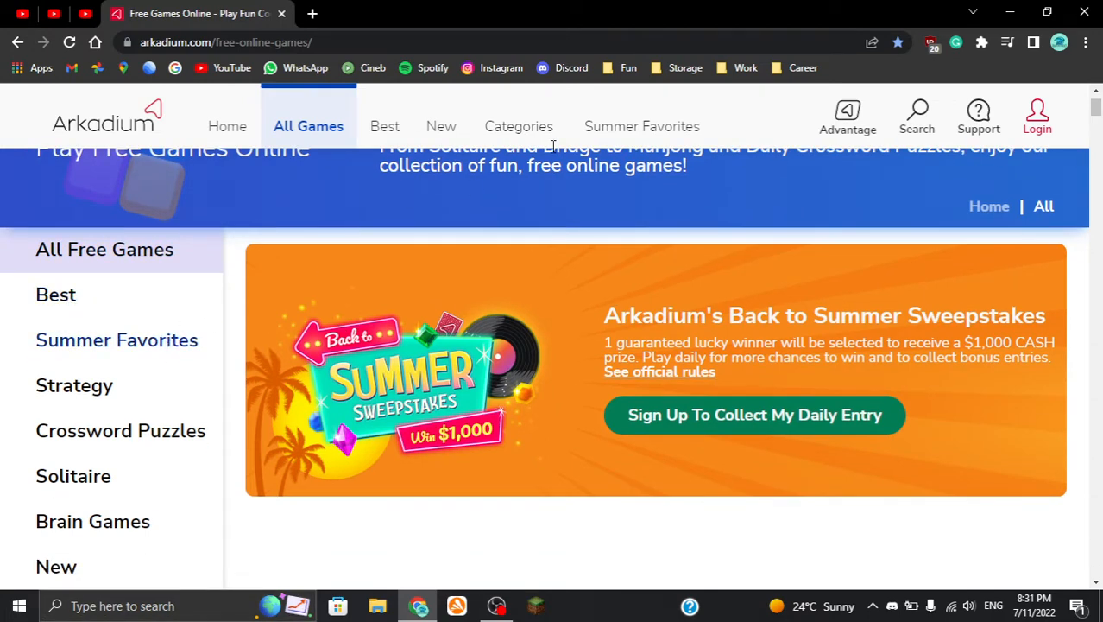
{"action": "mouse_move", "coordinate": [135, 345]}
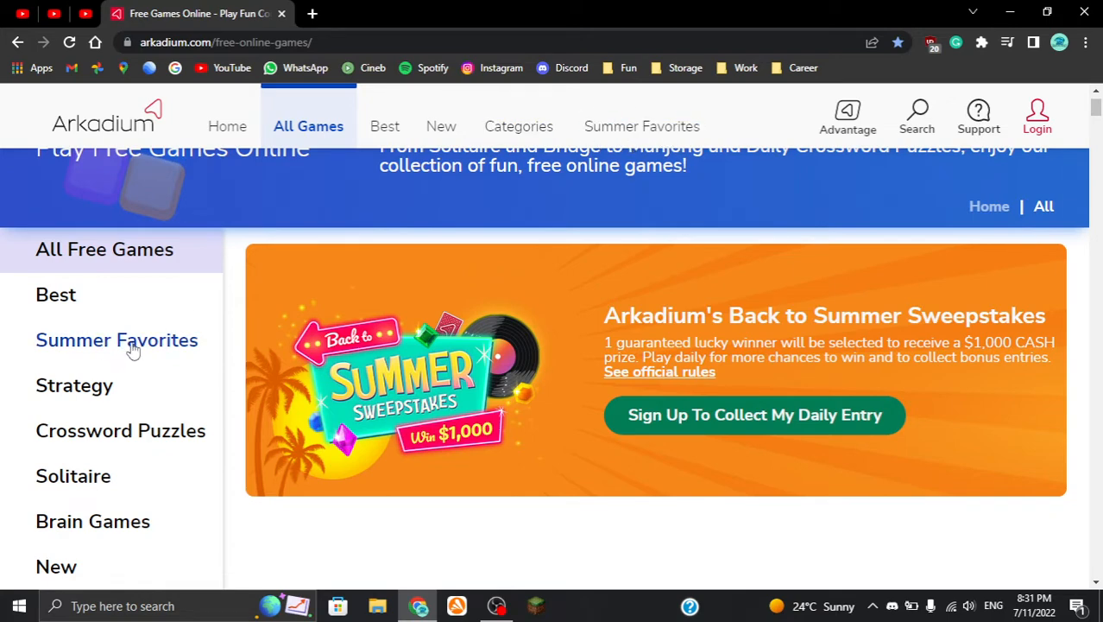
{"action": "scroll", "scroll_direction": "down", "scroll_amount": 3}
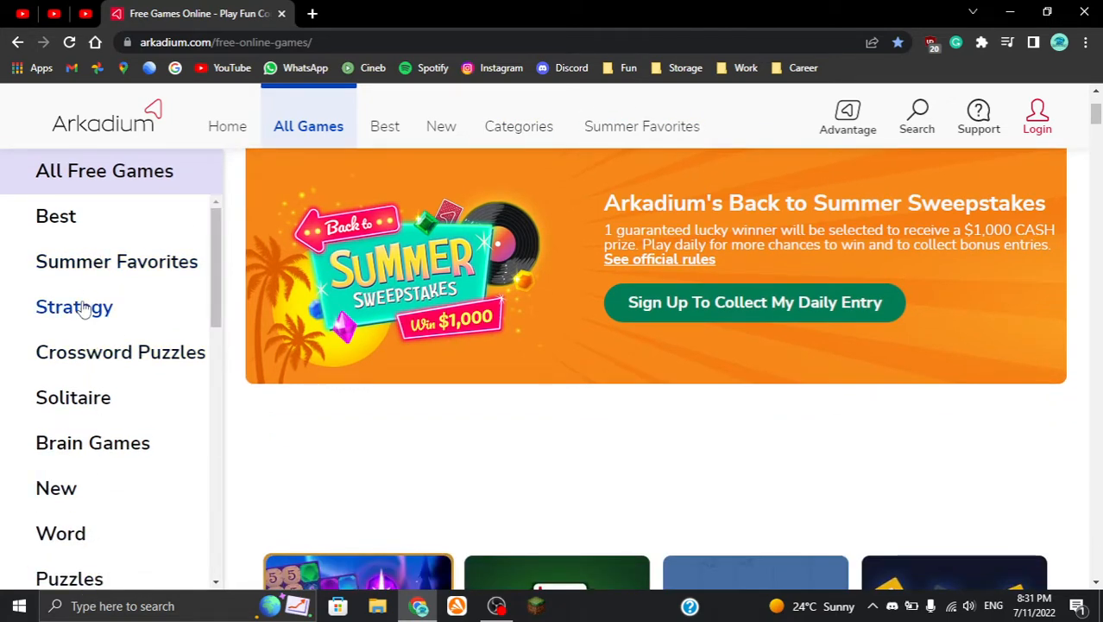
{"action": "left_click", "coordinate": [74, 308]}
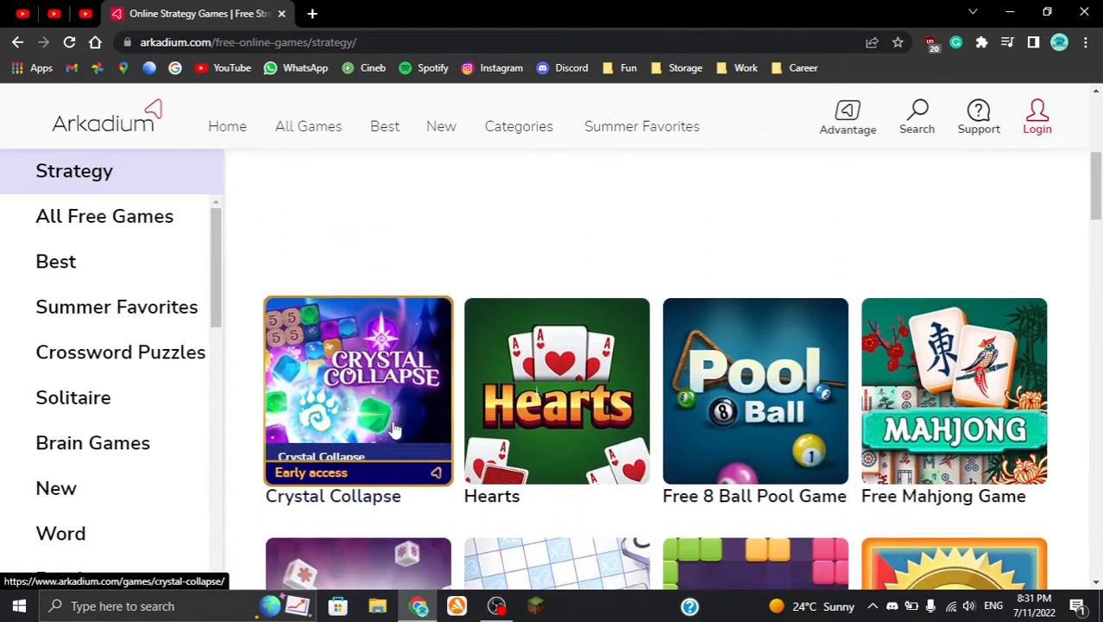
Open the Hearts game page, page its Recommended carousel and scroll to How to play
{"action": "left_click", "coordinate": [556, 390]}
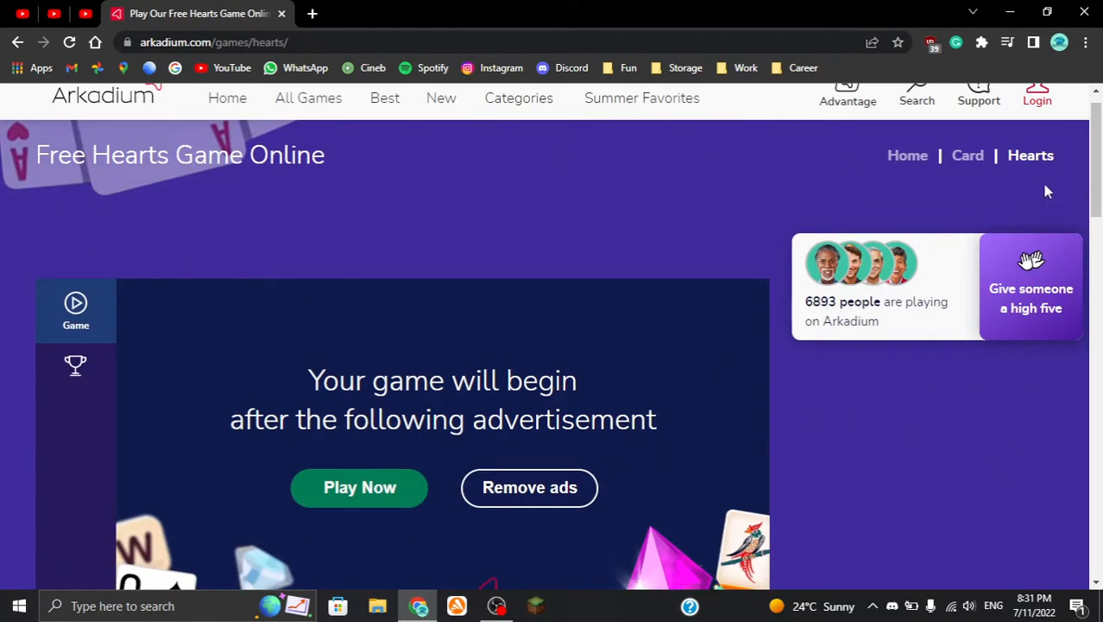
{"action": "mouse_move", "coordinate": [31, 336]}
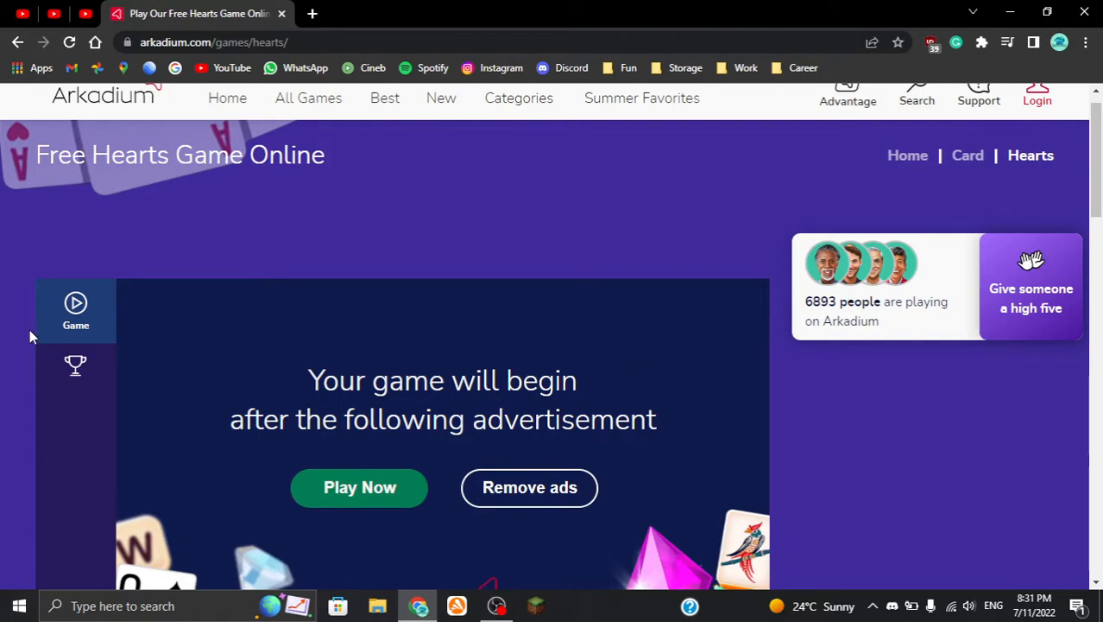
{"action": "scroll", "scroll_direction": "down", "scroll_amount": 3}
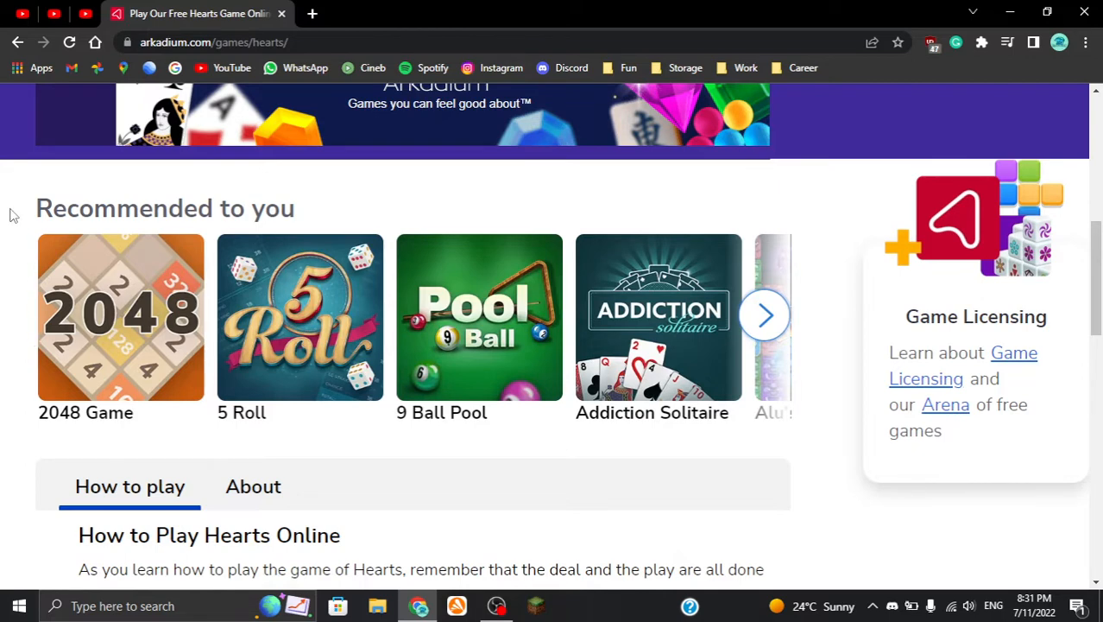
{"action": "double_click", "coordinate": [164, 207]}
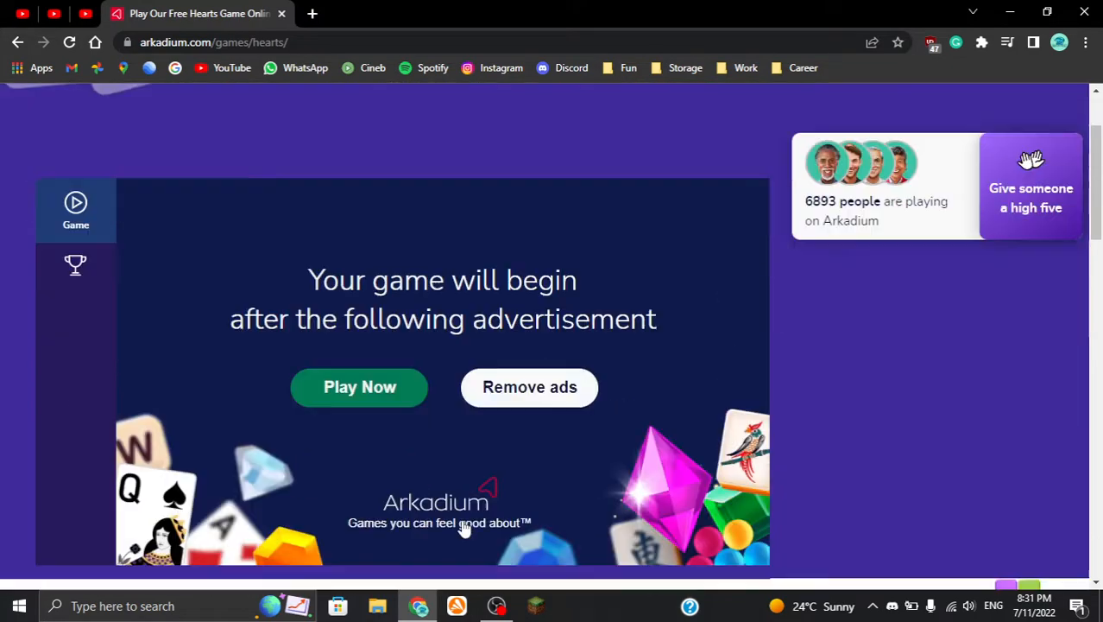
{"action": "scroll", "scroll_direction": "down", "scroll_amount": 3}
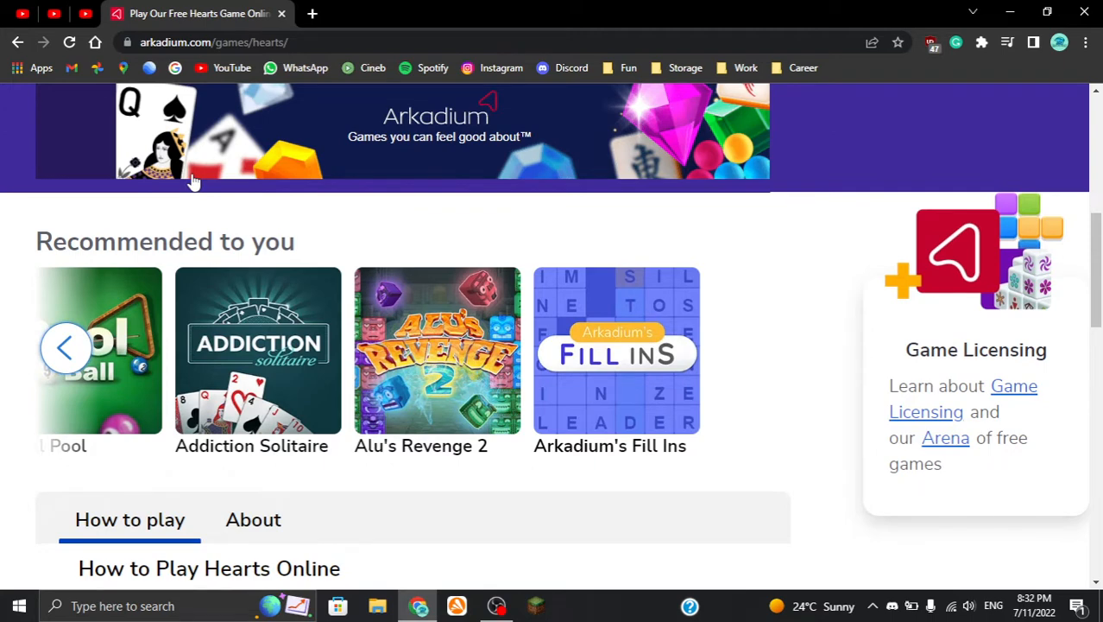
{"action": "mouse_move", "coordinate": [94, 352]}
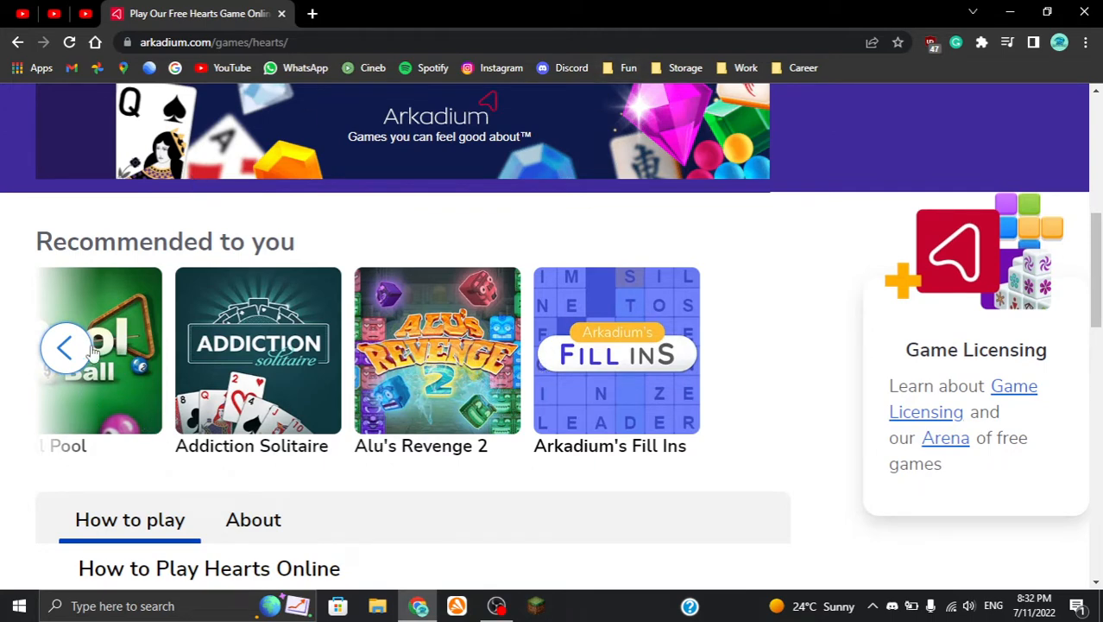
{"action": "scroll", "scroll_direction": "up", "scroll_amount": 3}
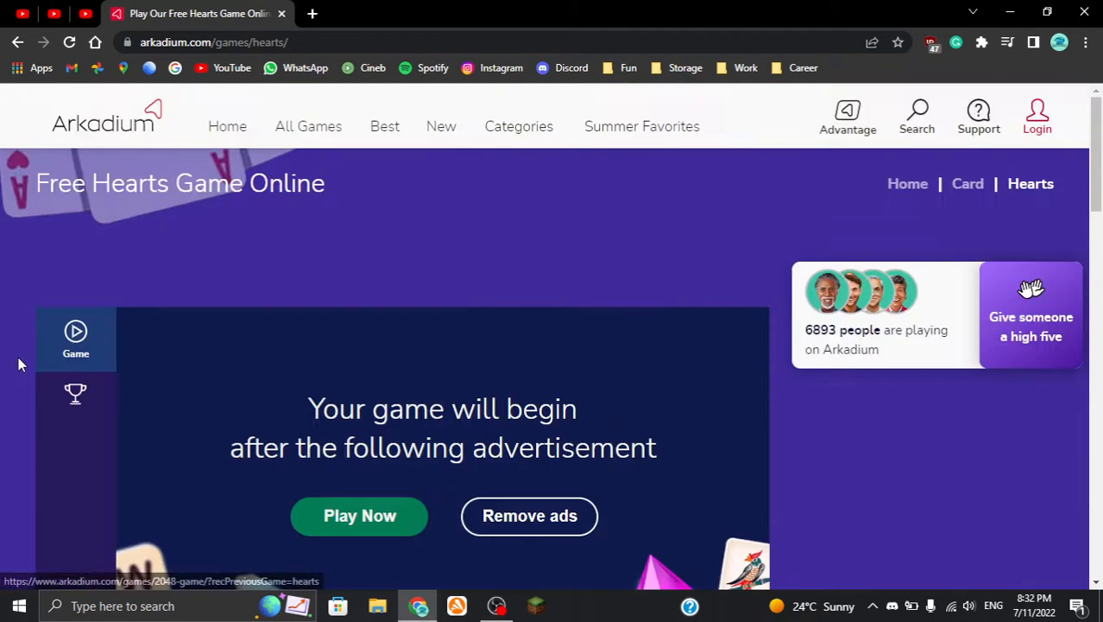
{"action": "scroll", "scroll_direction": "down", "scroll_amount": 3}
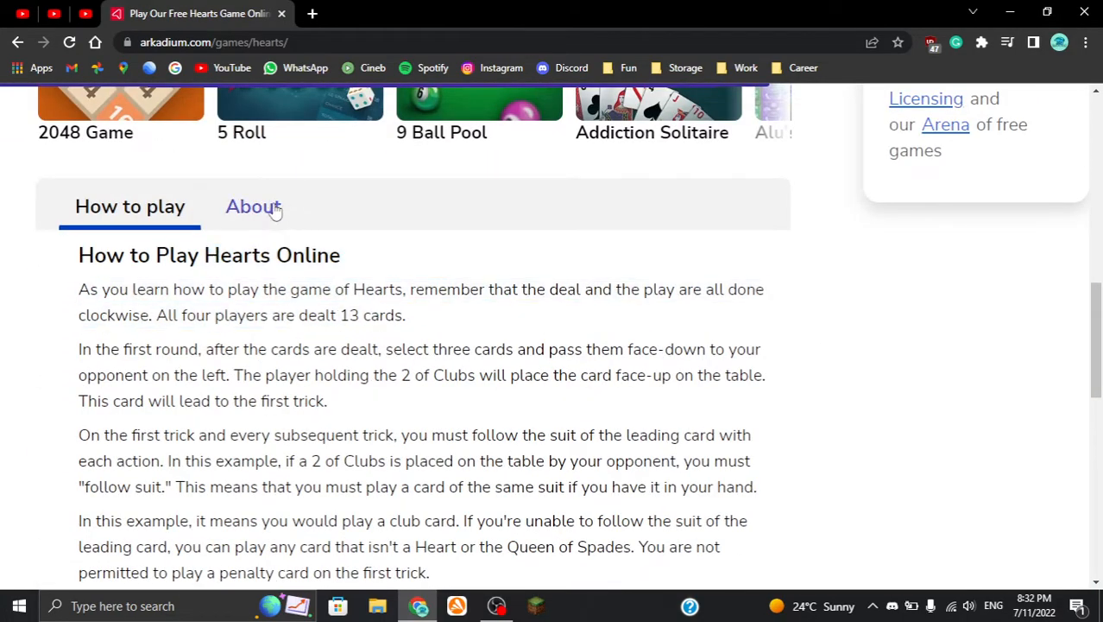
View the About Hearts description, briefly highlight its opening sentence, and return to the top
{"action": "left_click", "coordinate": [252, 207]}
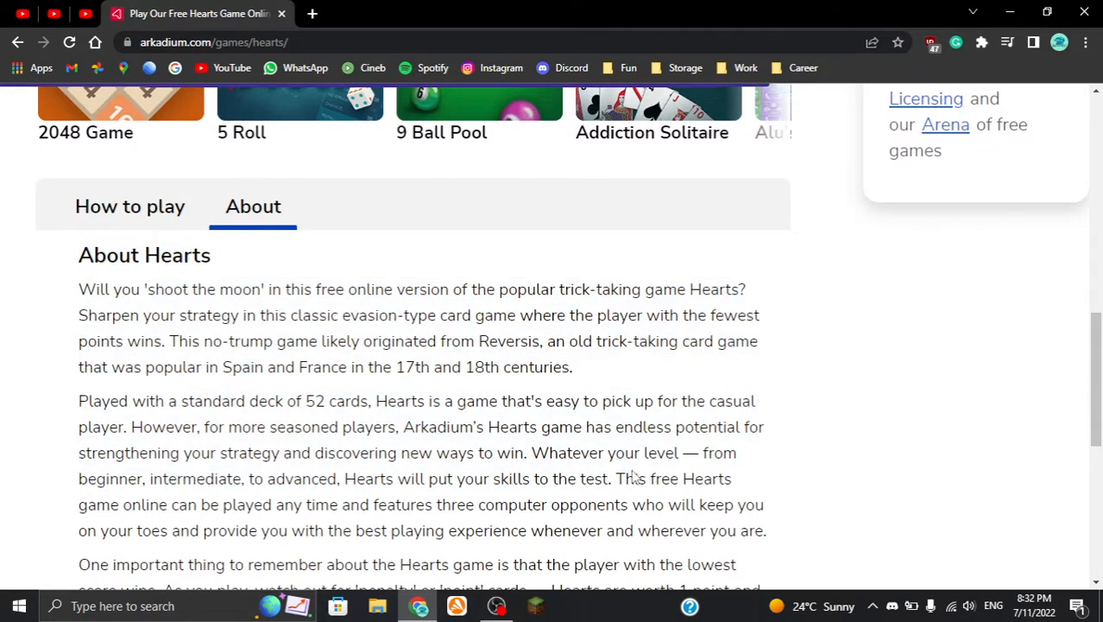
{"action": "scroll", "scroll_direction": "down", "scroll_amount": 3}
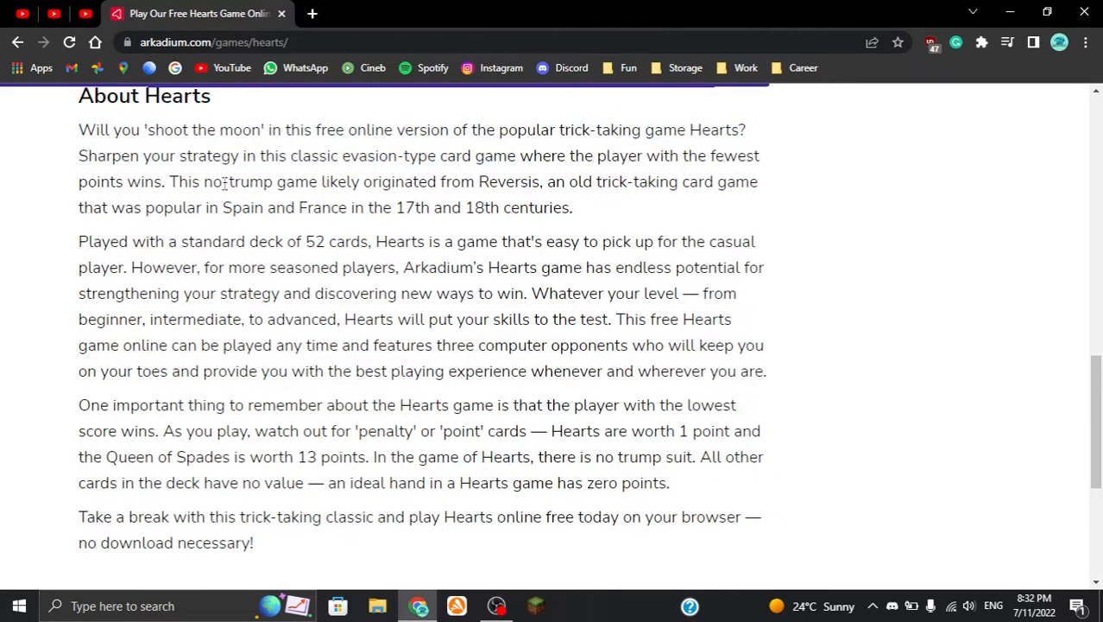
{"action": "left_click_drag", "start_coordinate": [78, 130], "coordinate": [130, 155]}
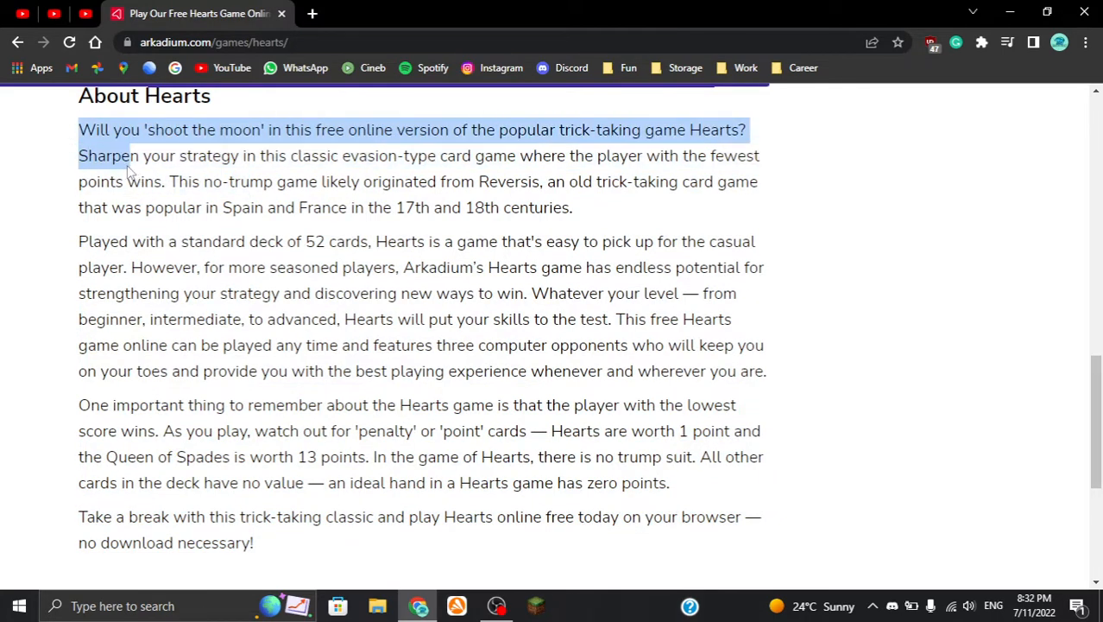
{"action": "left_click_drag", "start_coordinate": [129, 156], "coordinate": [360, 181]}
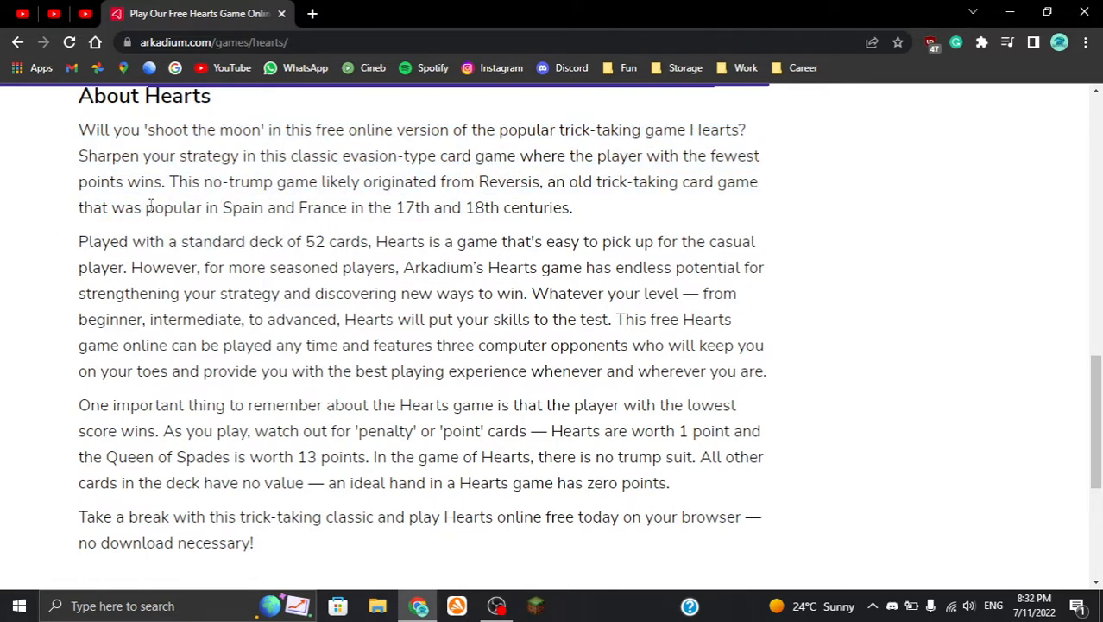
{"action": "mouse_move", "coordinate": [390, 224]}
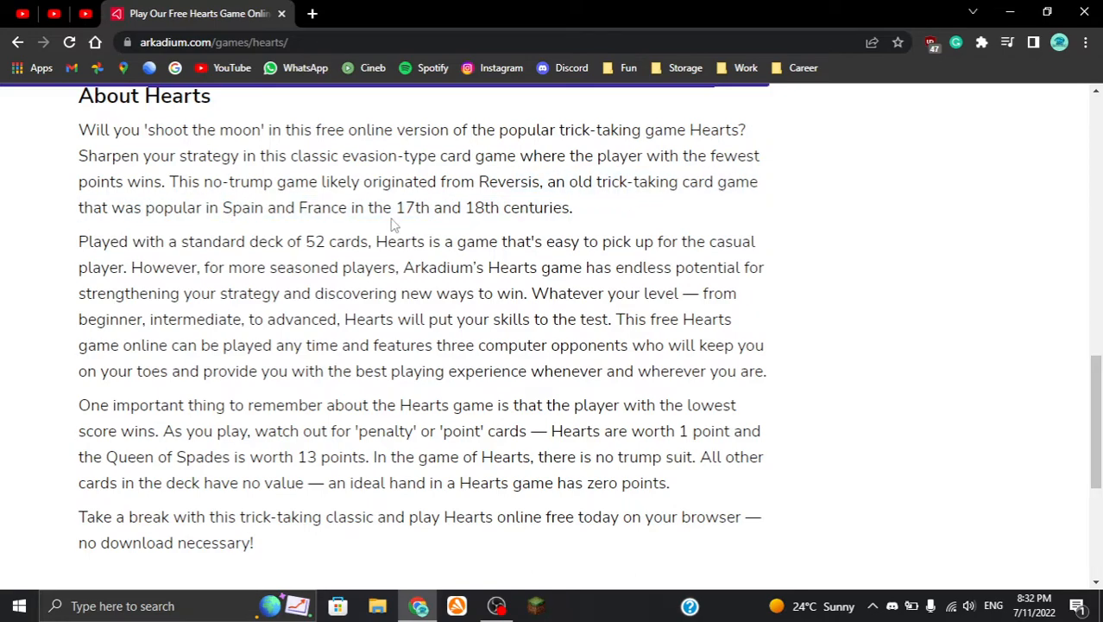
{"action": "scroll", "scroll_direction": "up", "scroll_amount": 3}
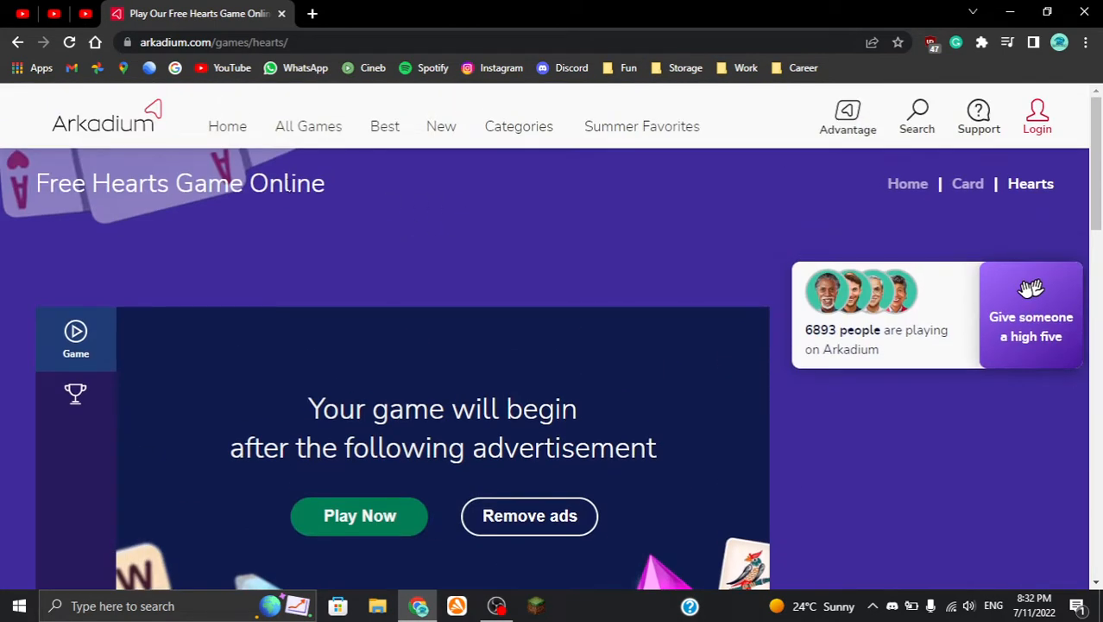
{"action": "mouse_move", "coordinate": [107, 135]}
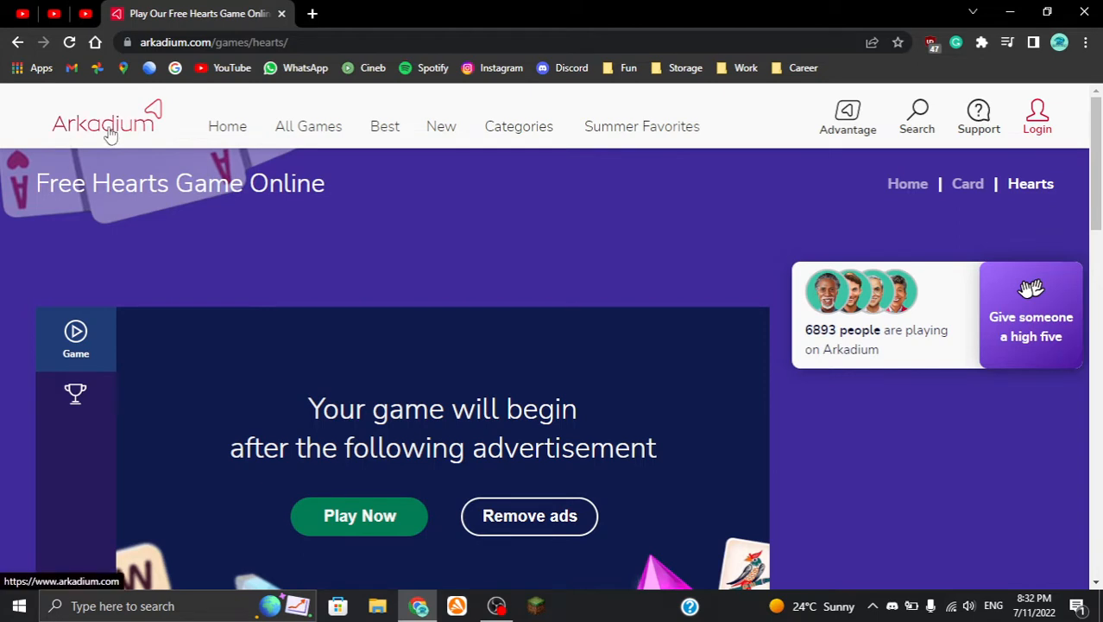
Return to the home page, then browse the All Games listing up and down
{"action": "left_click", "coordinate": [101, 124]}
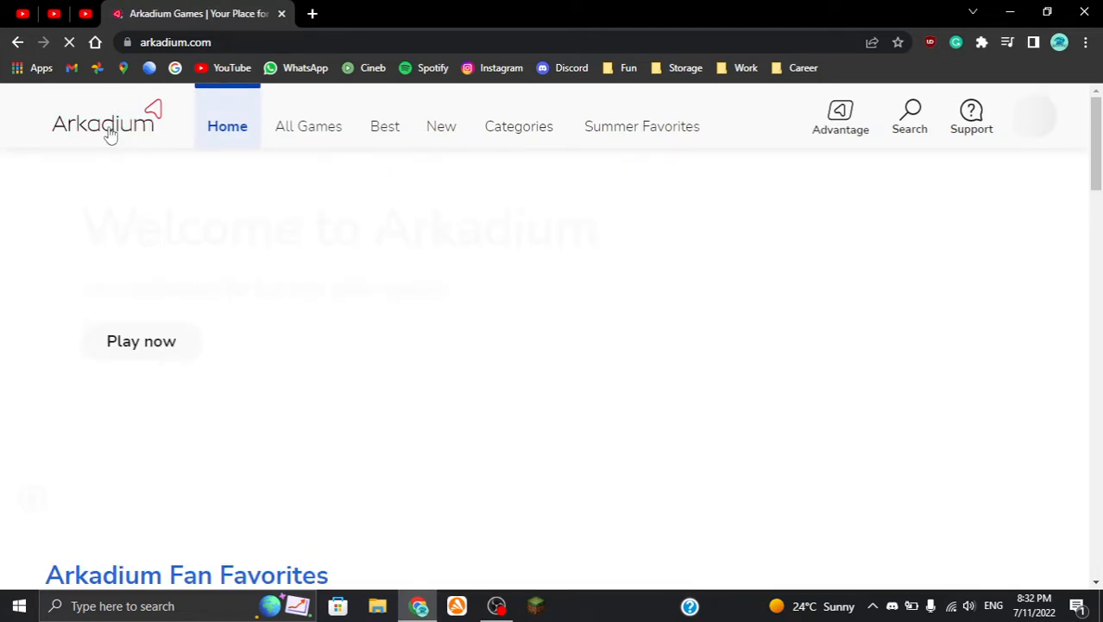
{"action": "mouse_move", "coordinate": [318, 136]}
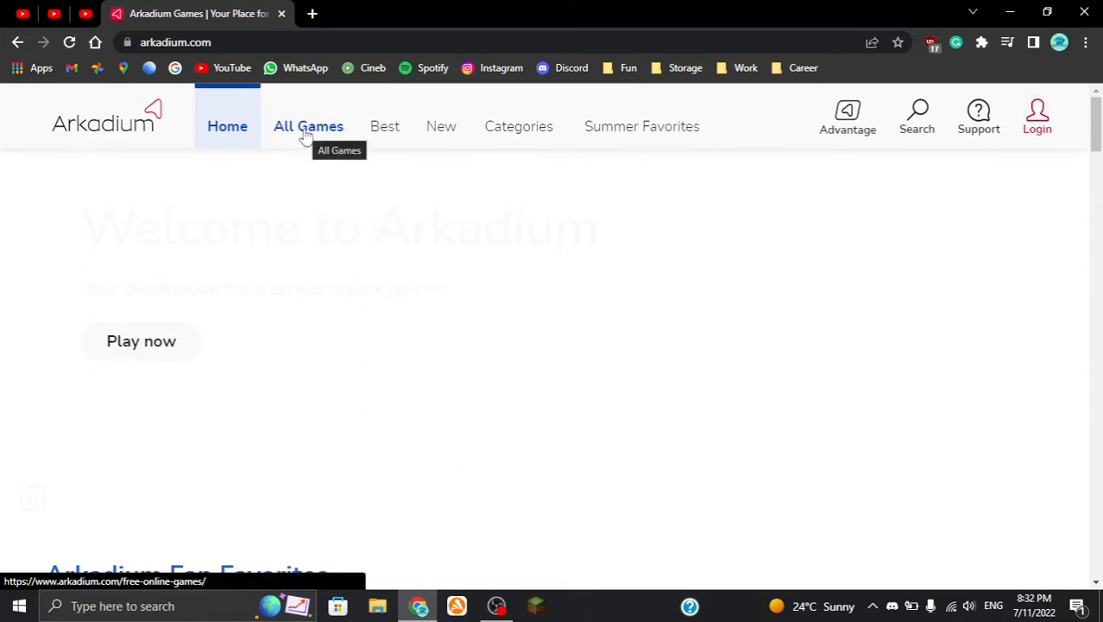
{"action": "left_click", "coordinate": [307, 126]}
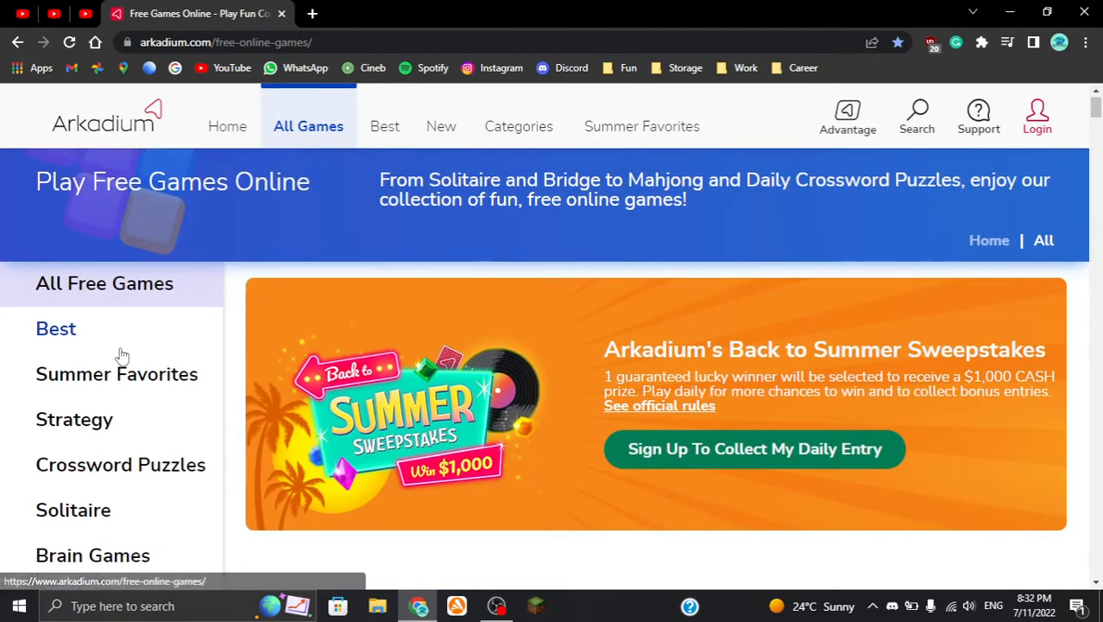
{"action": "scroll", "scroll_direction": "down", "scroll_amount": 3}
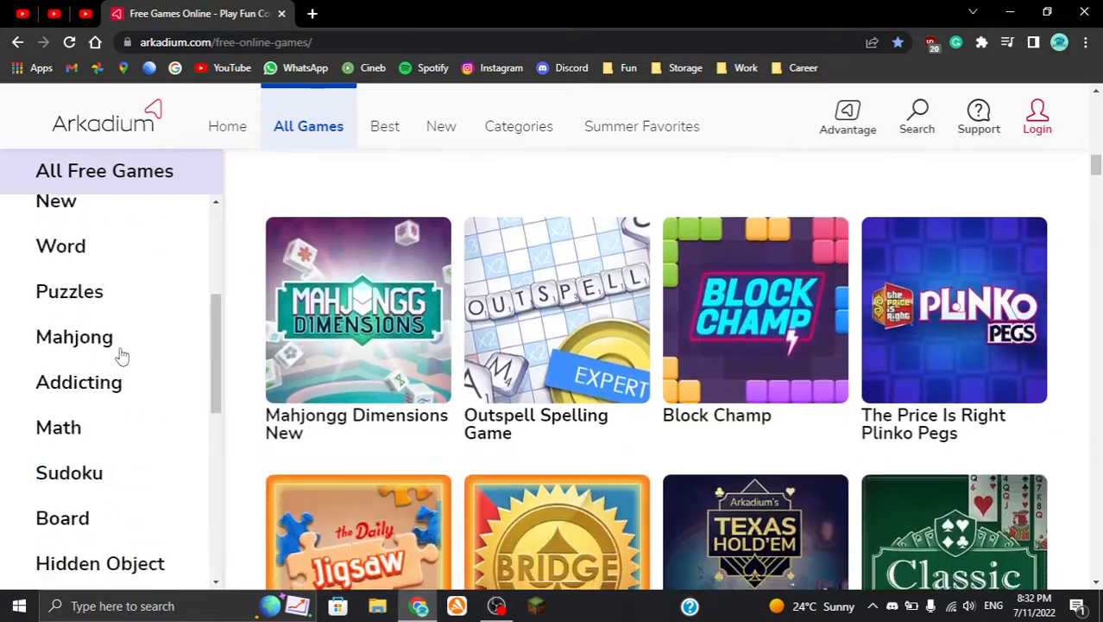
{"action": "scroll", "scroll_direction": "up", "scroll_amount": 3}
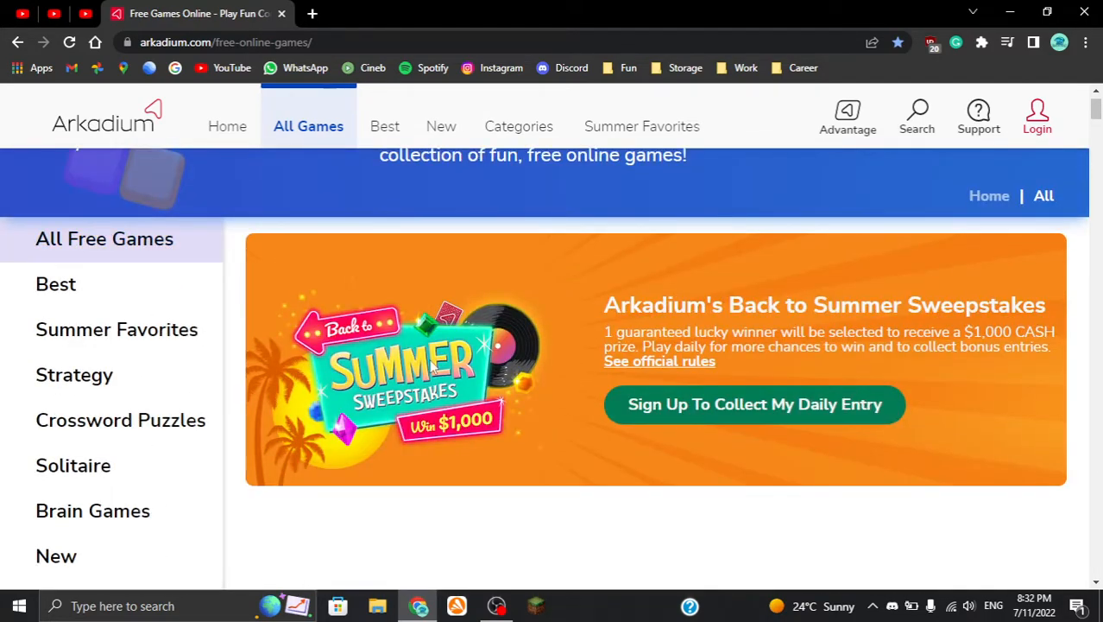
{"action": "scroll", "scroll_direction": "down", "scroll_amount": 3}
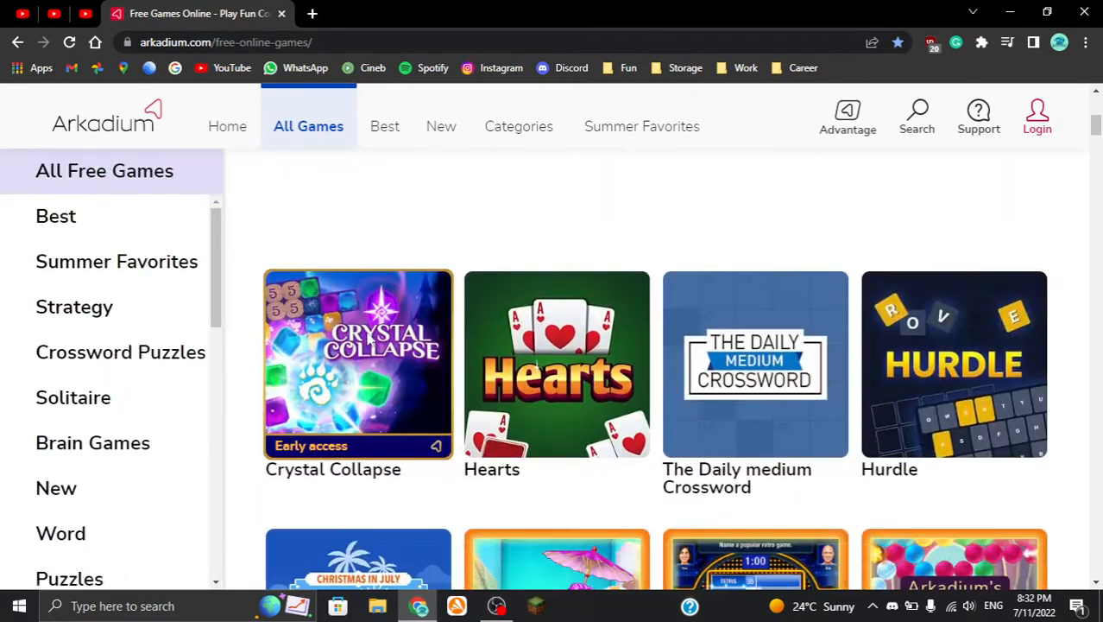
{"action": "scroll", "scroll_direction": "down", "scroll_amount": 3}
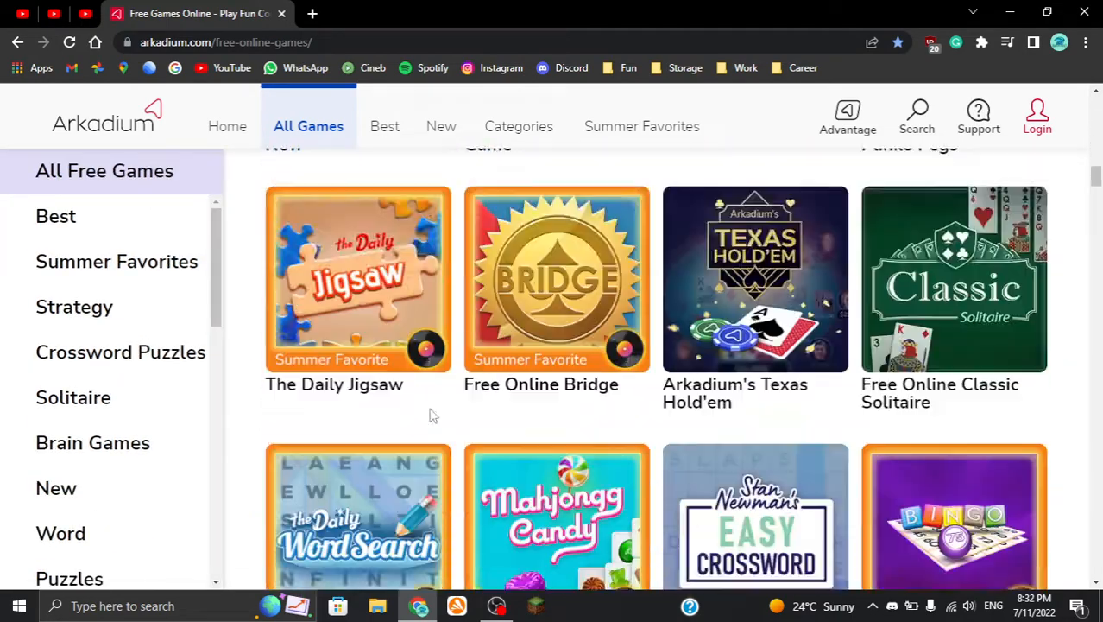
{"action": "scroll", "scroll_direction": "up", "scroll_amount": 3}
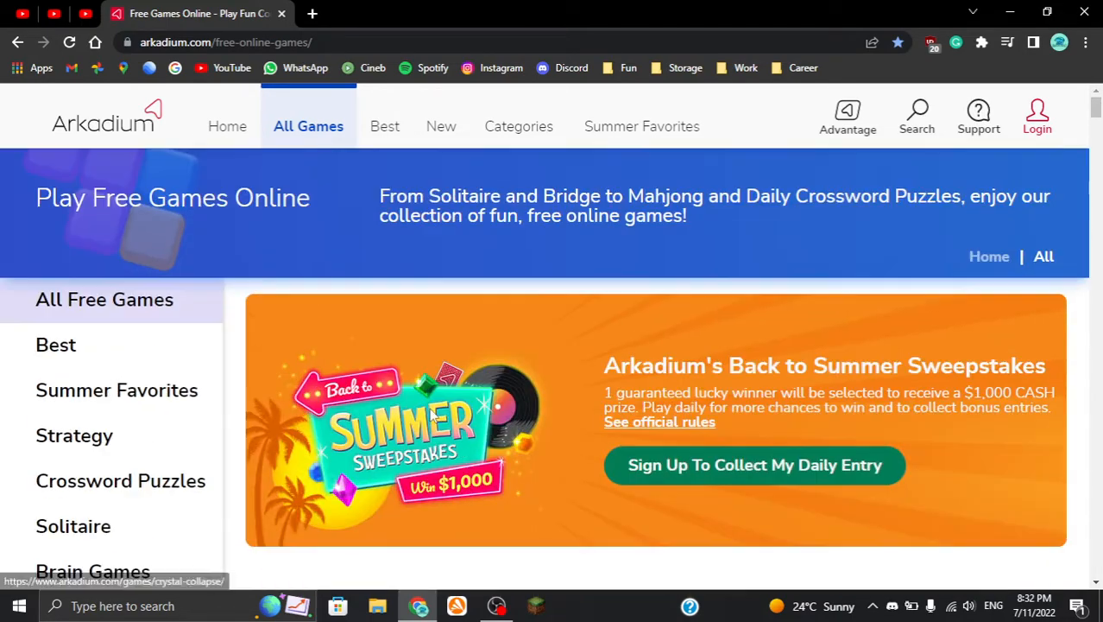
Visit the Best games category and come back to the All Free Games listing
{"action": "left_click", "coordinate": [383, 126]}
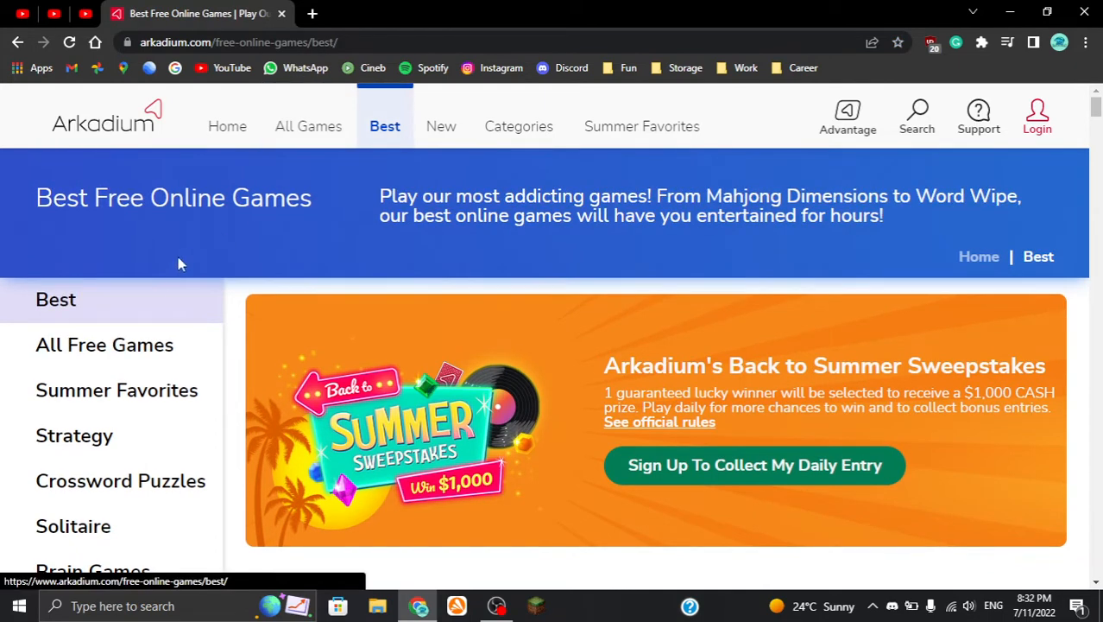
{"action": "mouse_move", "coordinate": [308, 126]}
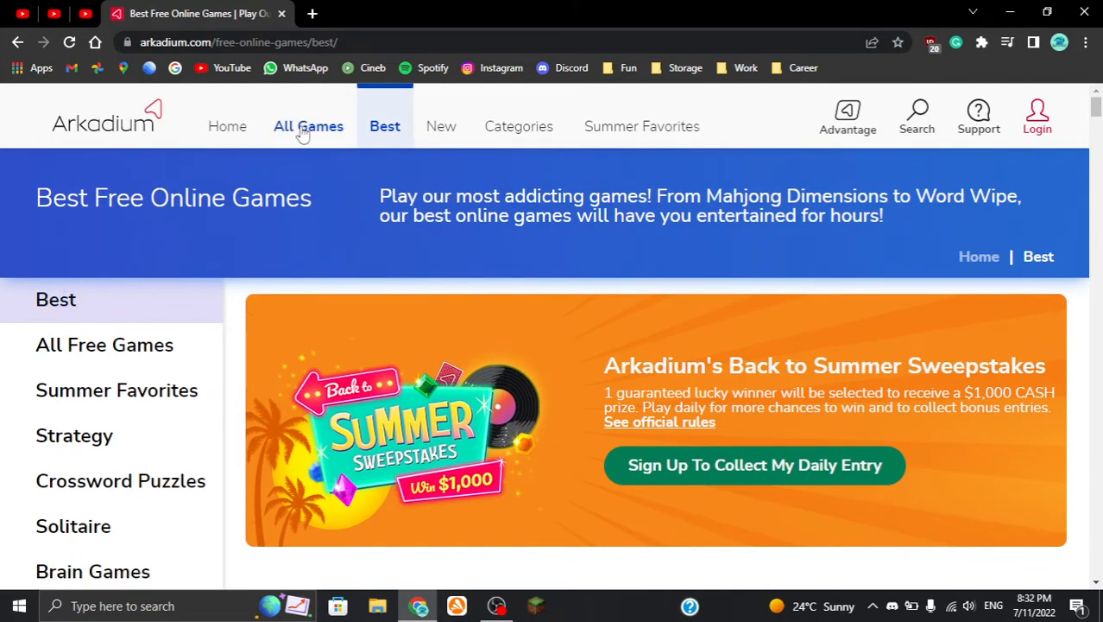
{"action": "left_click", "coordinate": [308, 126]}
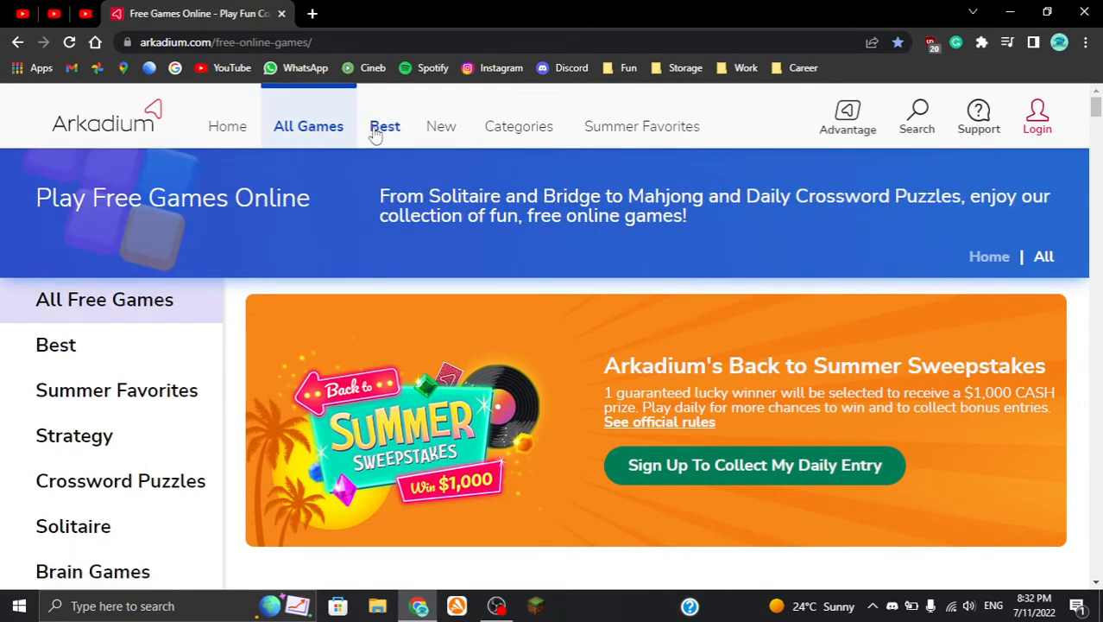
{"action": "mouse_move", "coordinate": [449, 157]}
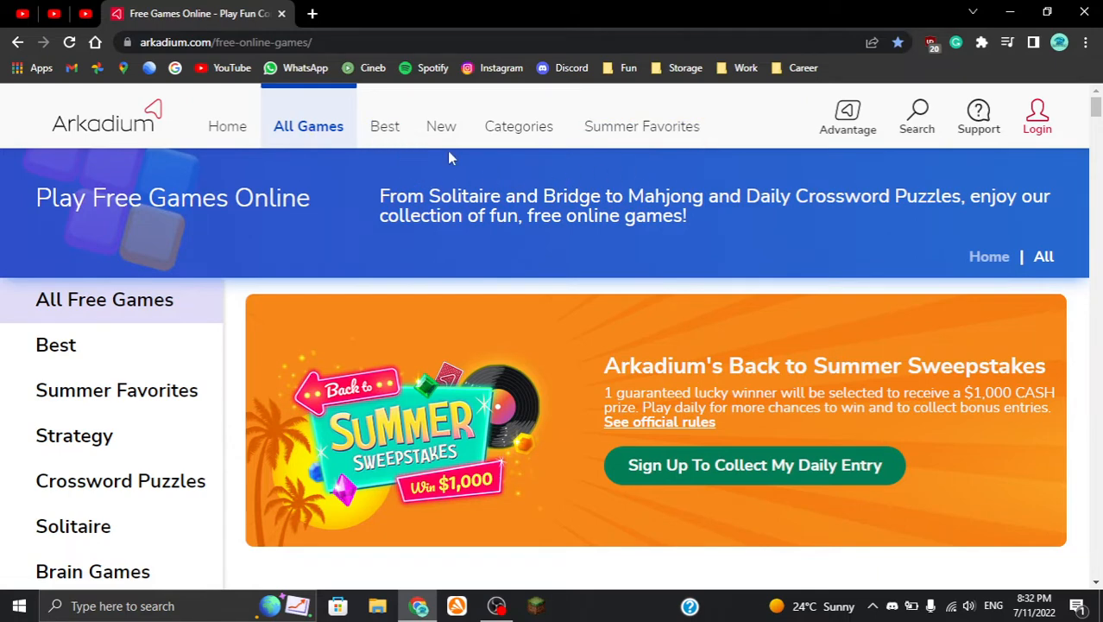
{"action": "mouse_move", "coordinate": [716, 136]}
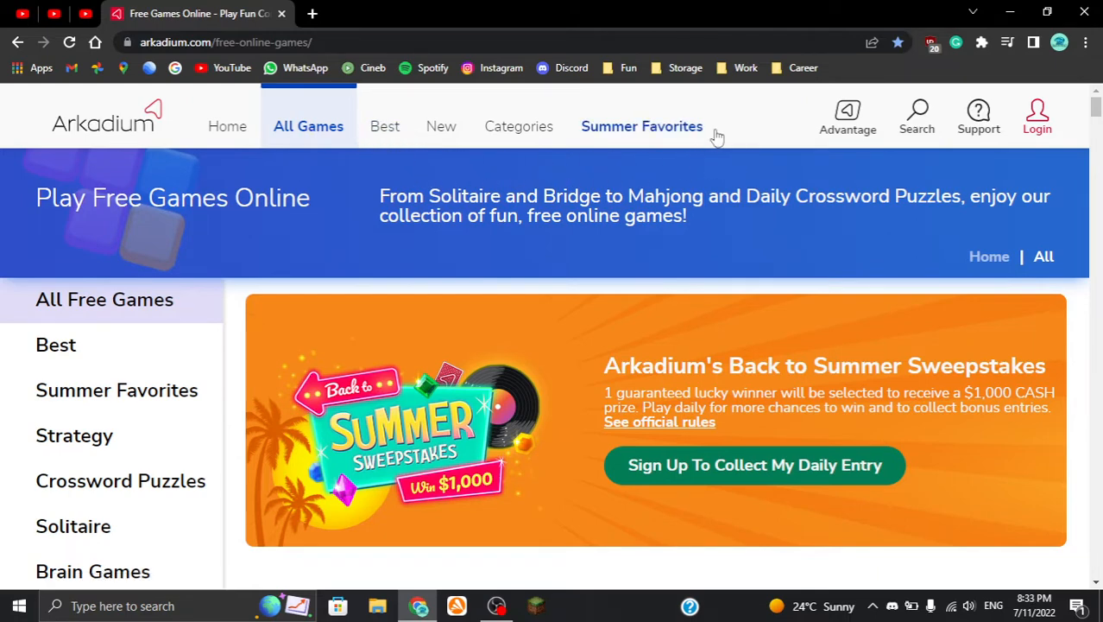
{"action": "mouse_move", "coordinate": [442, 126]}
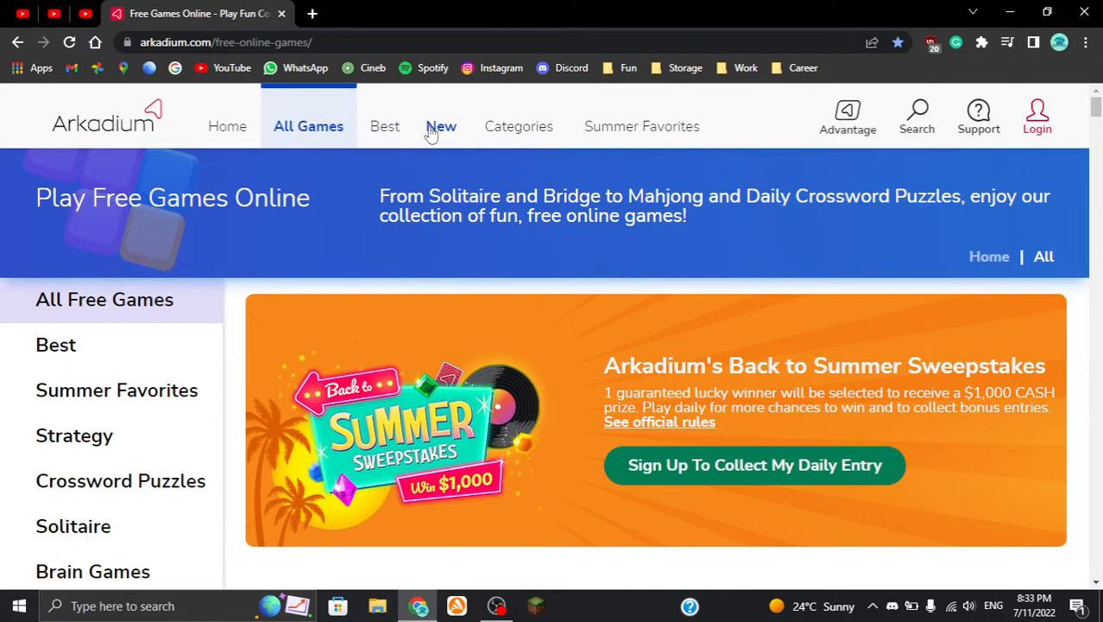
{"action": "left_click", "coordinate": [385, 127]}
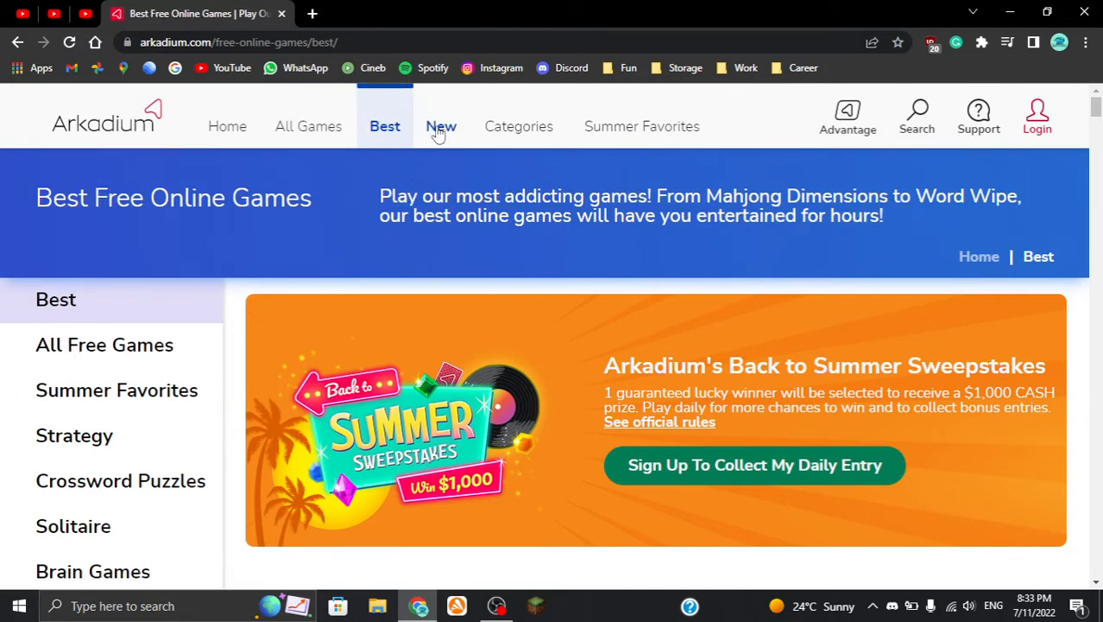
{"action": "left_click", "coordinate": [518, 126]}
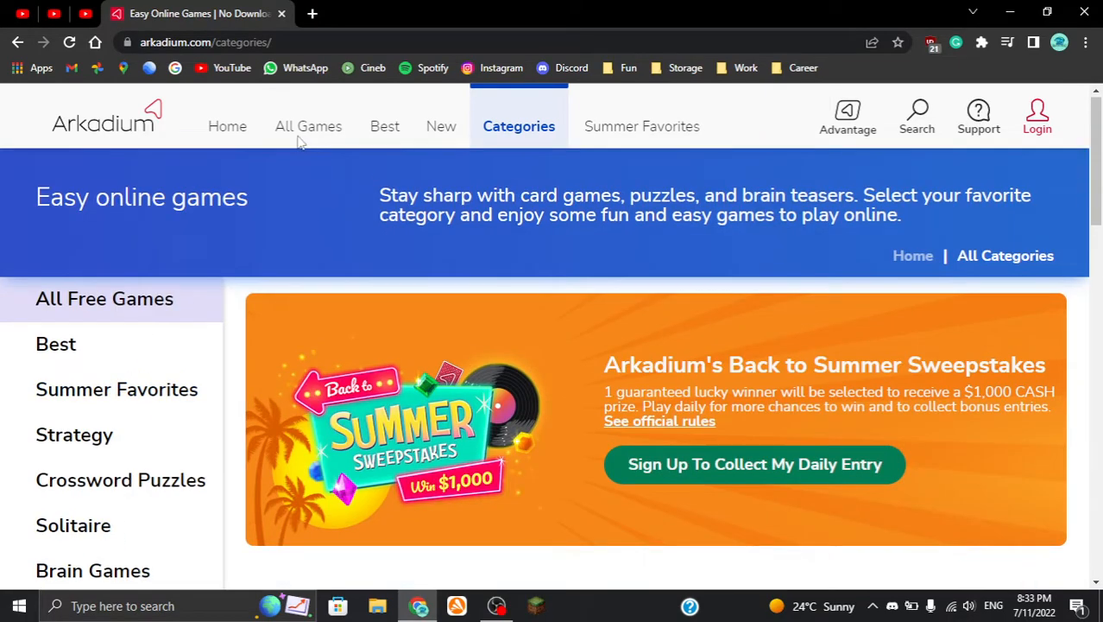
{"action": "mouse_move", "coordinate": [307, 126]}
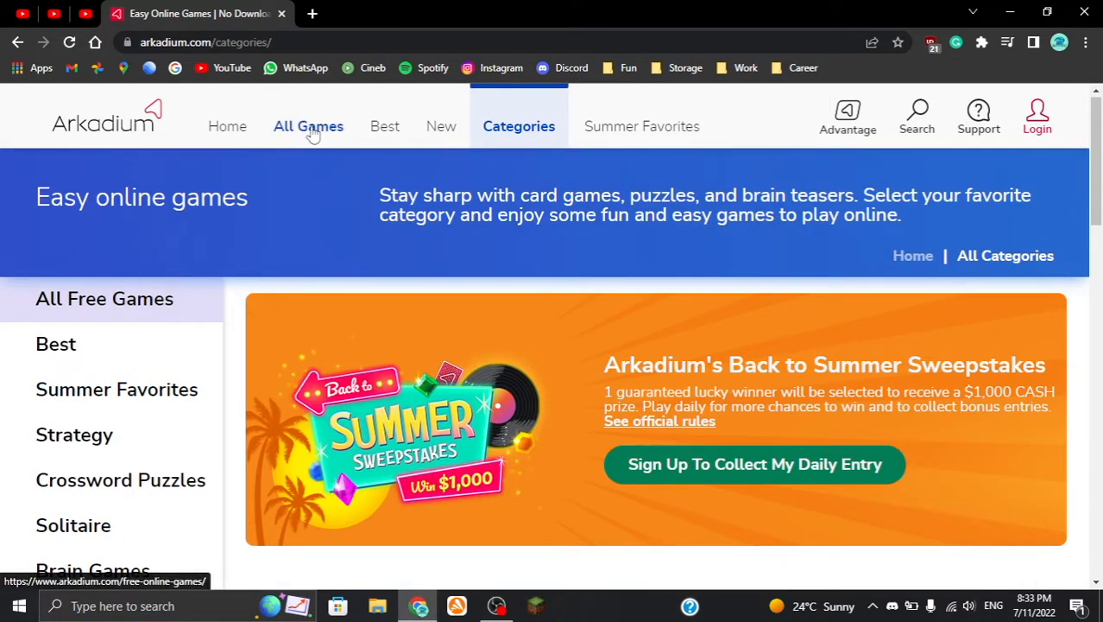
{"action": "left_click", "coordinate": [307, 126]}
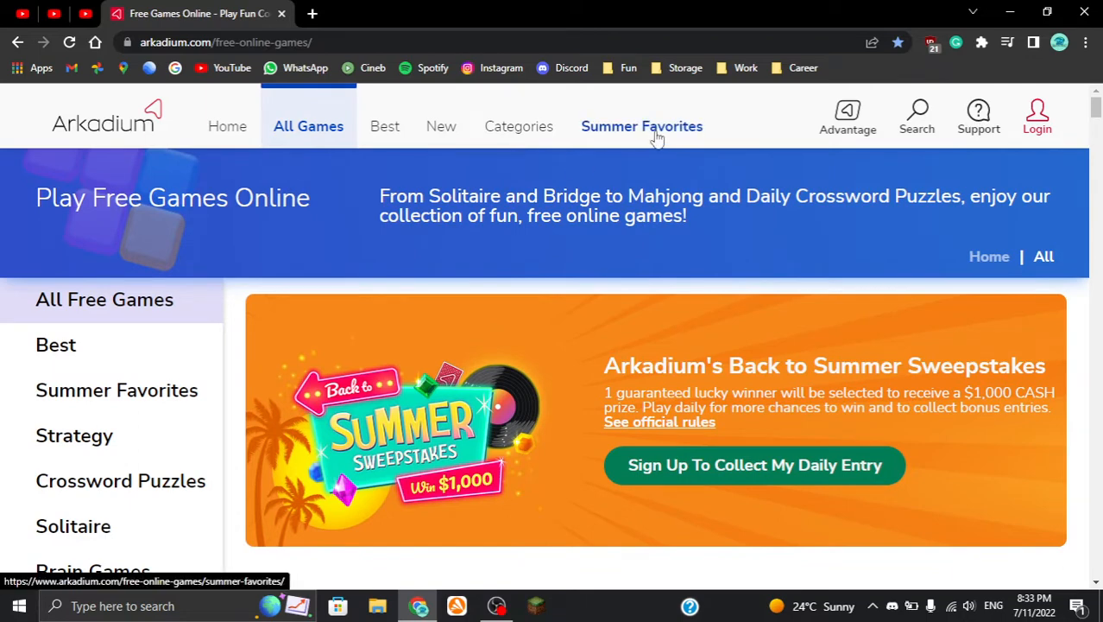
Browse the Summer Favorites games grid, then return to the Arkadium home page via the logo
{"action": "left_click", "coordinate": [641, 126]}
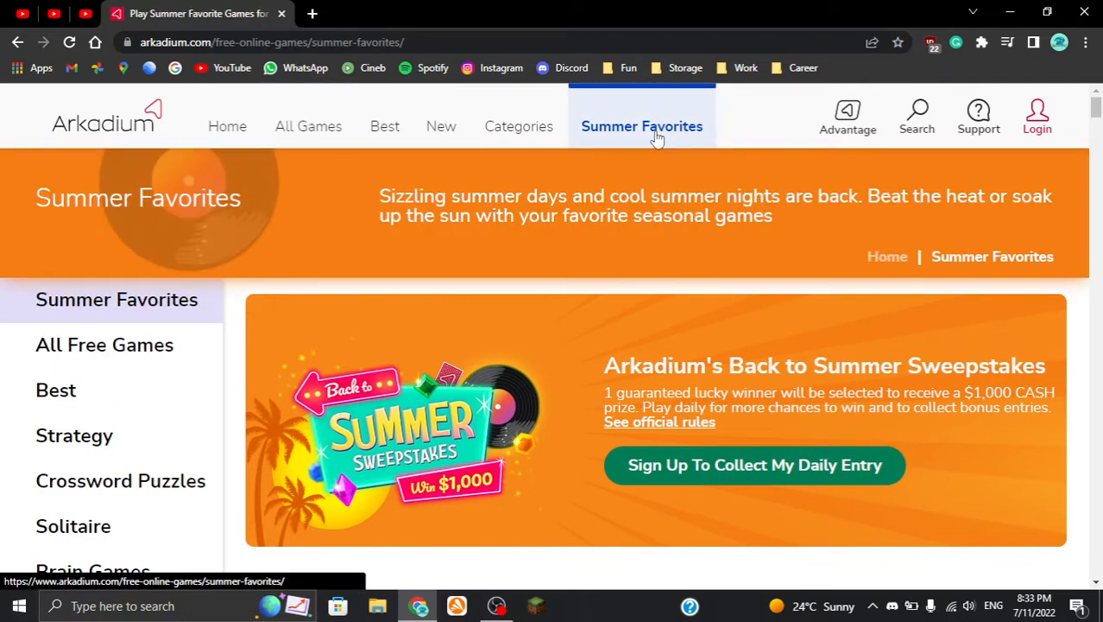
{"action": "scroll", "scroll_direction": "down", "scroll_amount": 3}
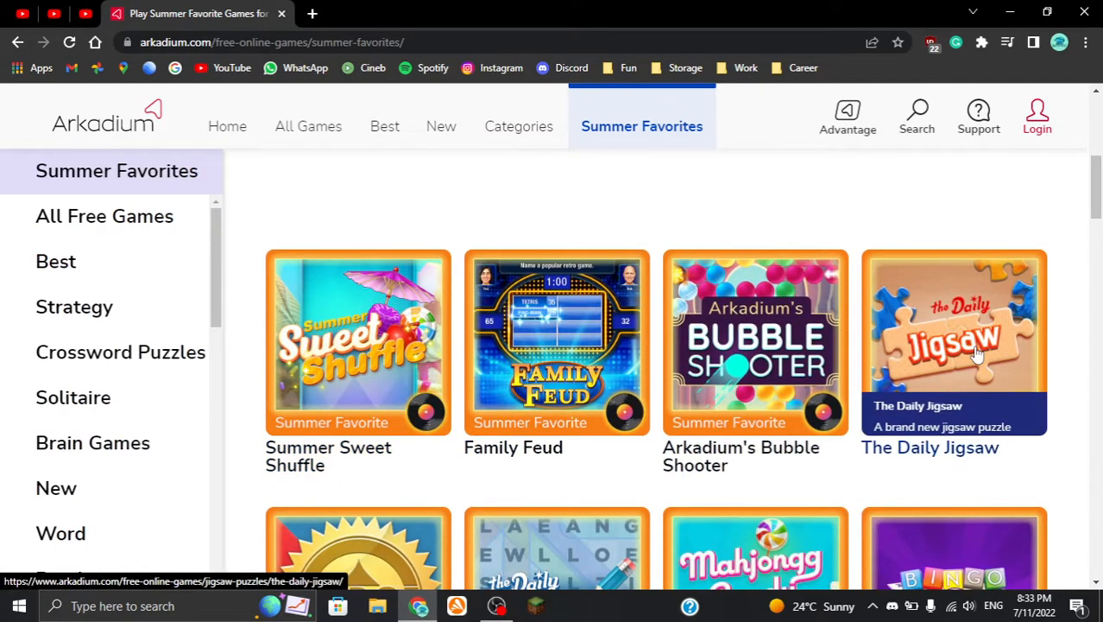
{"action": "scroll", "scroll_direction": "down", "scroll_amount": 3}
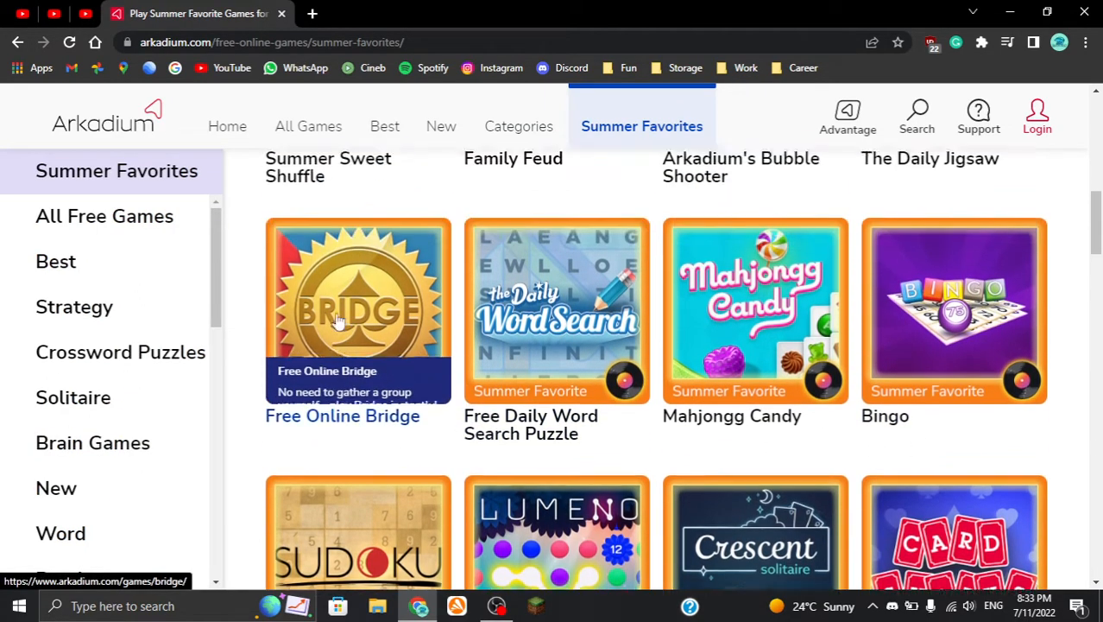
{"action": "scroll", "scroll_direction": "down", "scroll_amount": 3}
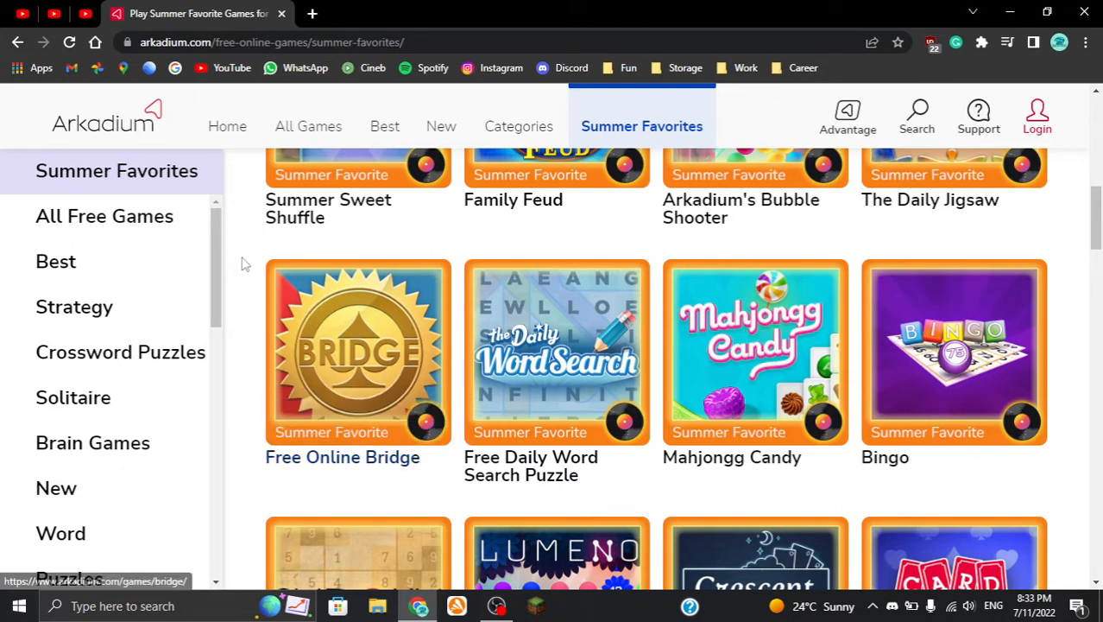
{"action": "mouse_move", "coordinate": [238, 214]}
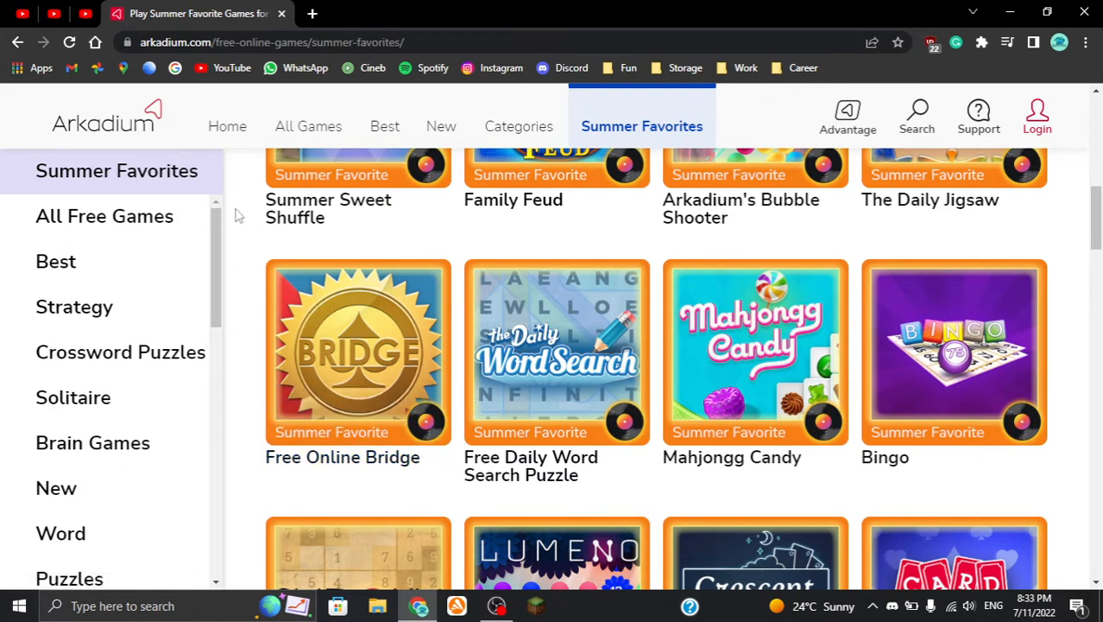
{"action": "mouse_move", "coordinate": [343, 278]}
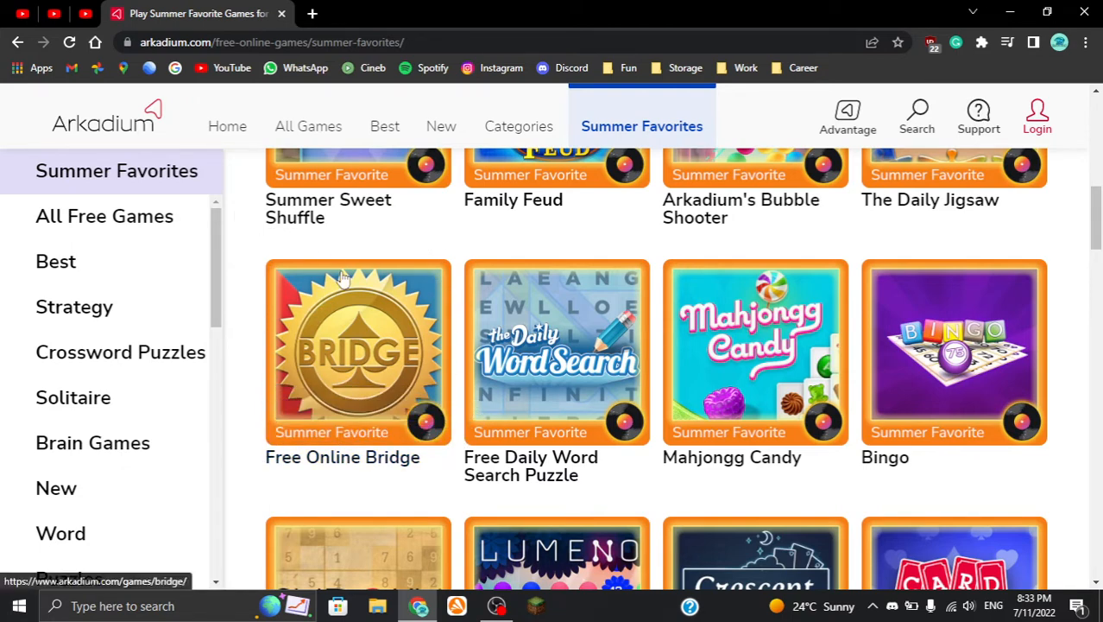
{"action": "left_click", "coordinate": [104, 121]}
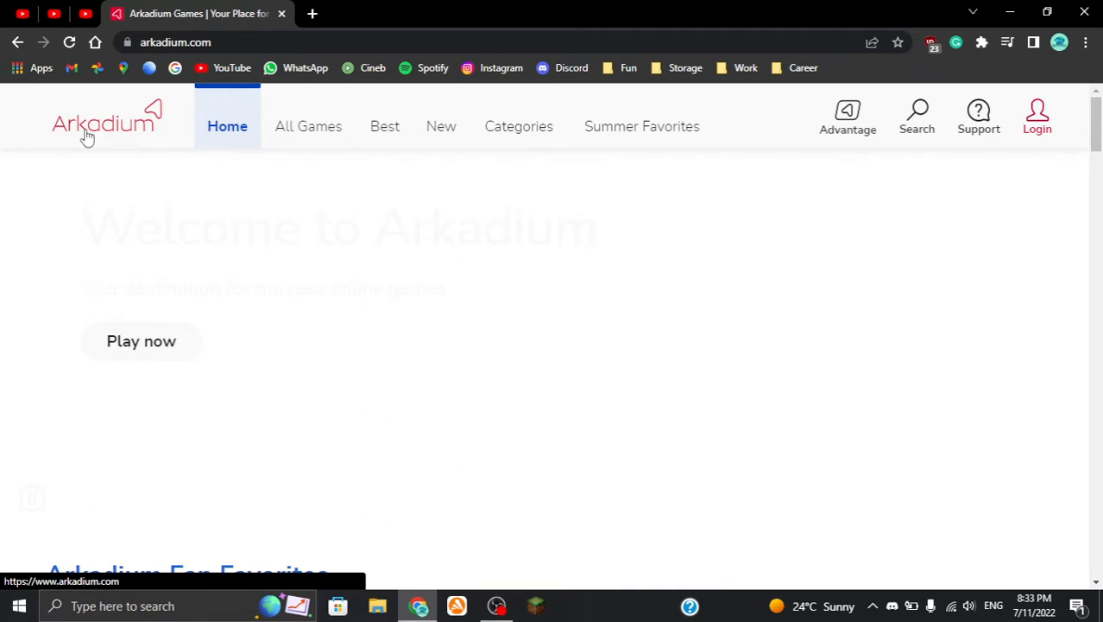
{"action": "mouse_move", "coordinate": [604, 95]}
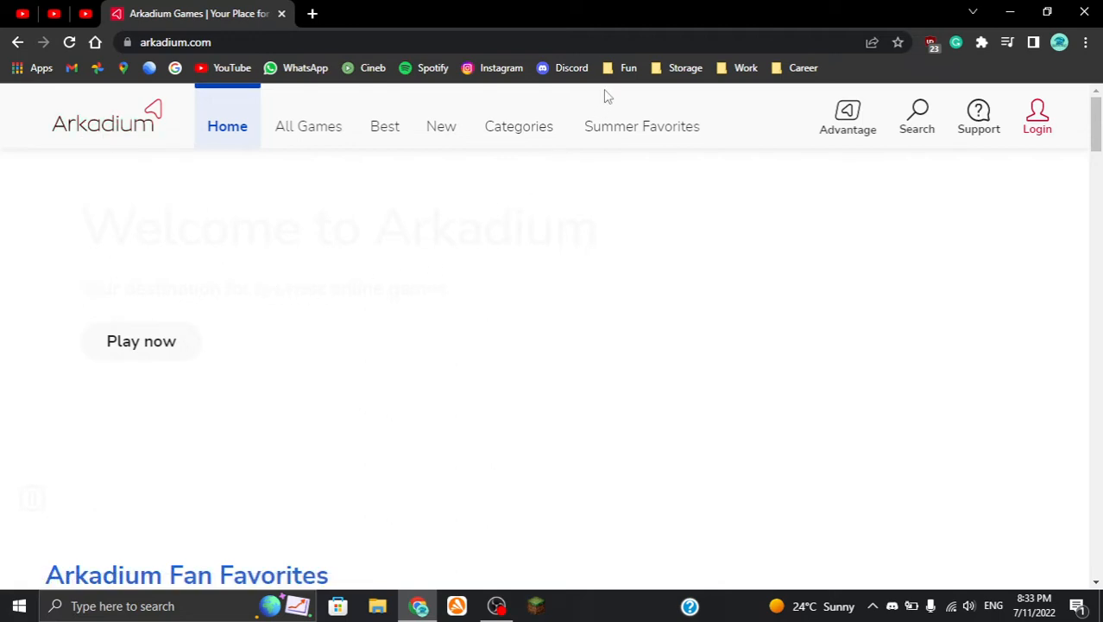
{"action": "mouse_move", "coordinate": [521, 330]}
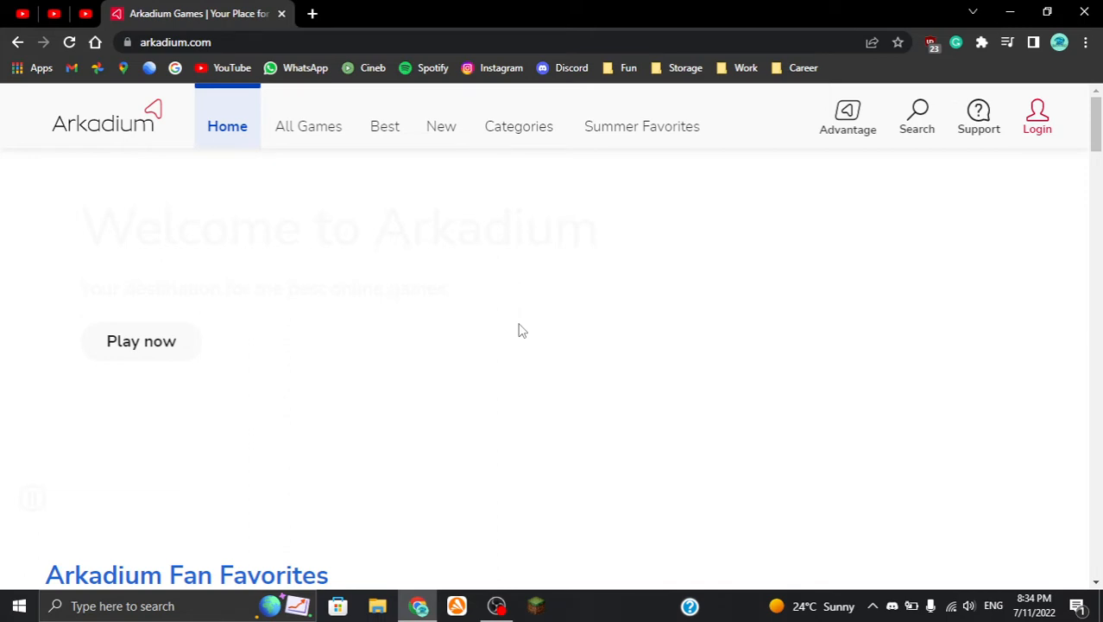
{"action": "scroll", "scroll_direction": "down", "scroll_amount": 3}
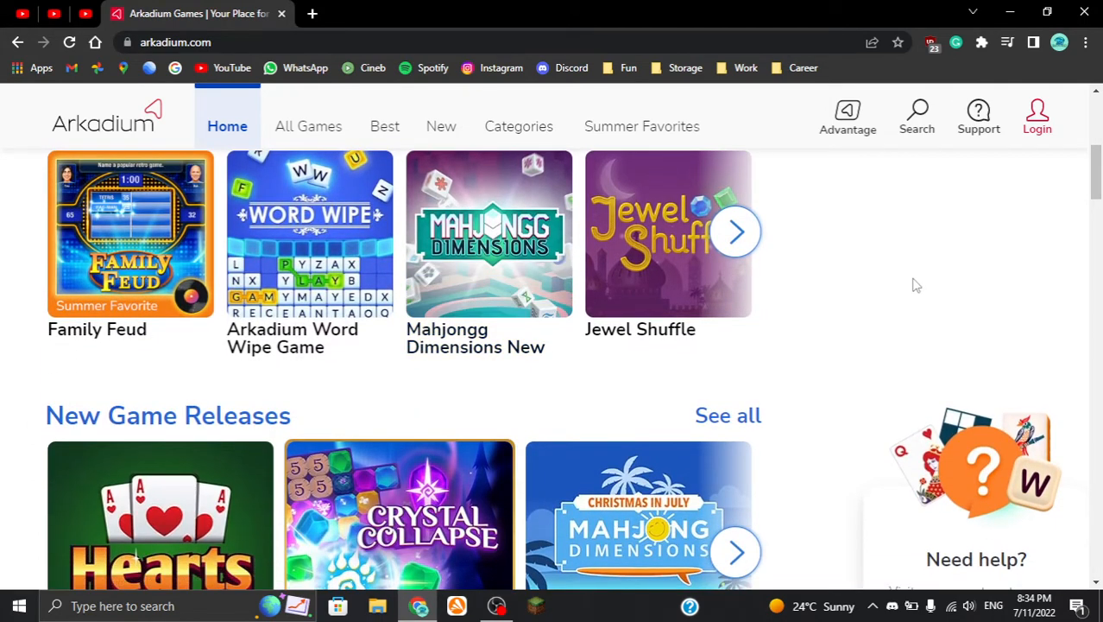
{"action": "scroll", "scroll_direction": "up", "scroll_amount": 3}
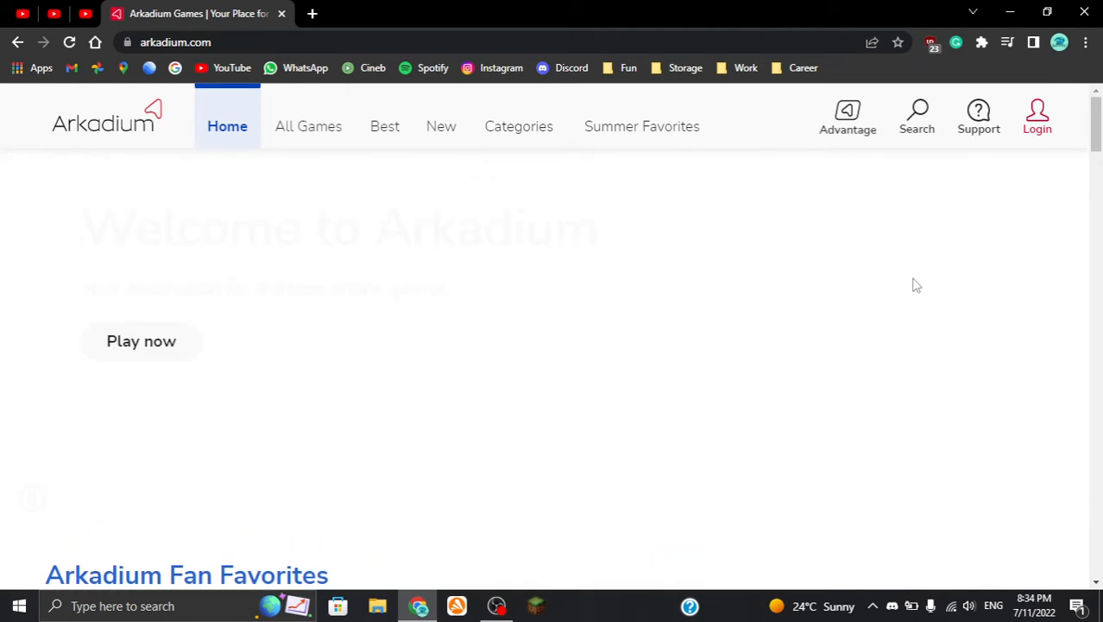
{"action": "left_click", "coordinate": [846, 117]}
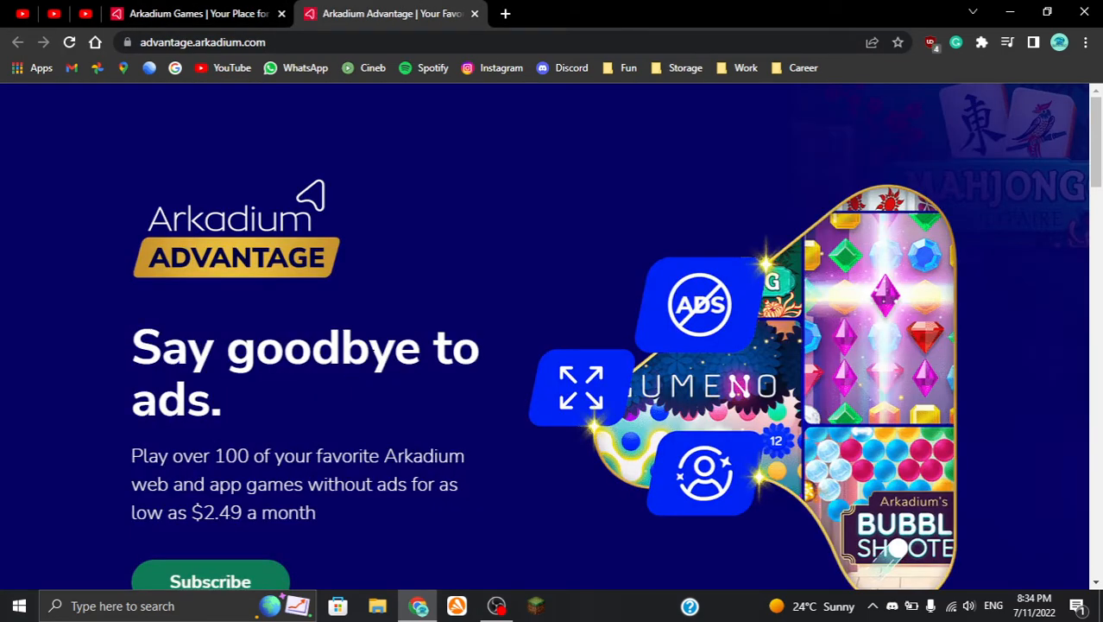
{"action": "left_click", "coordinate": [475, 14]}
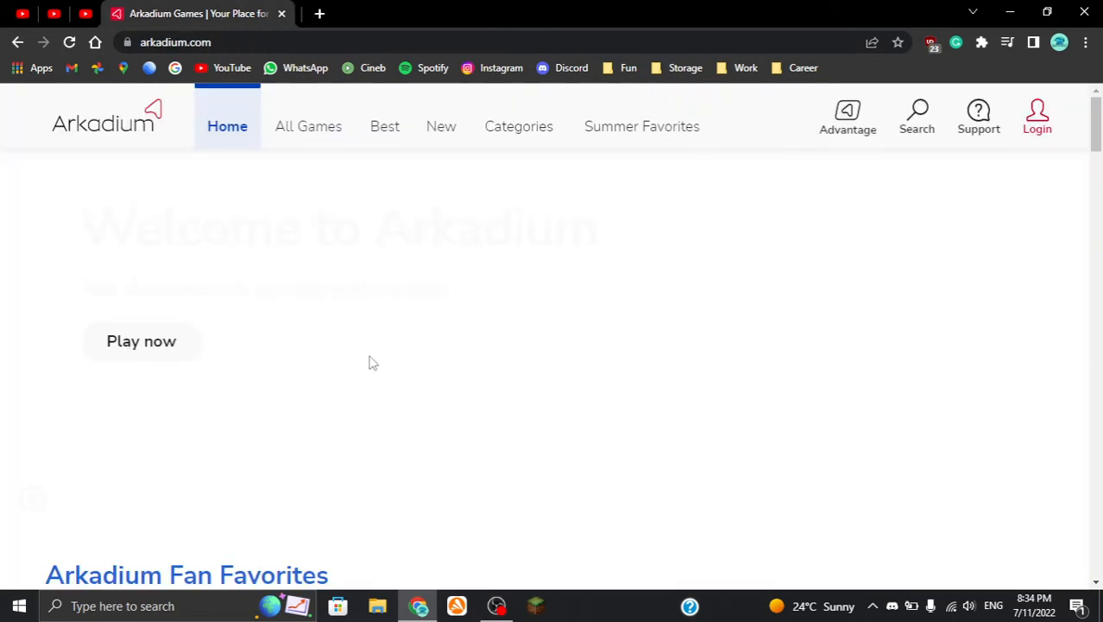
{"action": "mouse_move", "coordinate": [902, 290]}
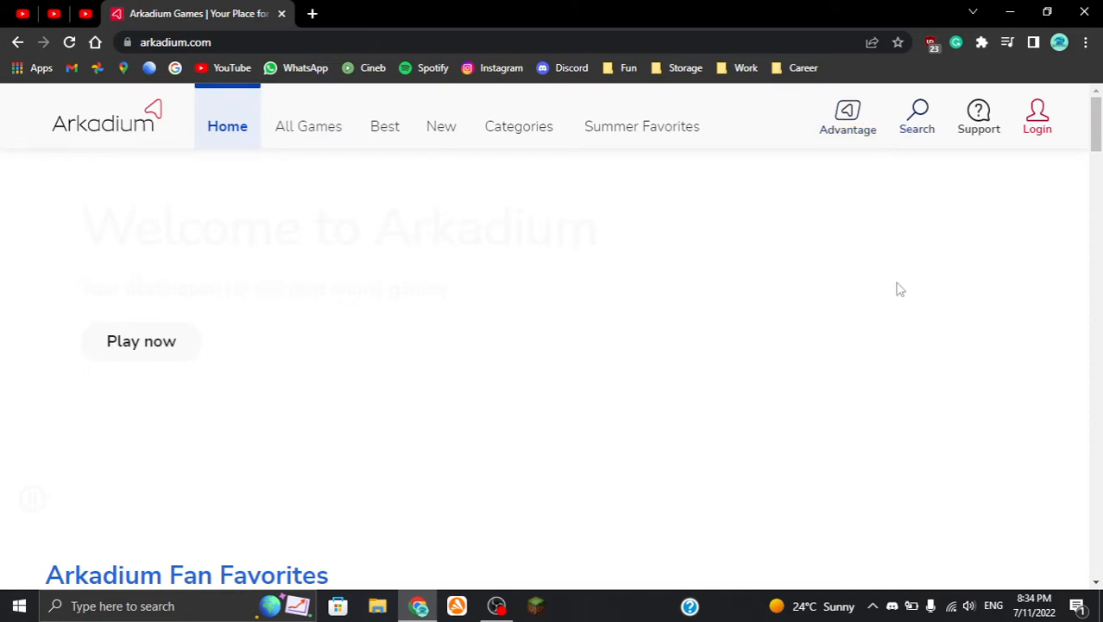
{"action": "left_click", "coordinate": [848, 117]}
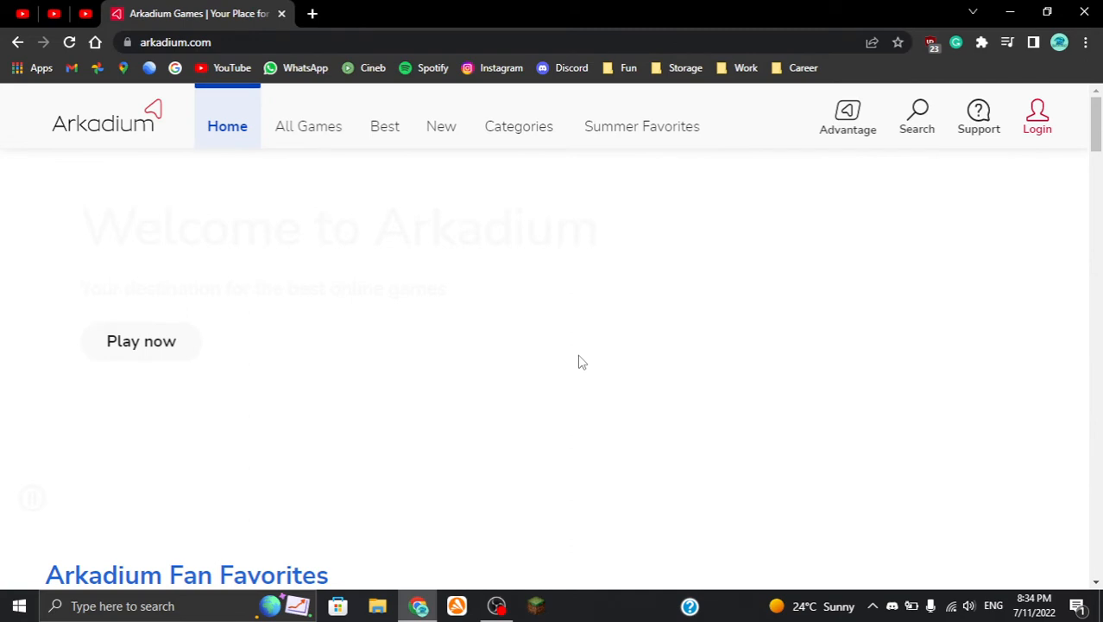
{"action": "mouse_move", "coordinate": [647, 224]}
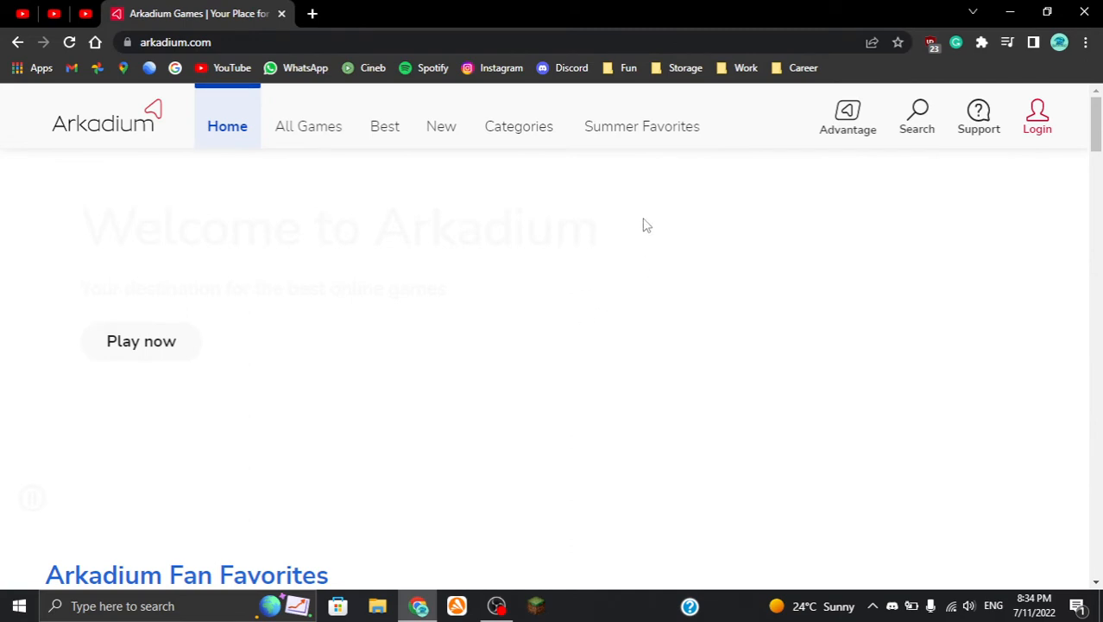
{"action": "mouse_move", "coordinate": [711, 243]}
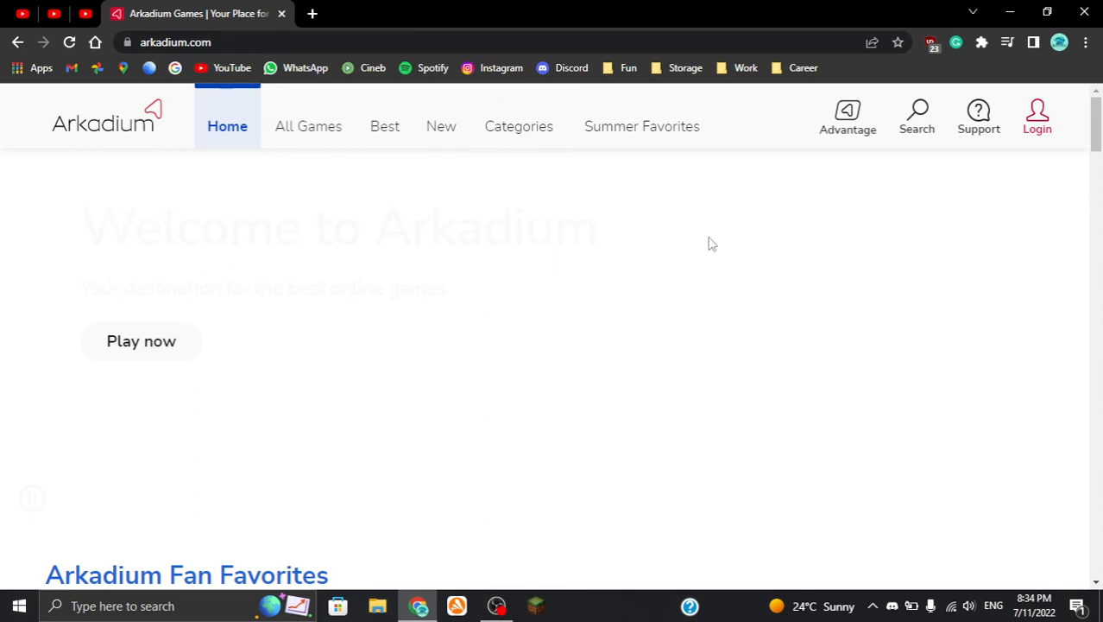
{"action": "mouse_move", "coordinate": [699, 281]}
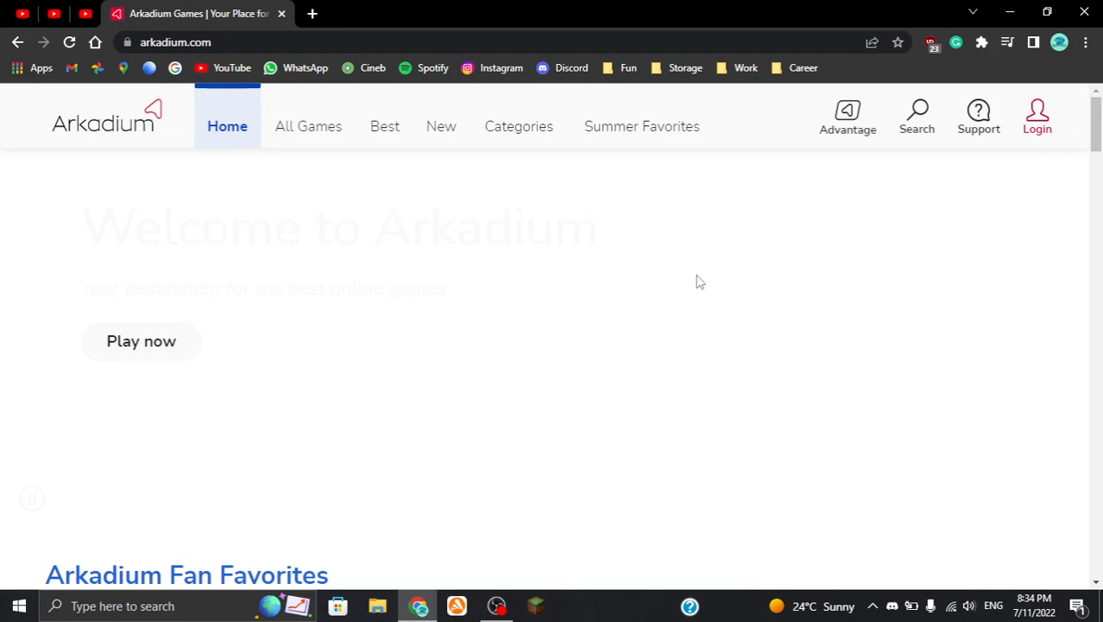